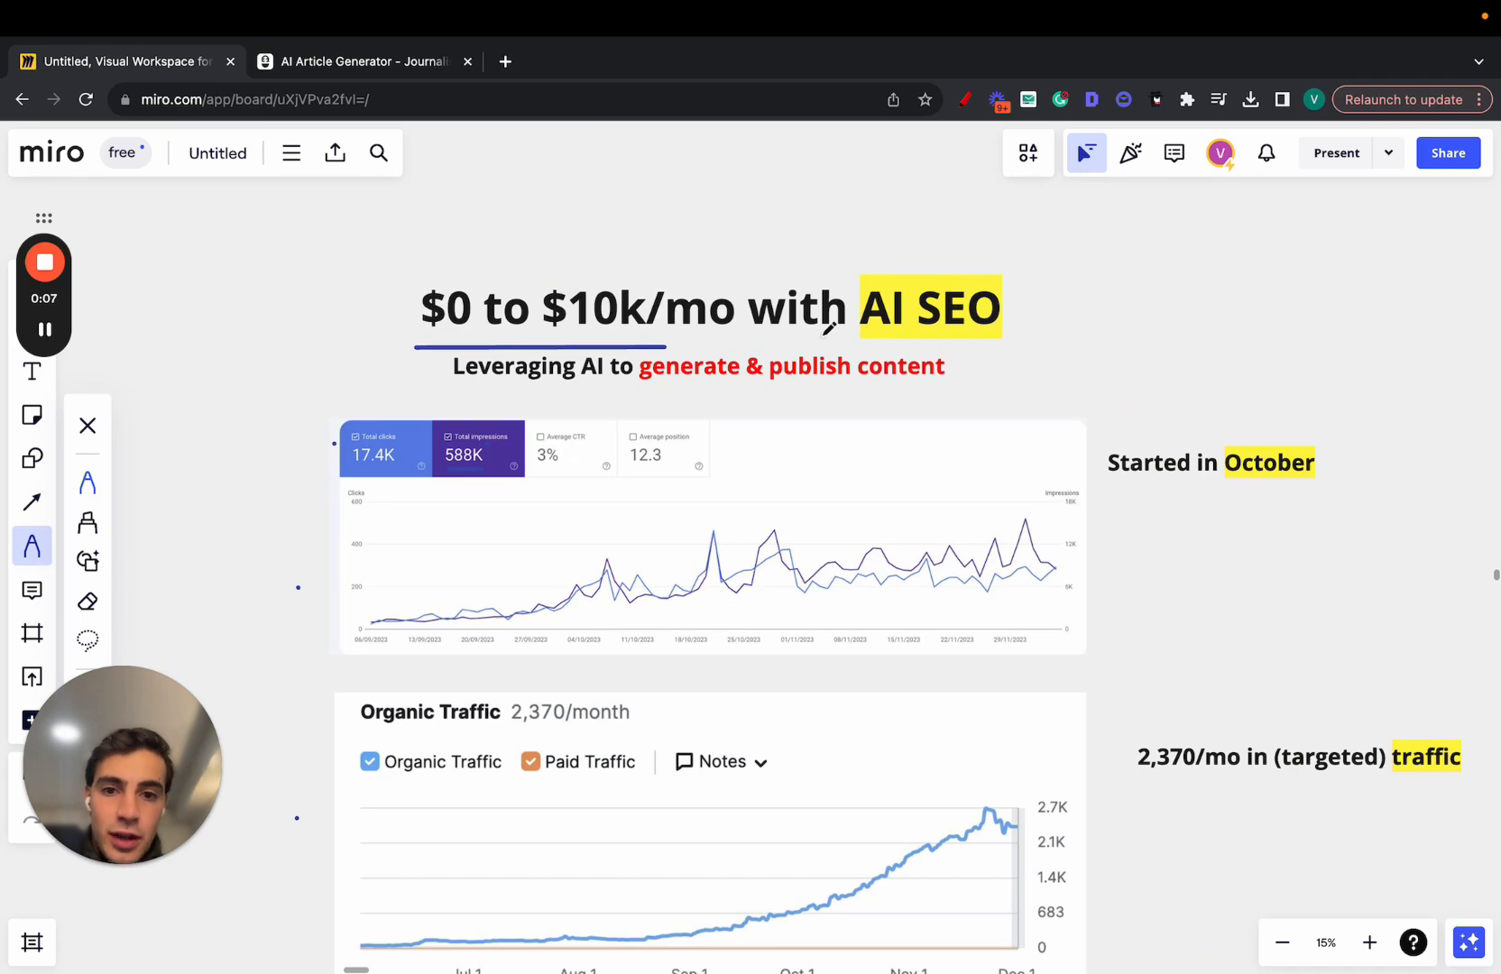
- Pen-sketch a square crossed by an arrow beside the title and loop around '$0 to $10k/mo'
scroll("down", 3)
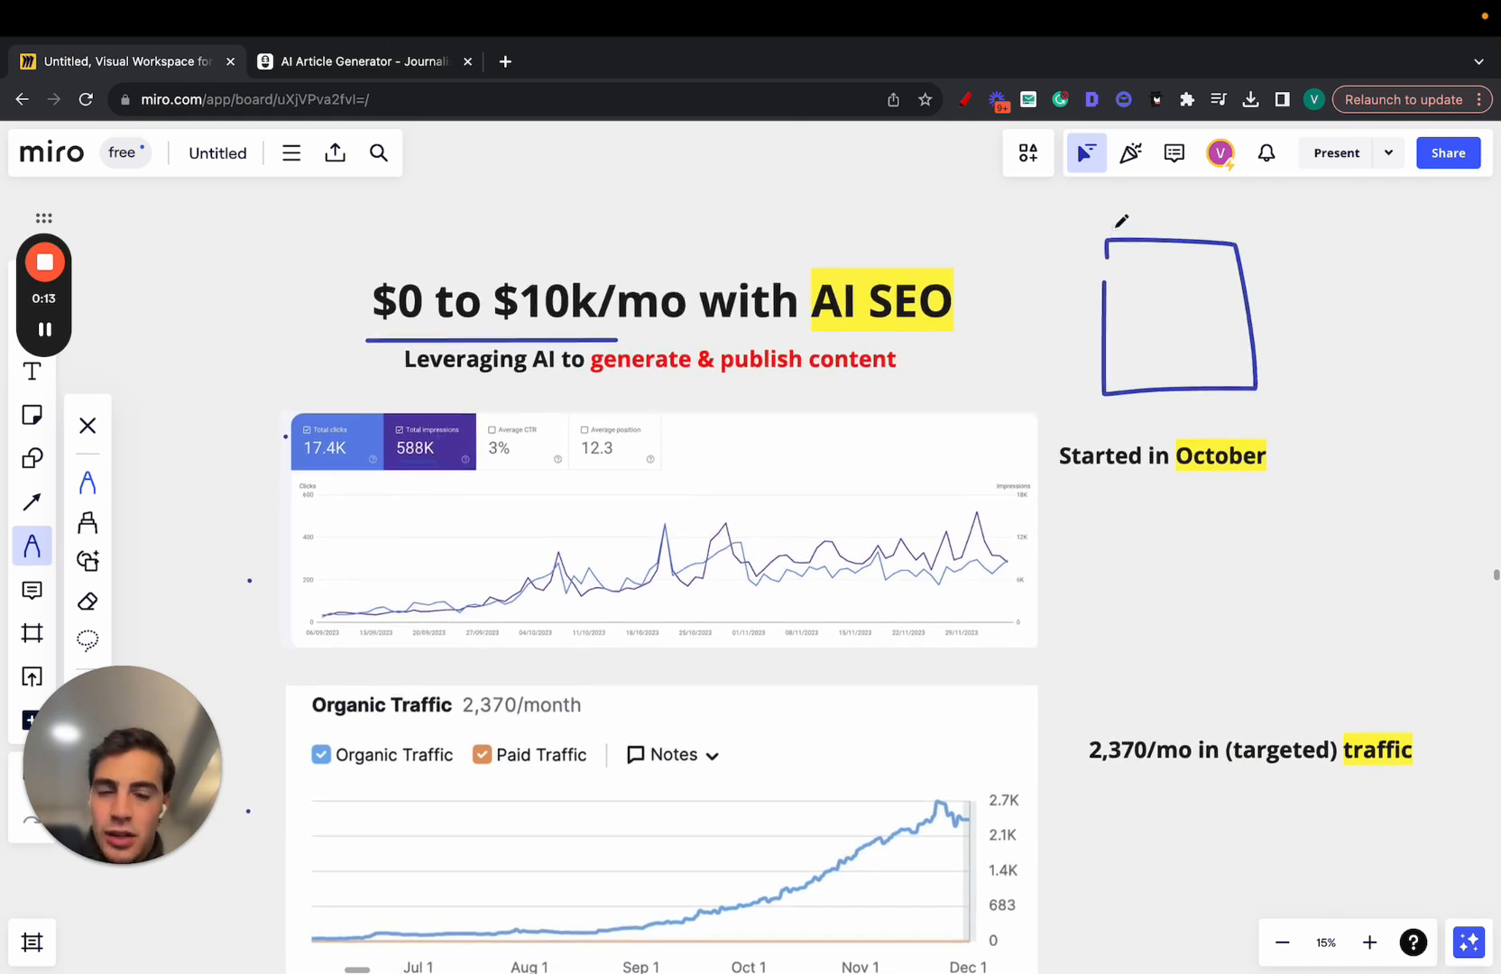
left_click_drag(1025, 285, 1331, 287)
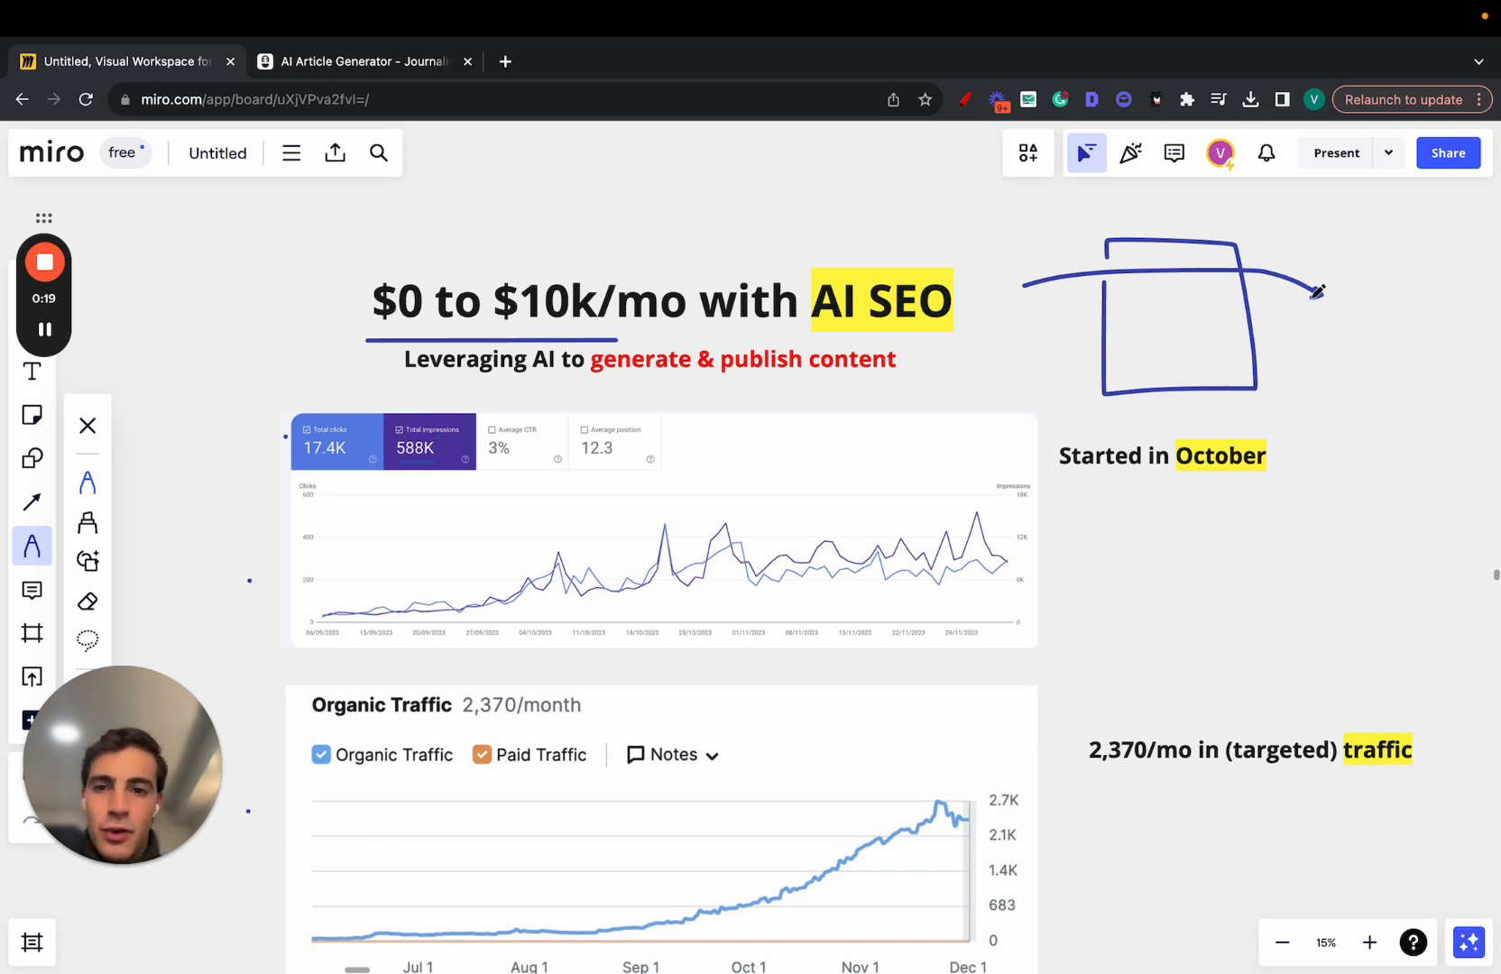
mouse_move(601, 224)
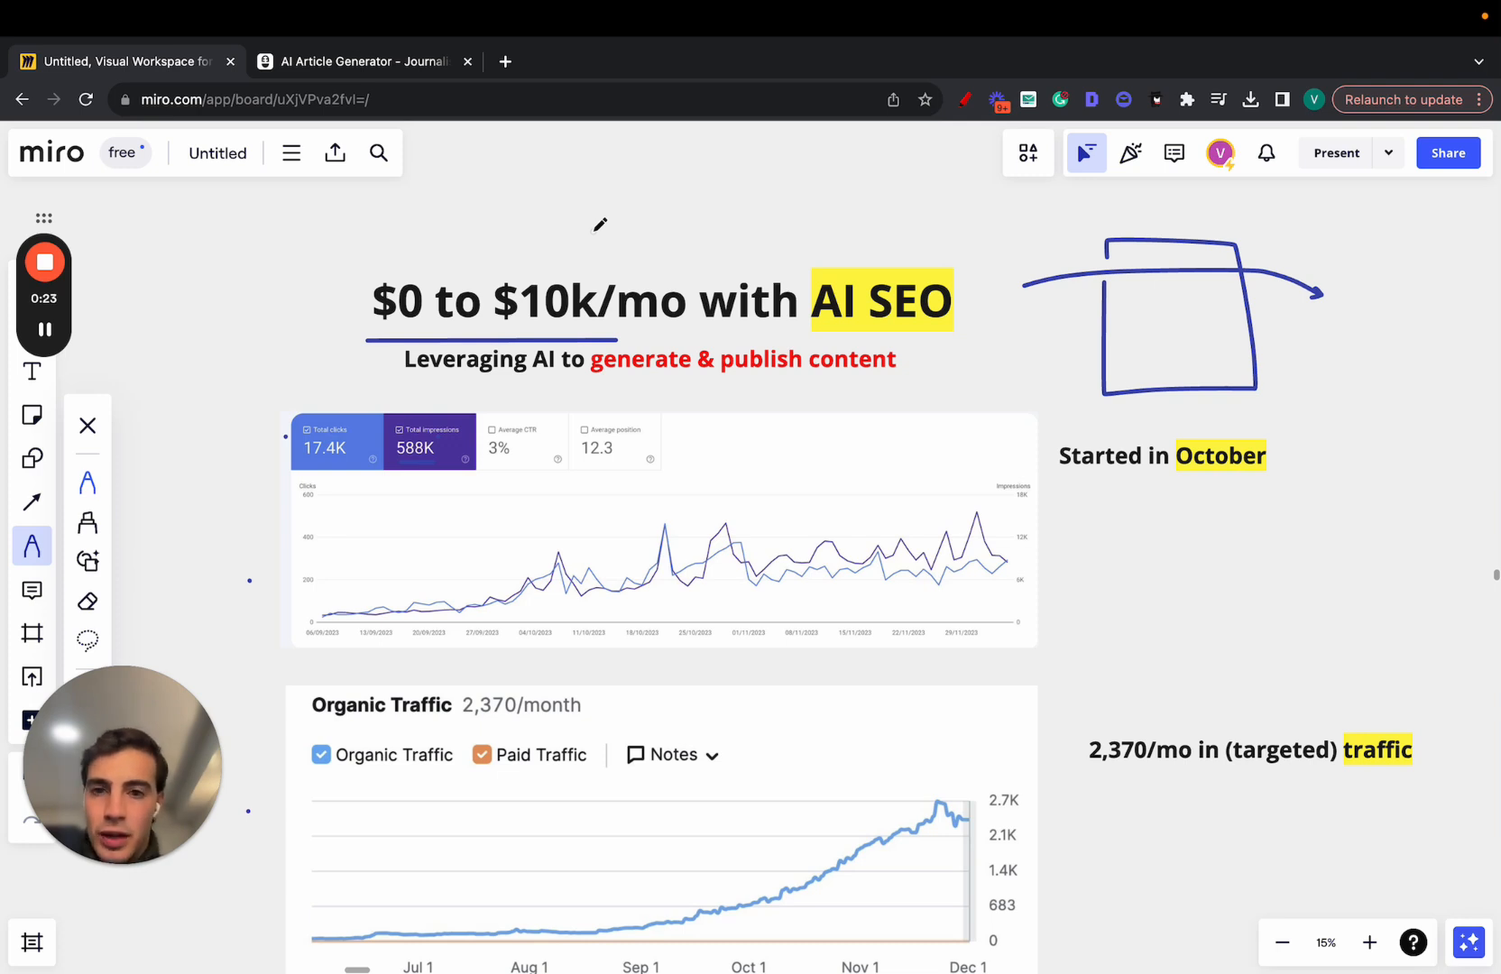
left_click_drag(598, 220, 403, 335)
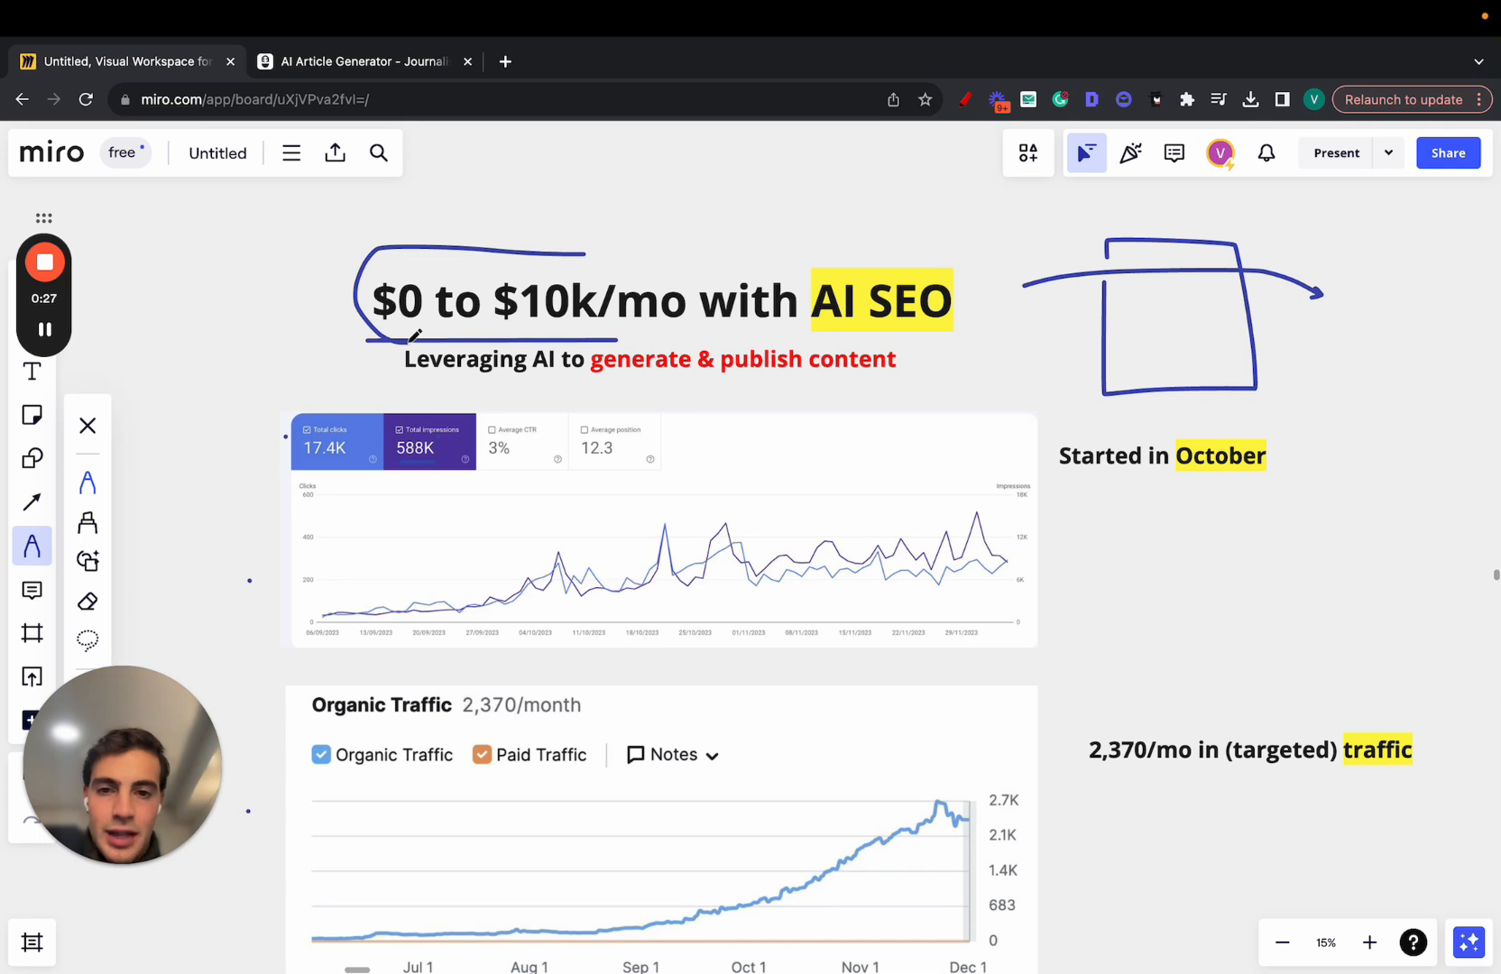
scroll("down", 3)
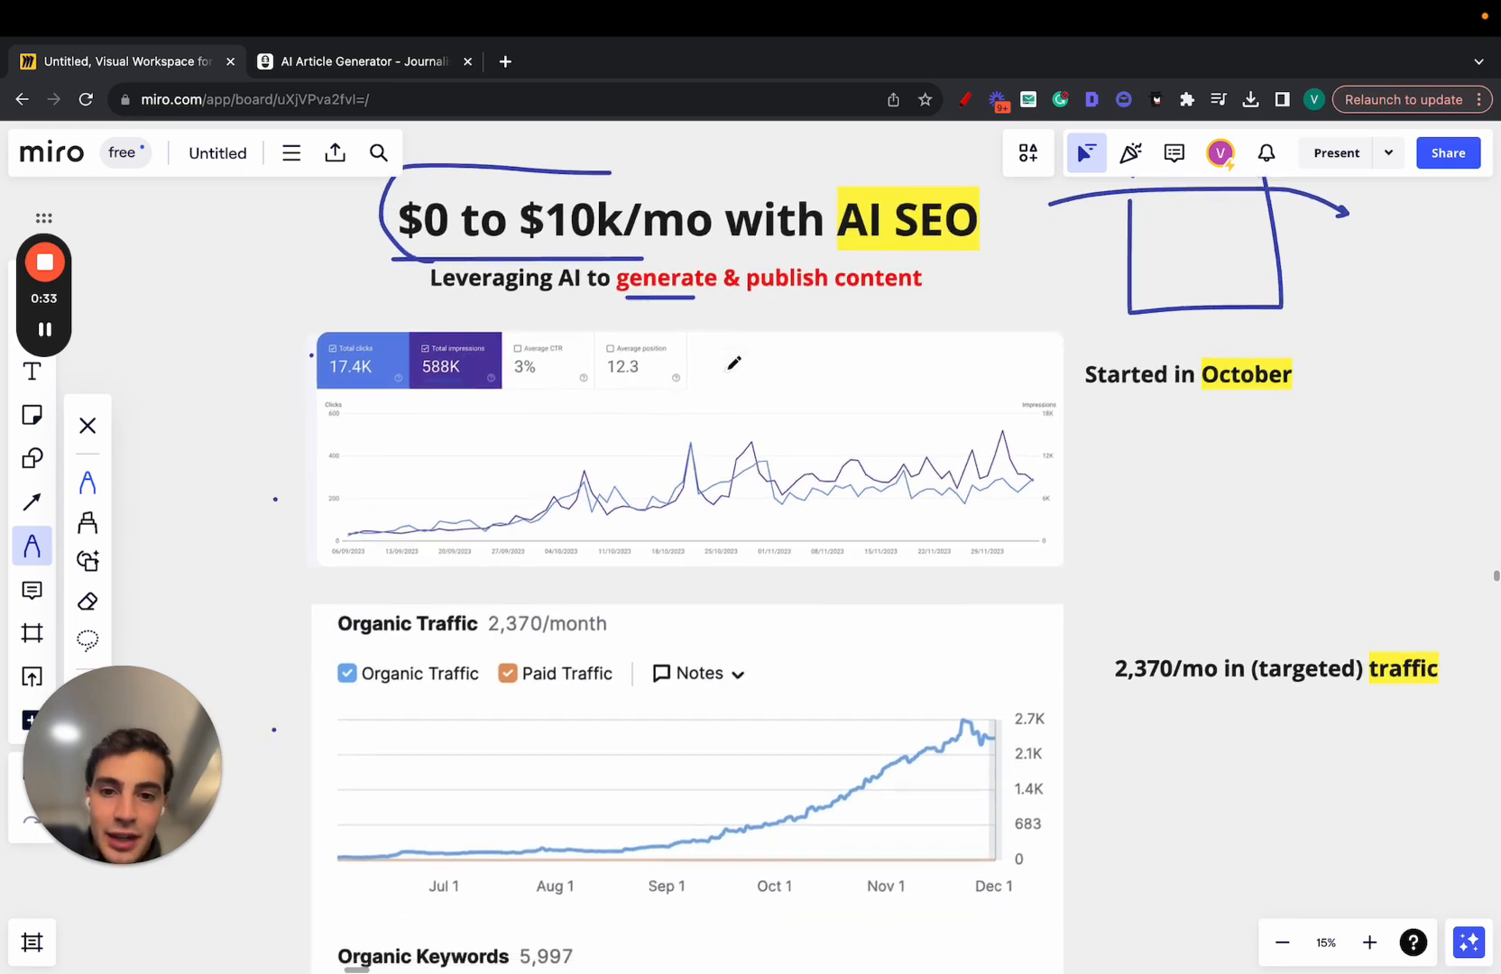
scroll("down", 3)
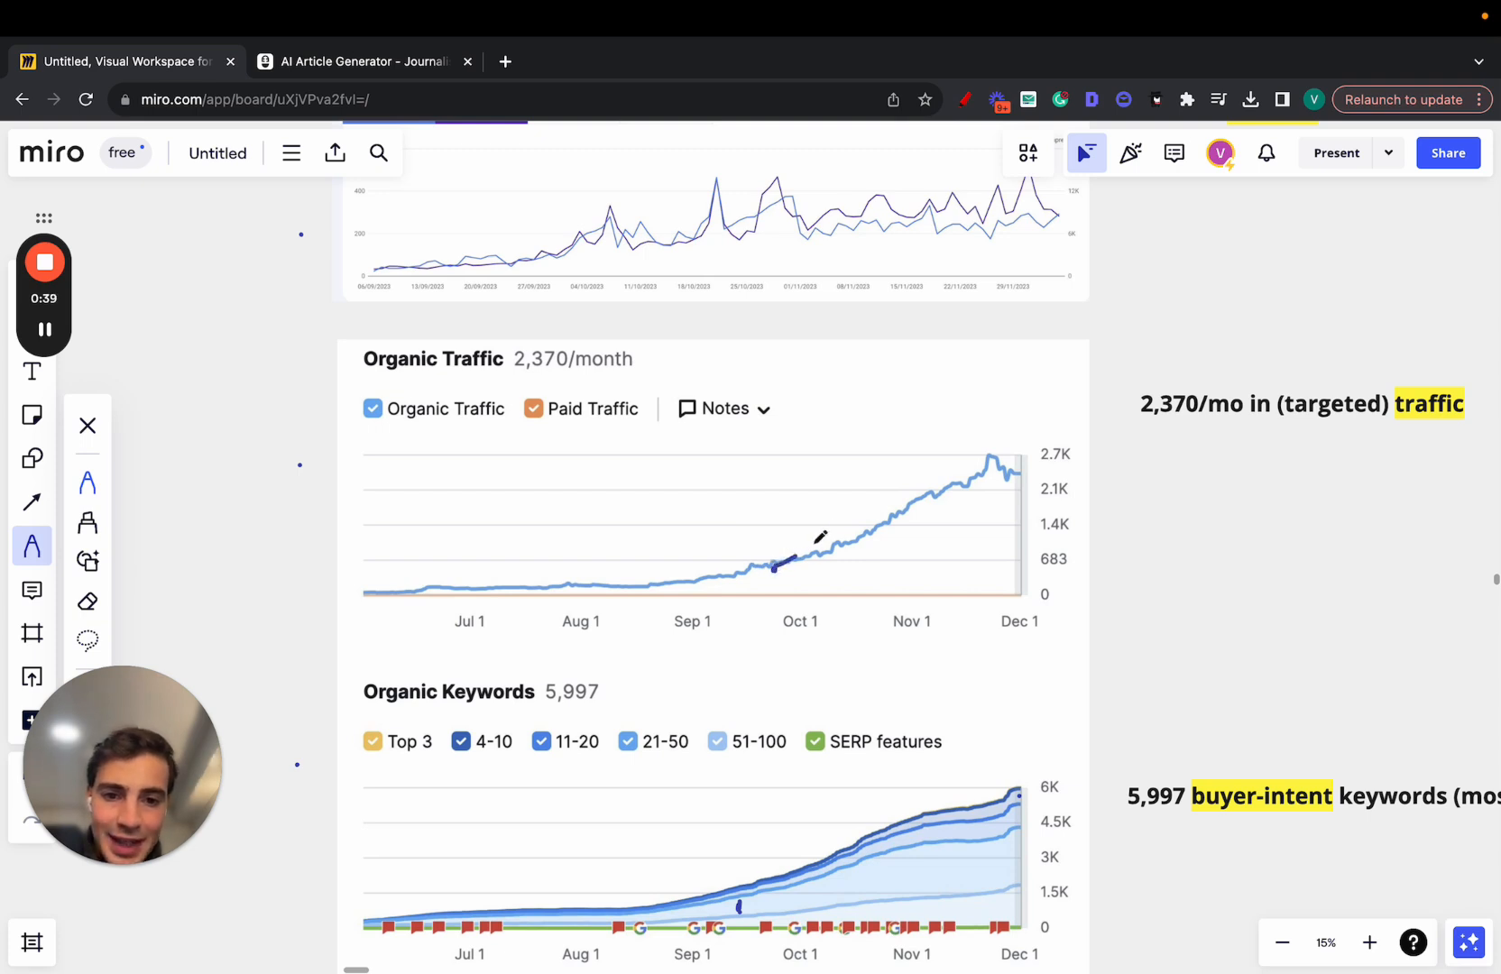
- Trace upward trend lines over the Organic Traffic and Organic Keywords charts
left_click_drag(776, 565, 986, 445)
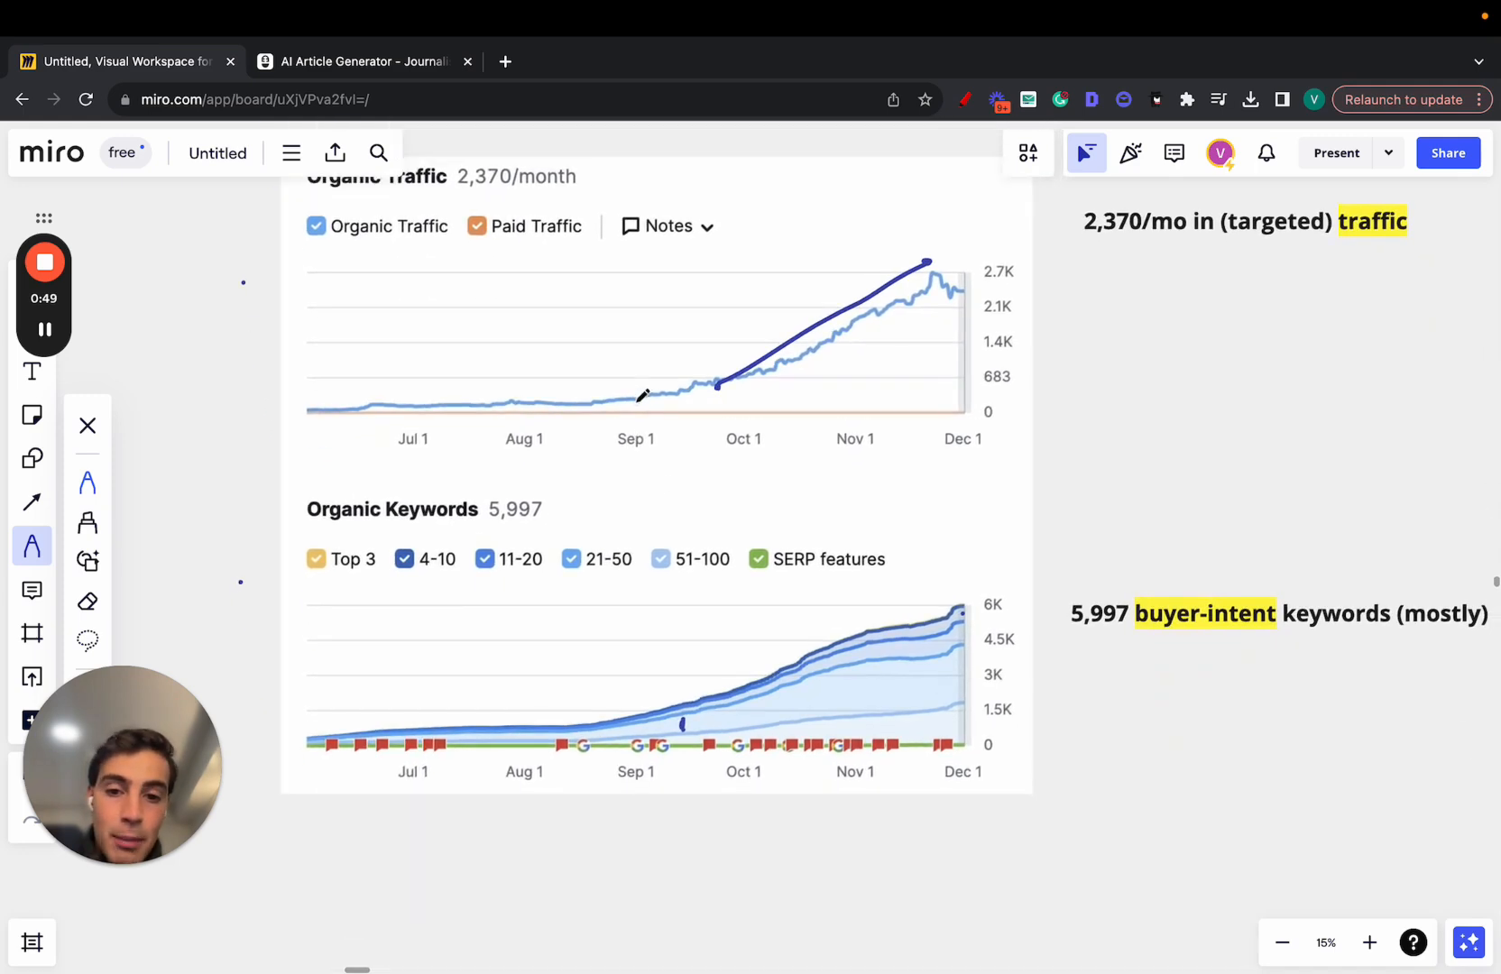
left_click_drag(679, 694, 929, 575)
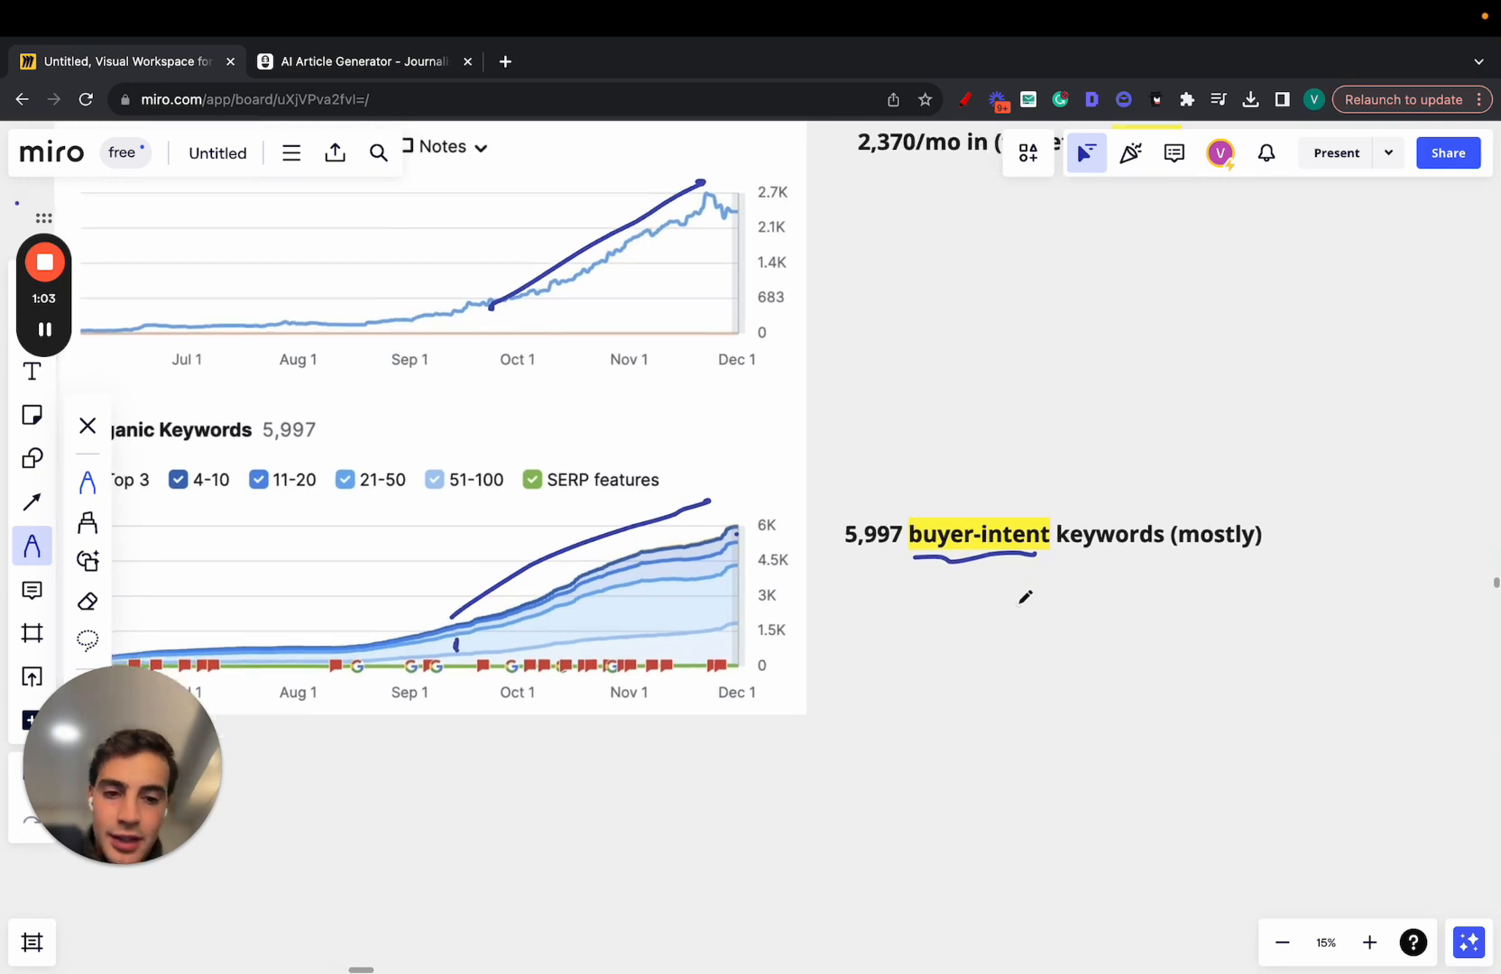
mouse_move(919, 673)
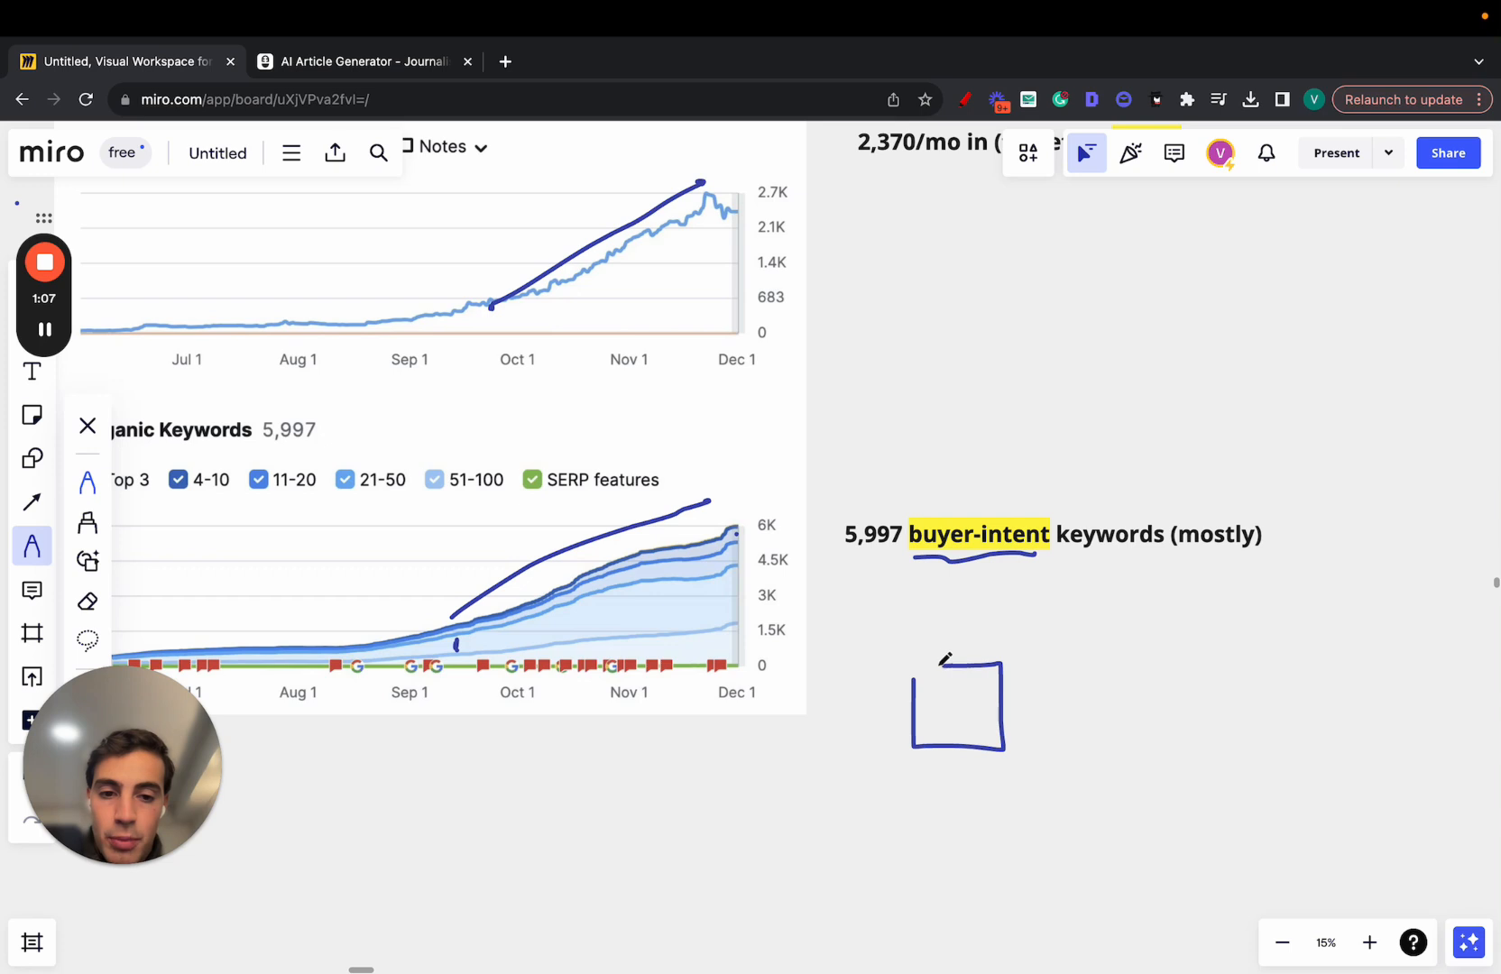
- Beside the keyword stat, draw a box with arrow, write H and W, and circle a lower H with radiating lines
left_click_drag(986, 719, 1111, 749)
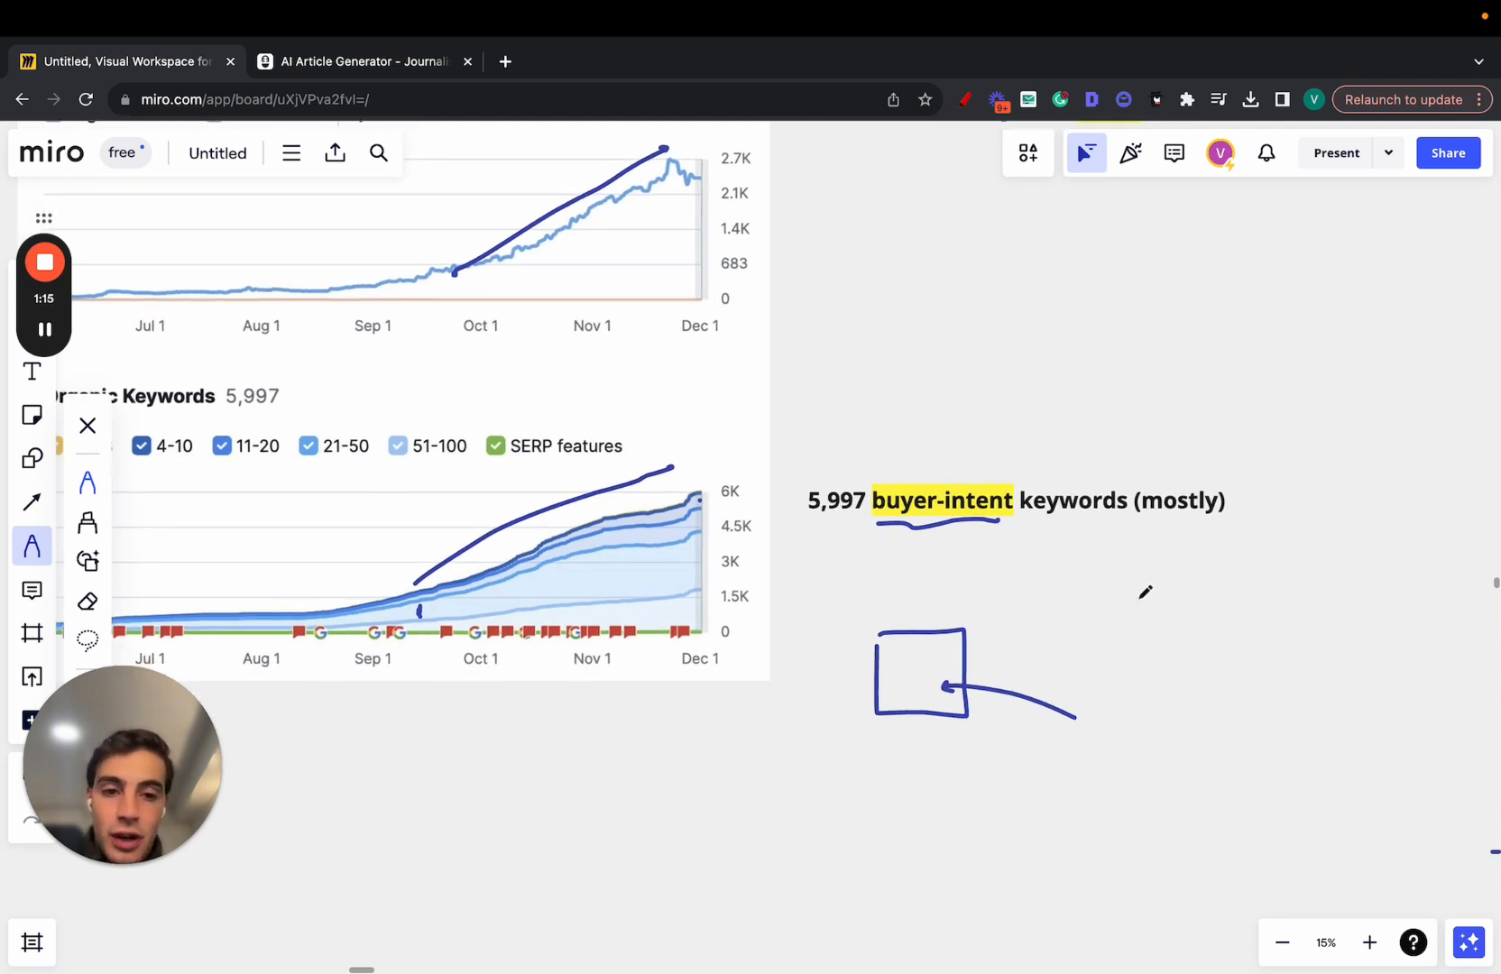
left_click_drag(1135, 579, 1154, 617)
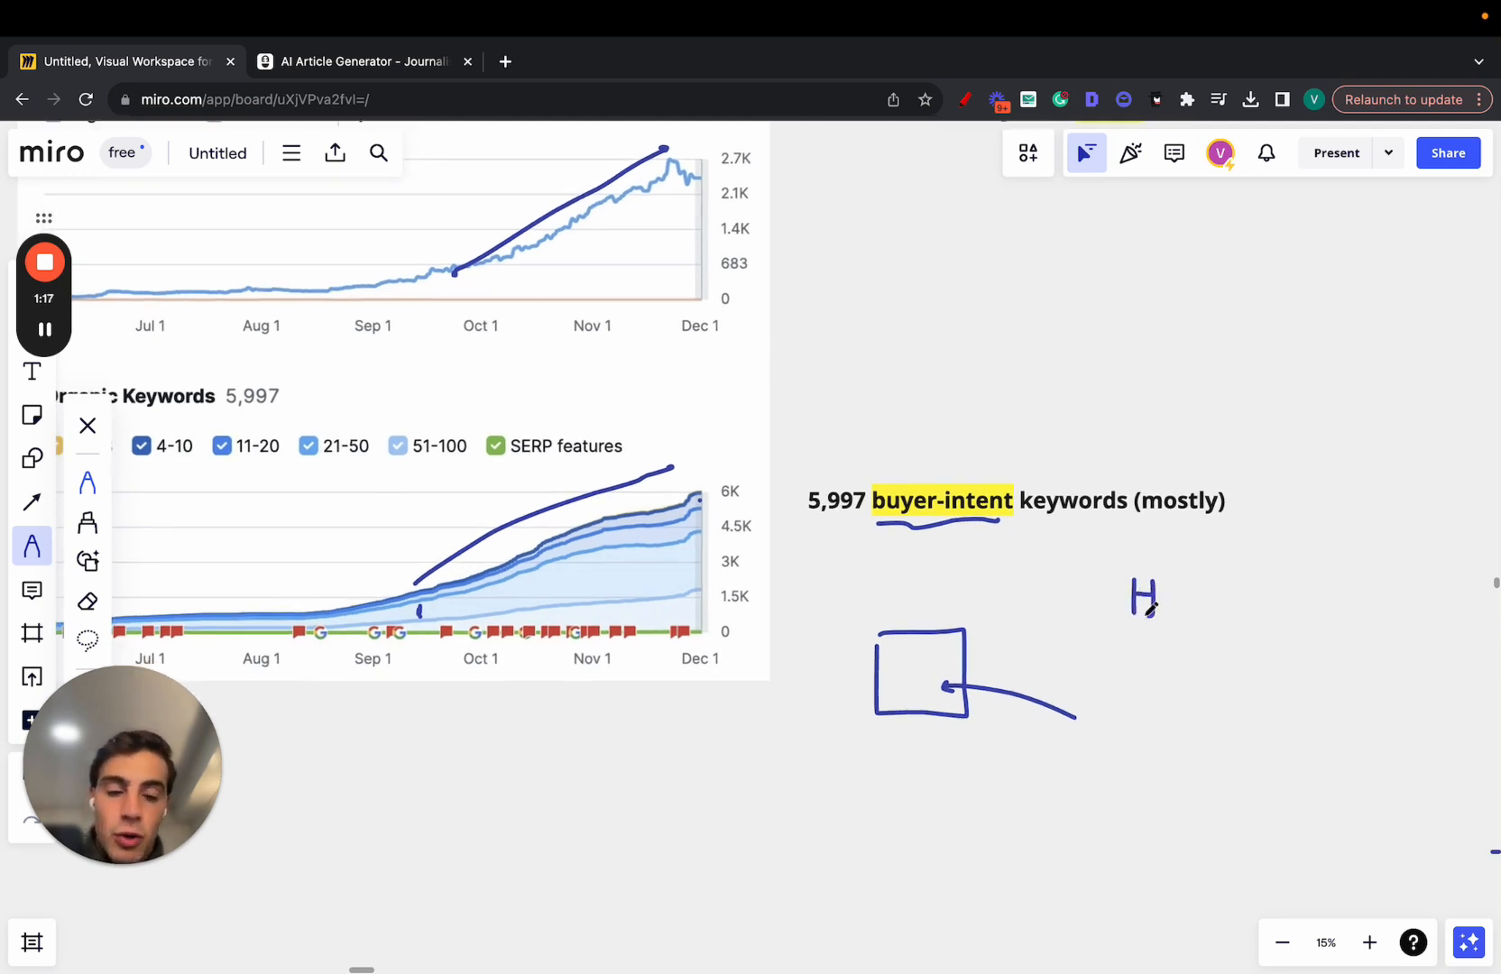
left_click_drag(1144, 622, 1172, 651)
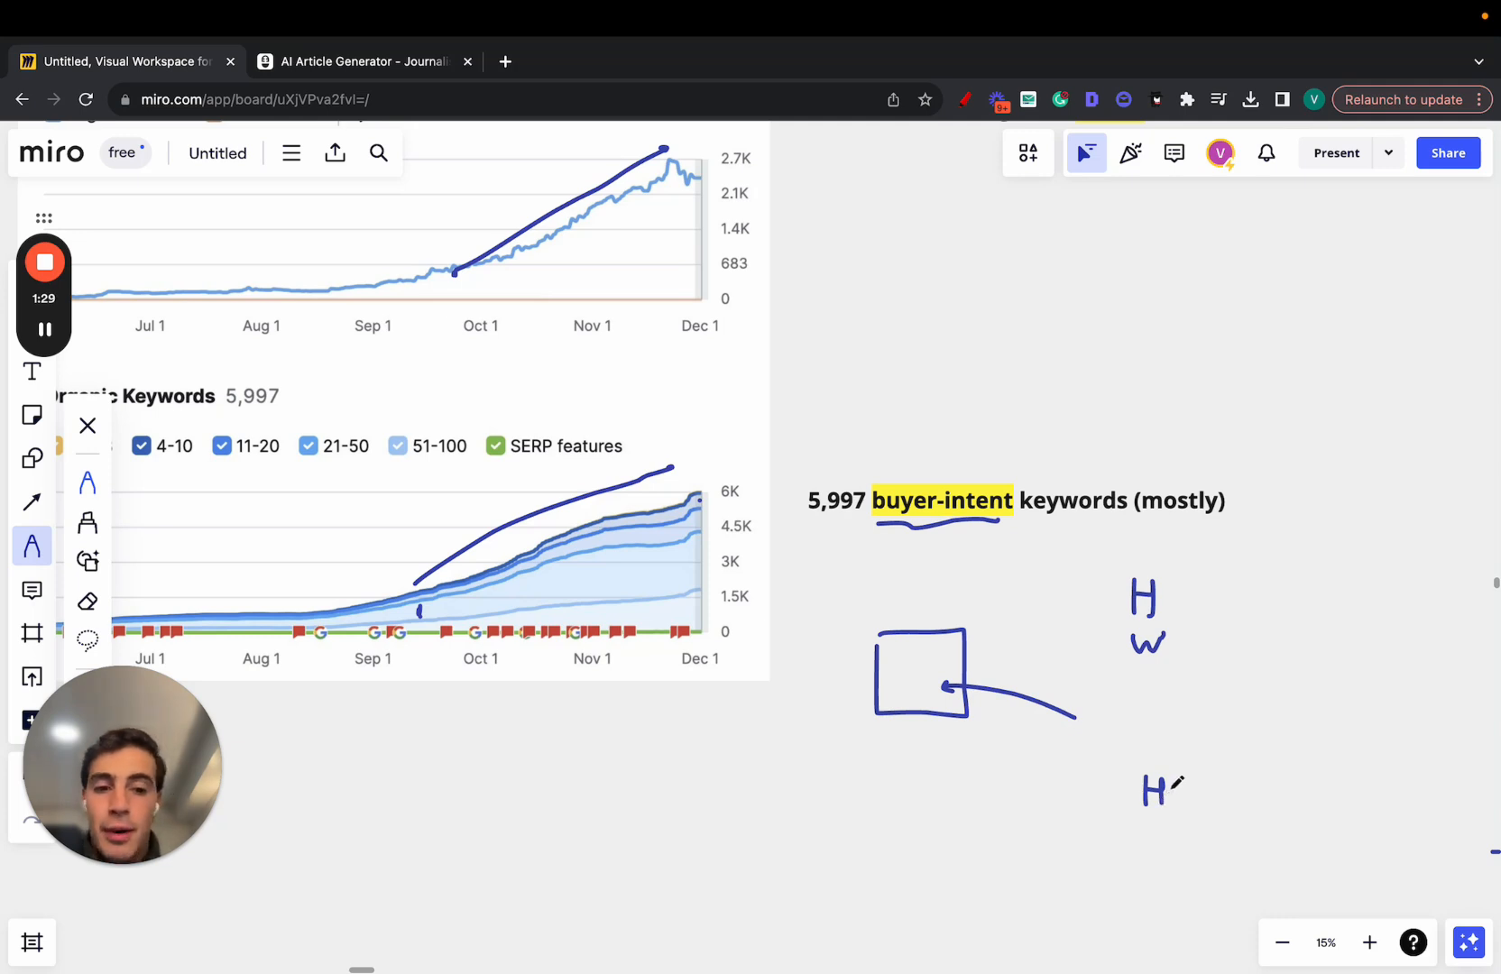
left_click_drag(1144, 789, 1144, 789)
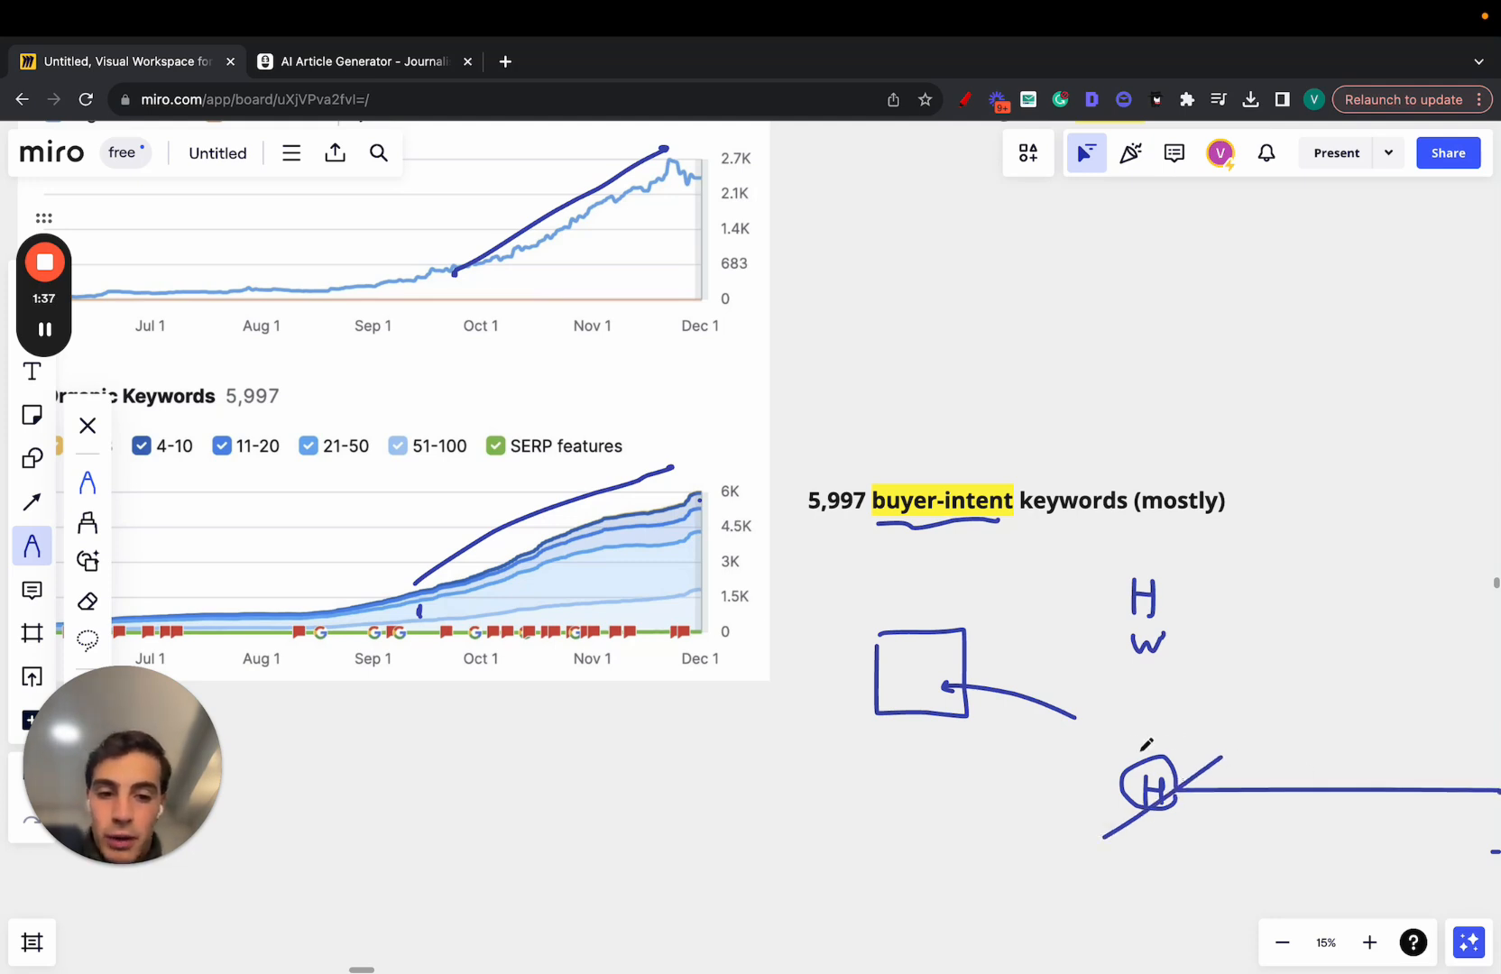
left_click_drag(1187, 775, 1311, 891)
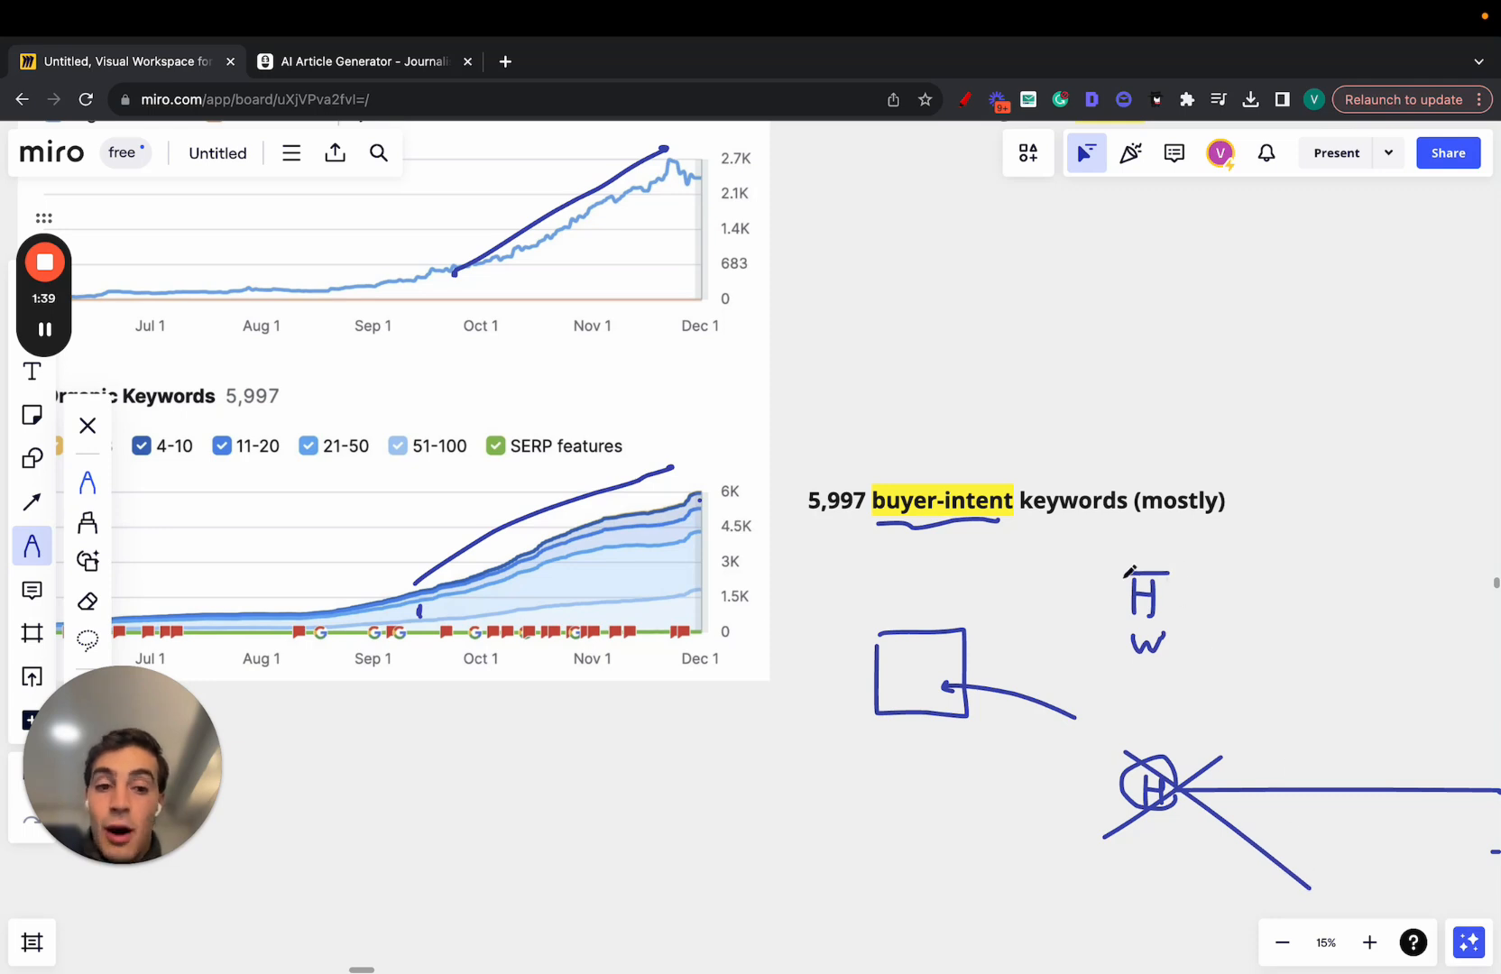
left_click_drag(1120, 589, 1144, 627)
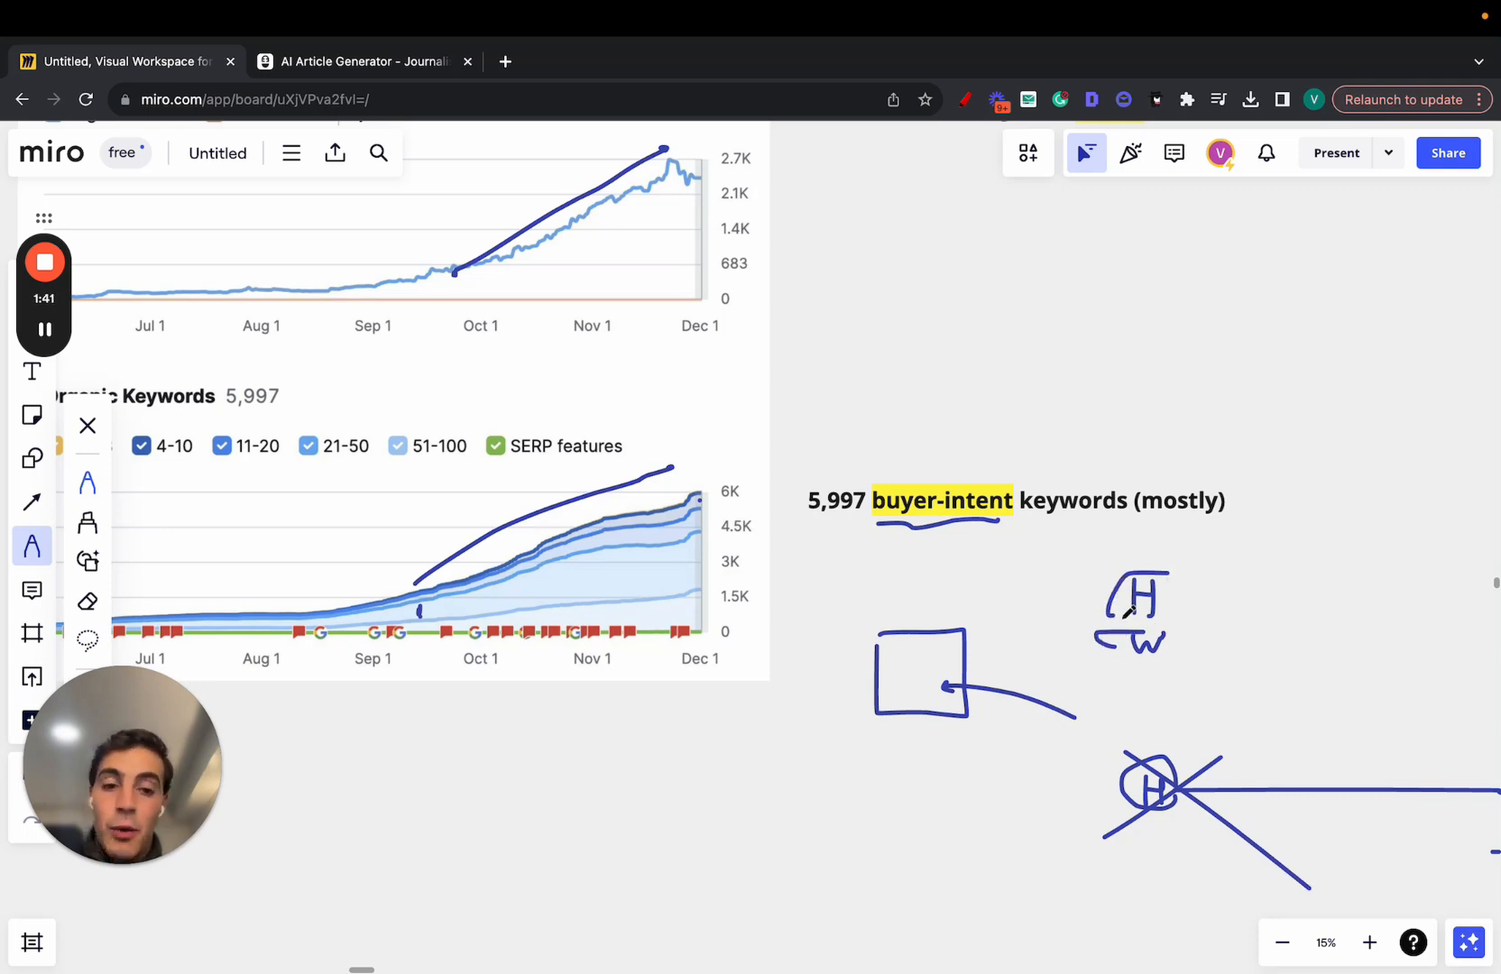
left_click_drag(948, 661, 1135, 631)
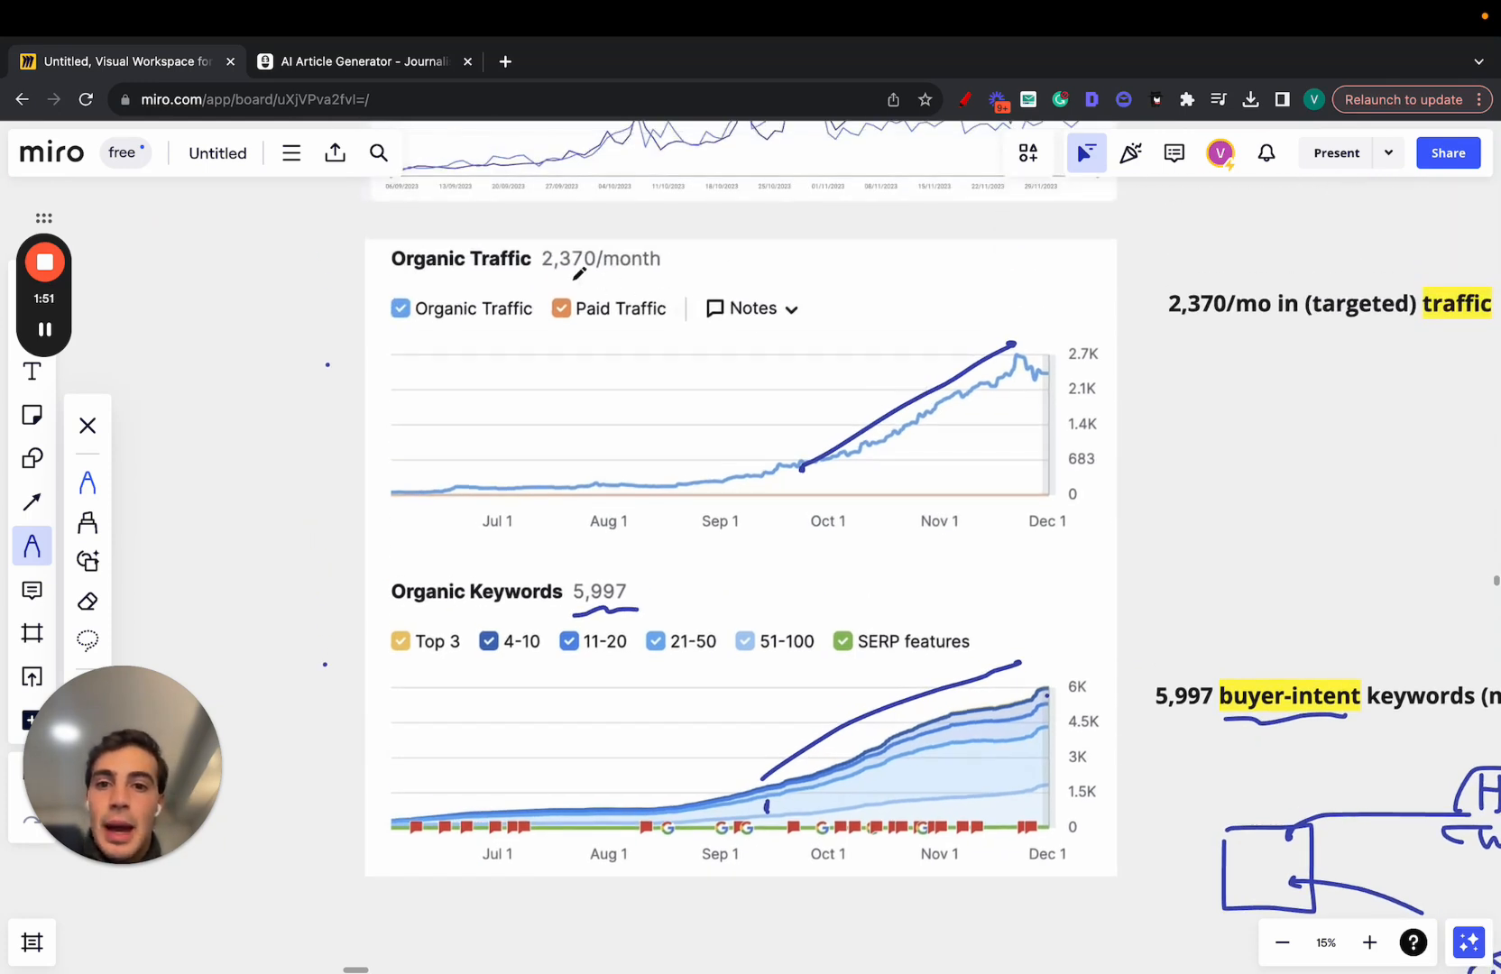
- Circle '2,370/month' and draw a long rising arrow across the clicks-and-impressions chart
left_click_drag(574, 278, 679, 277)
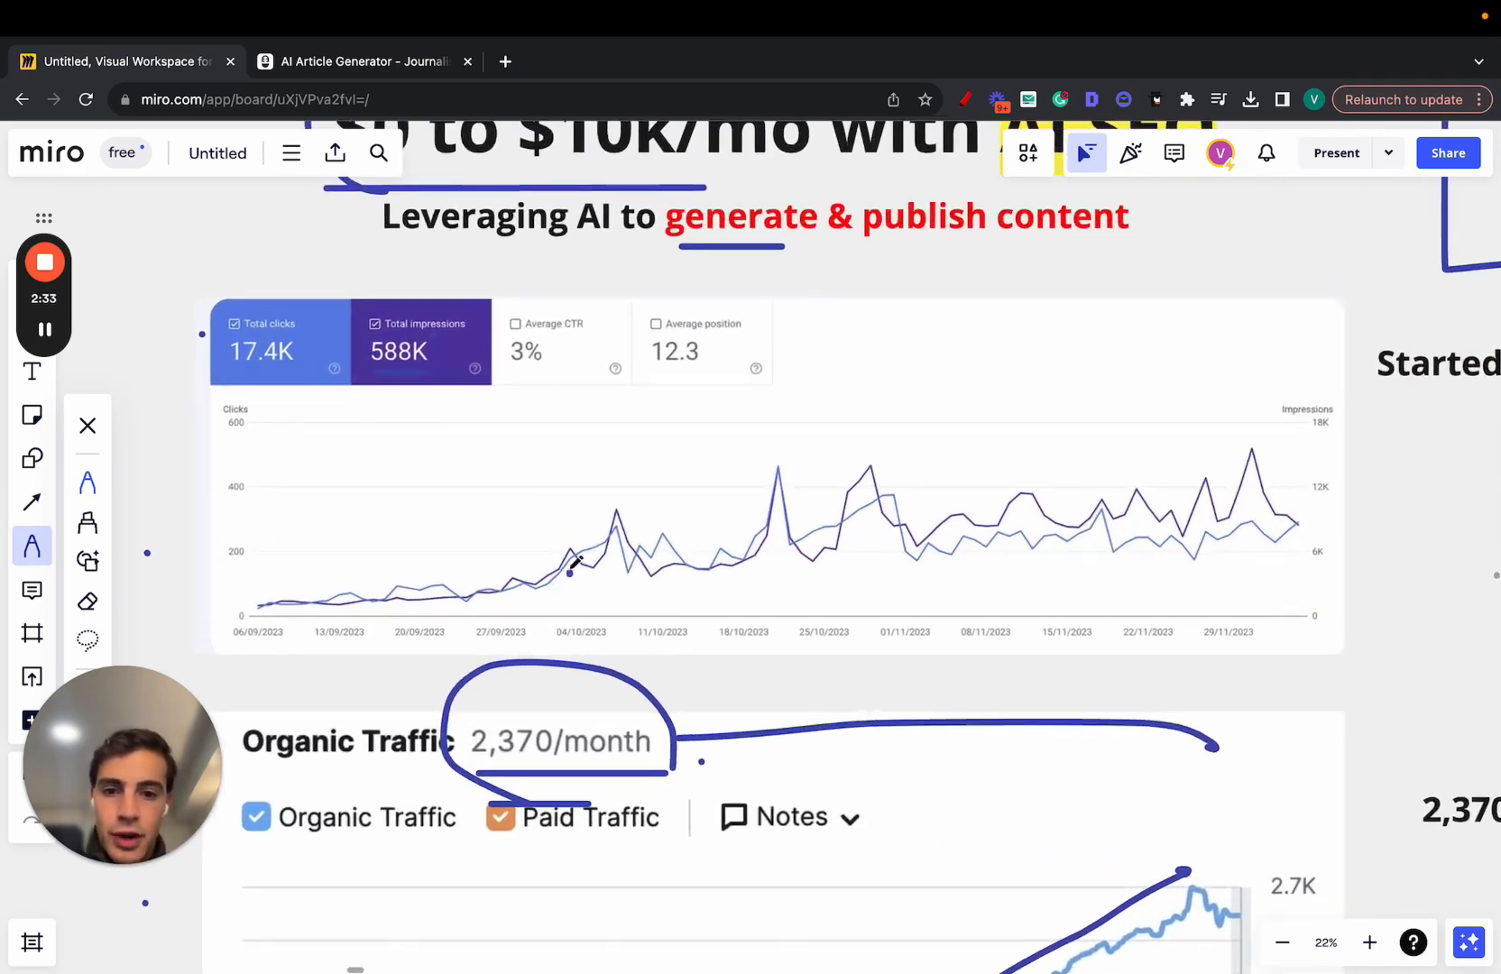
left_click_drag(575, 569, 1264, 419)
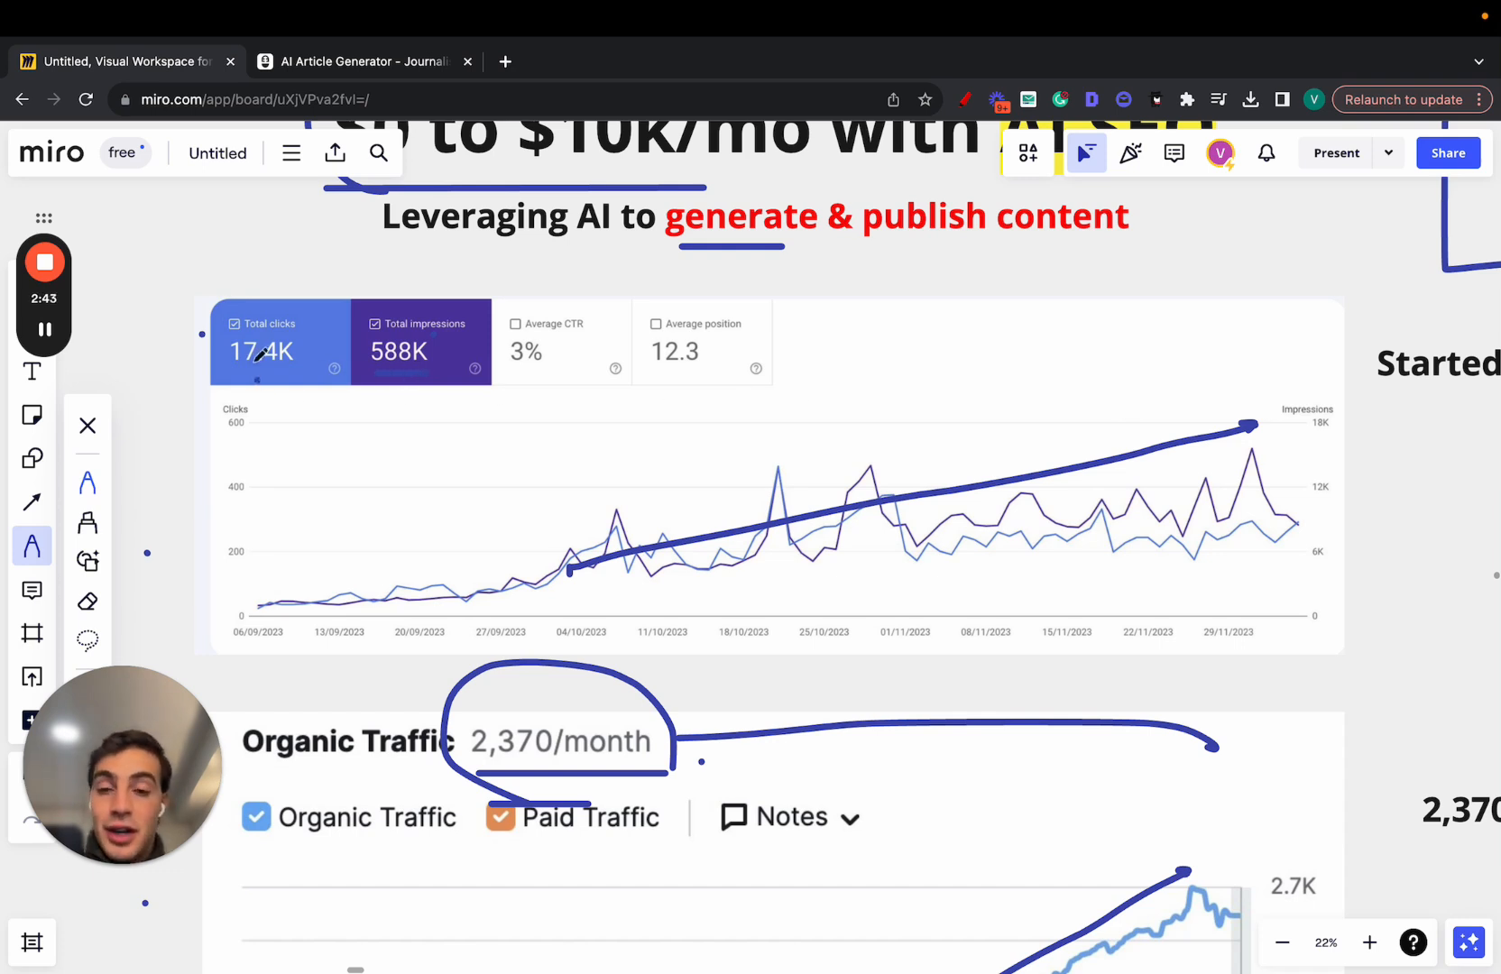
scroll("down", 3)
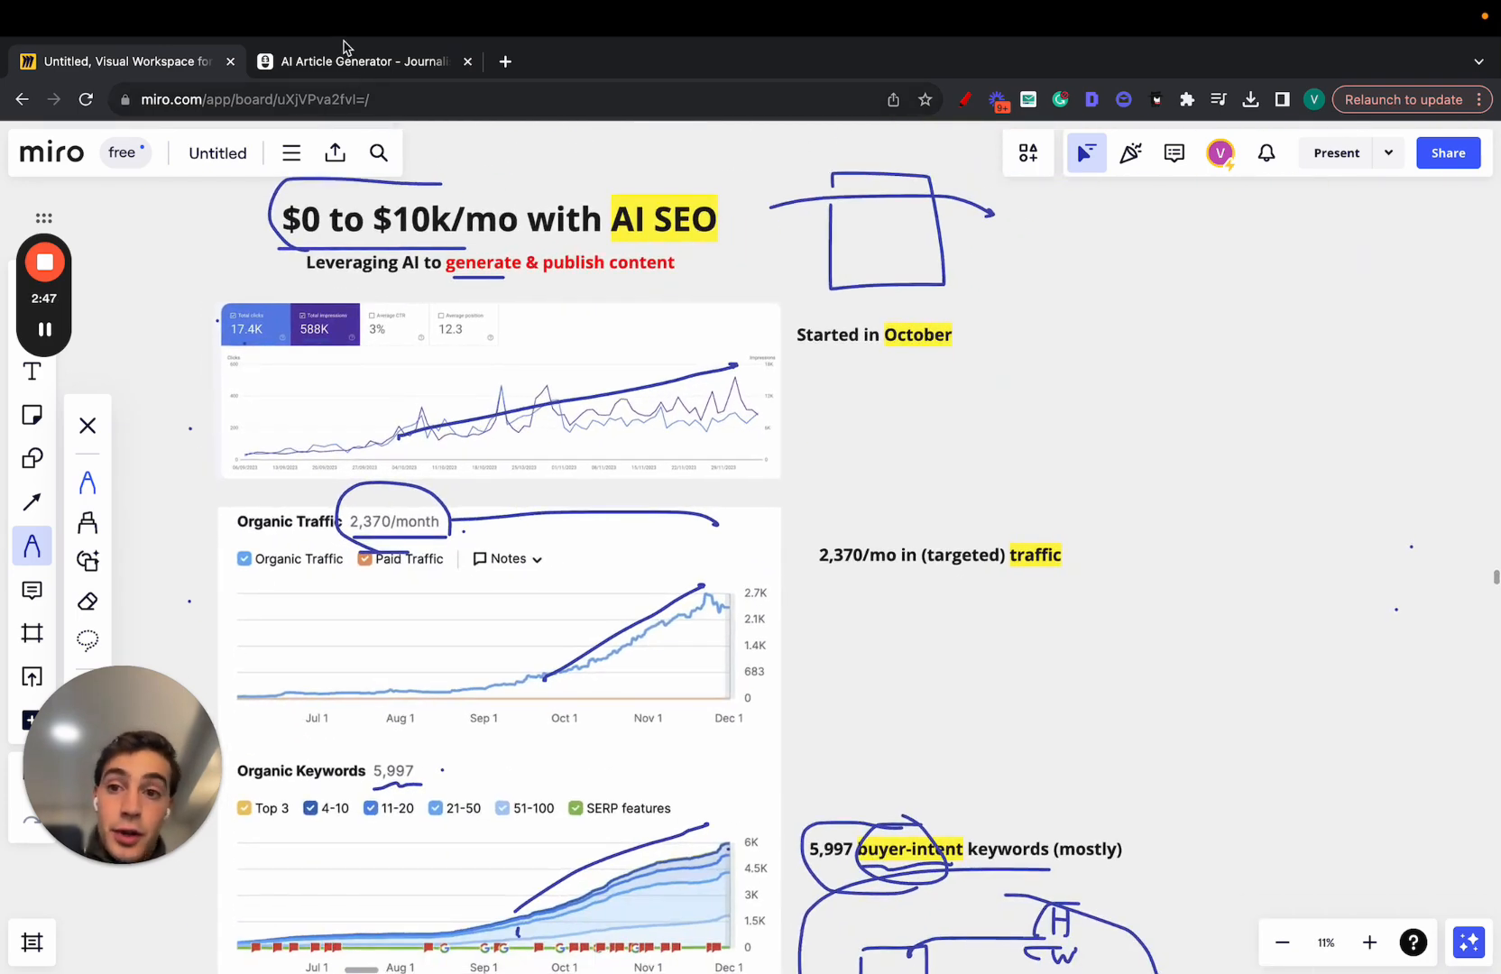
- Switch to the Journalist AI tab and open its dashboard
left_click(364, 61)
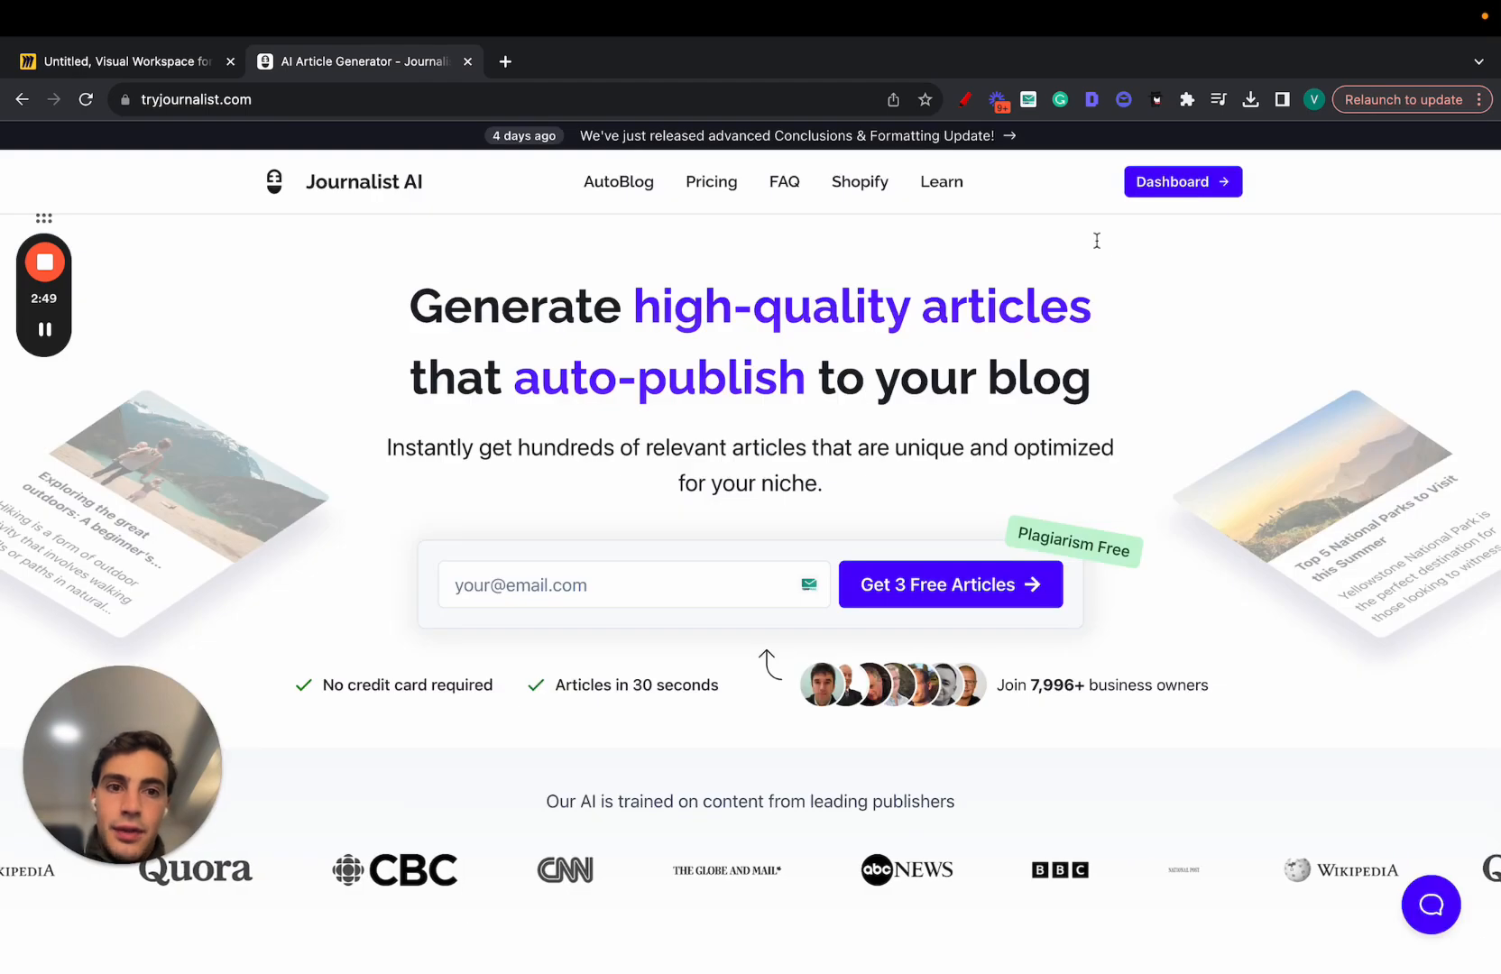
left_click(1182, 183)
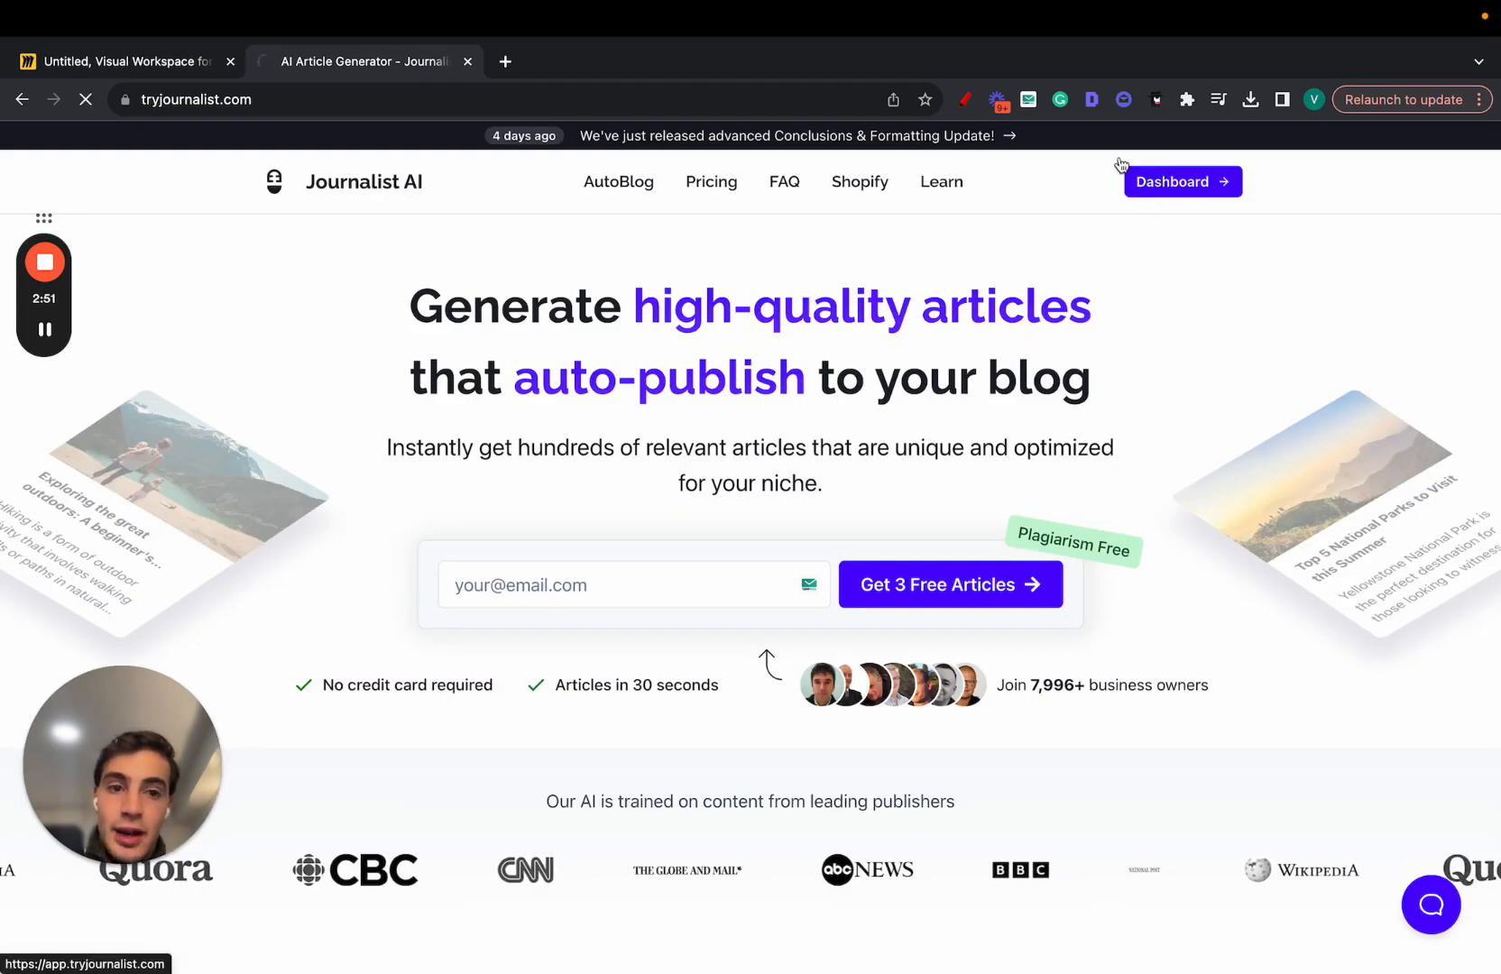
left_click(1182, 182)
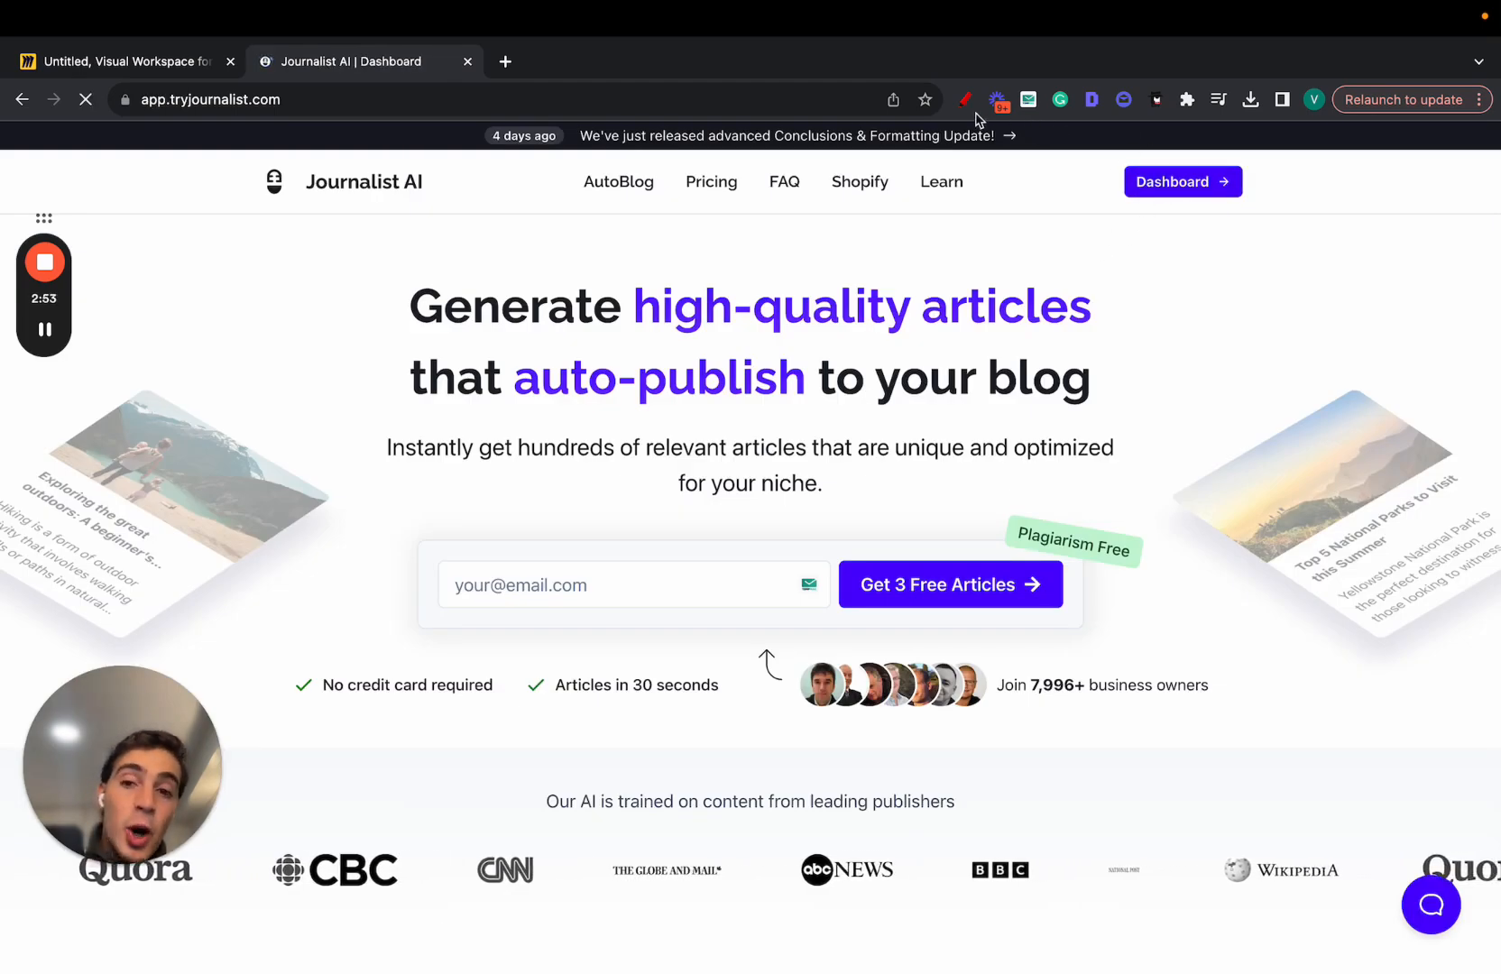
left_click(1182, 183)
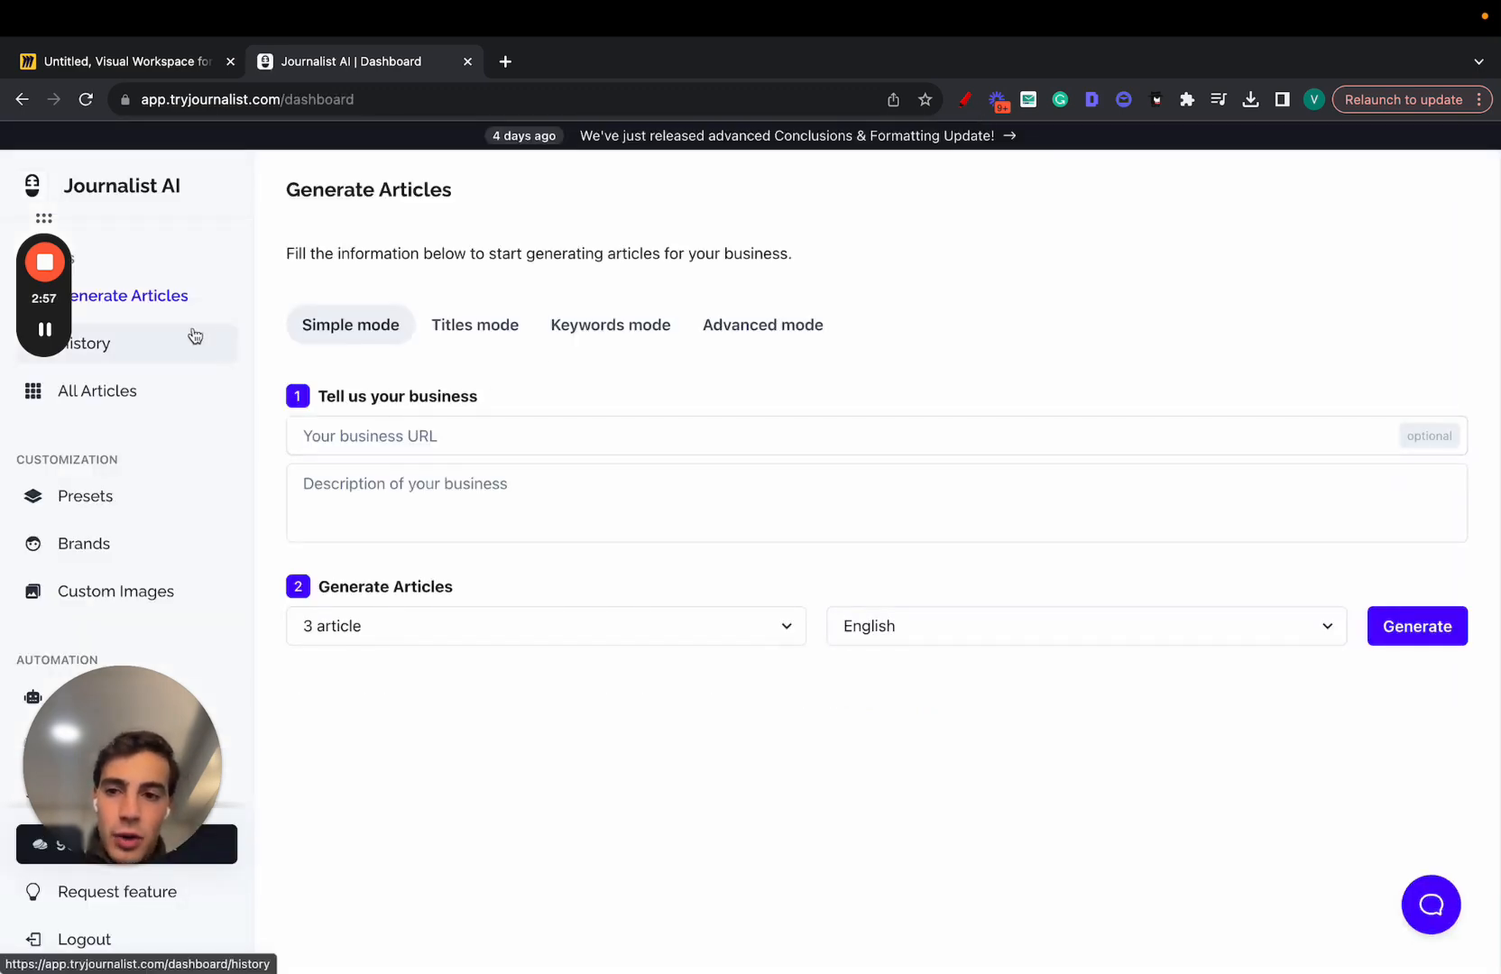
- View the History page and All Articles, then return to the article batch History
left_click(86, 343)
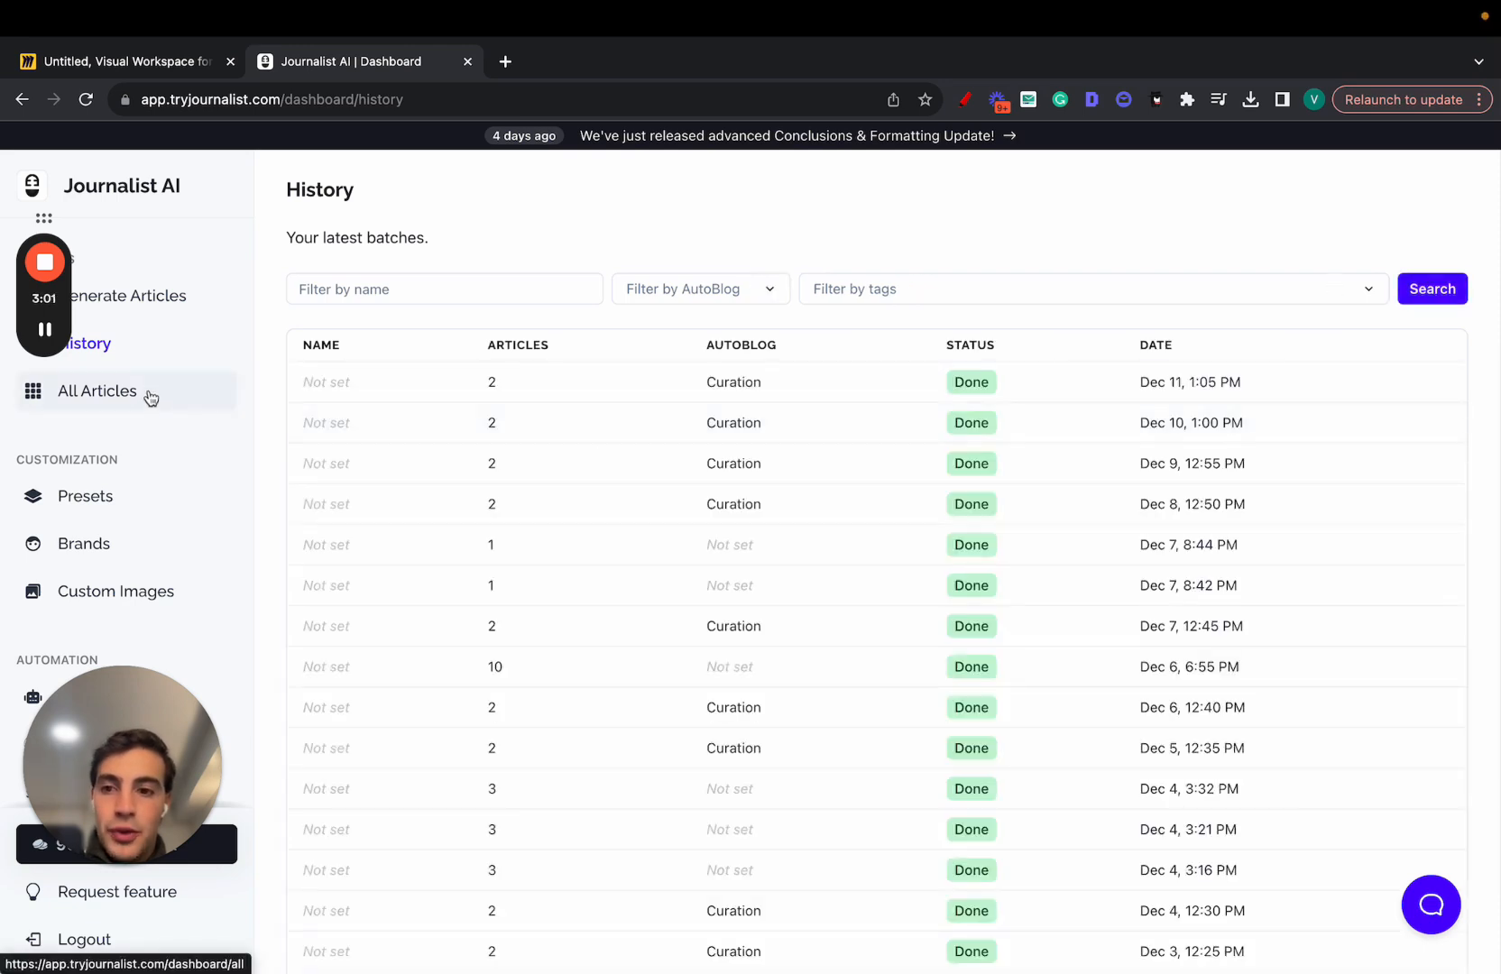
left_click(97, 391)
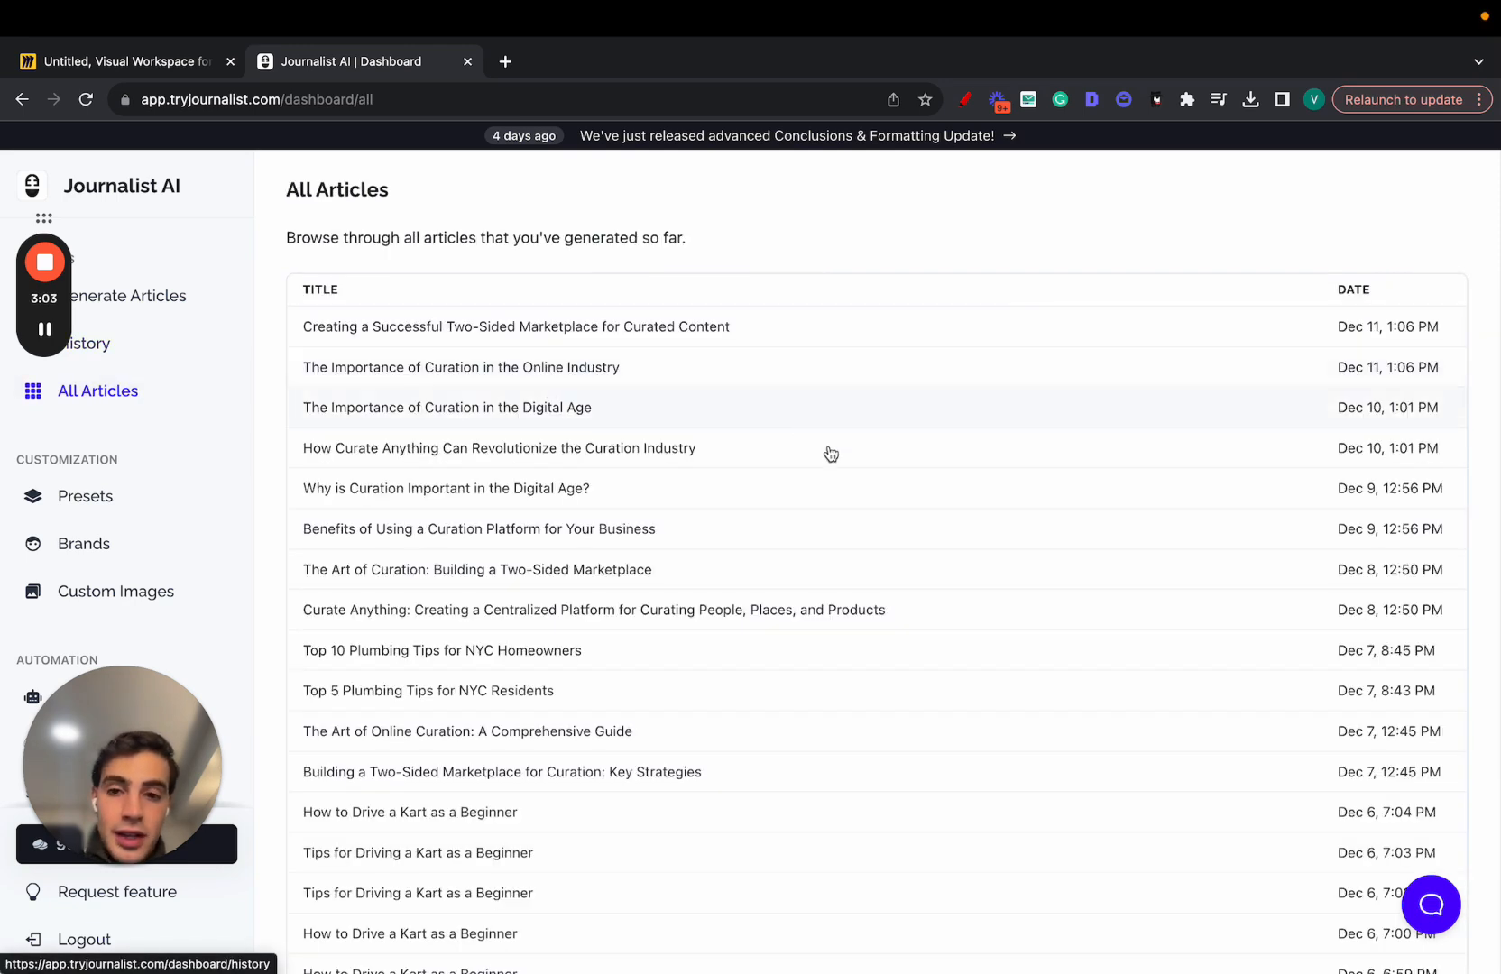
left_click(86, 344)
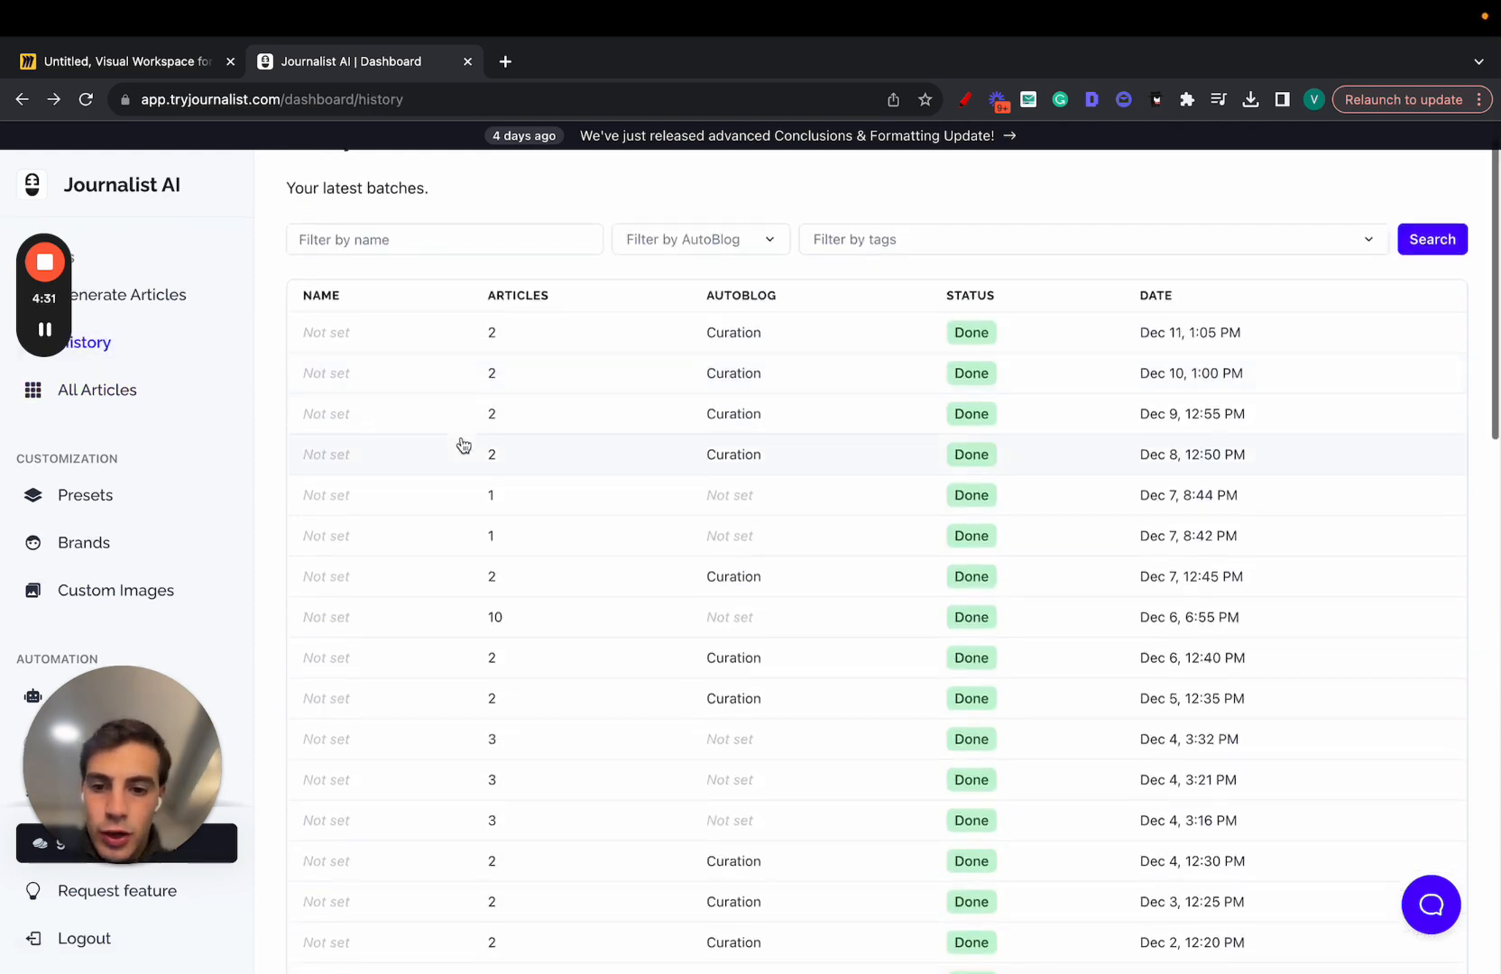
mouse_move(747, 751)
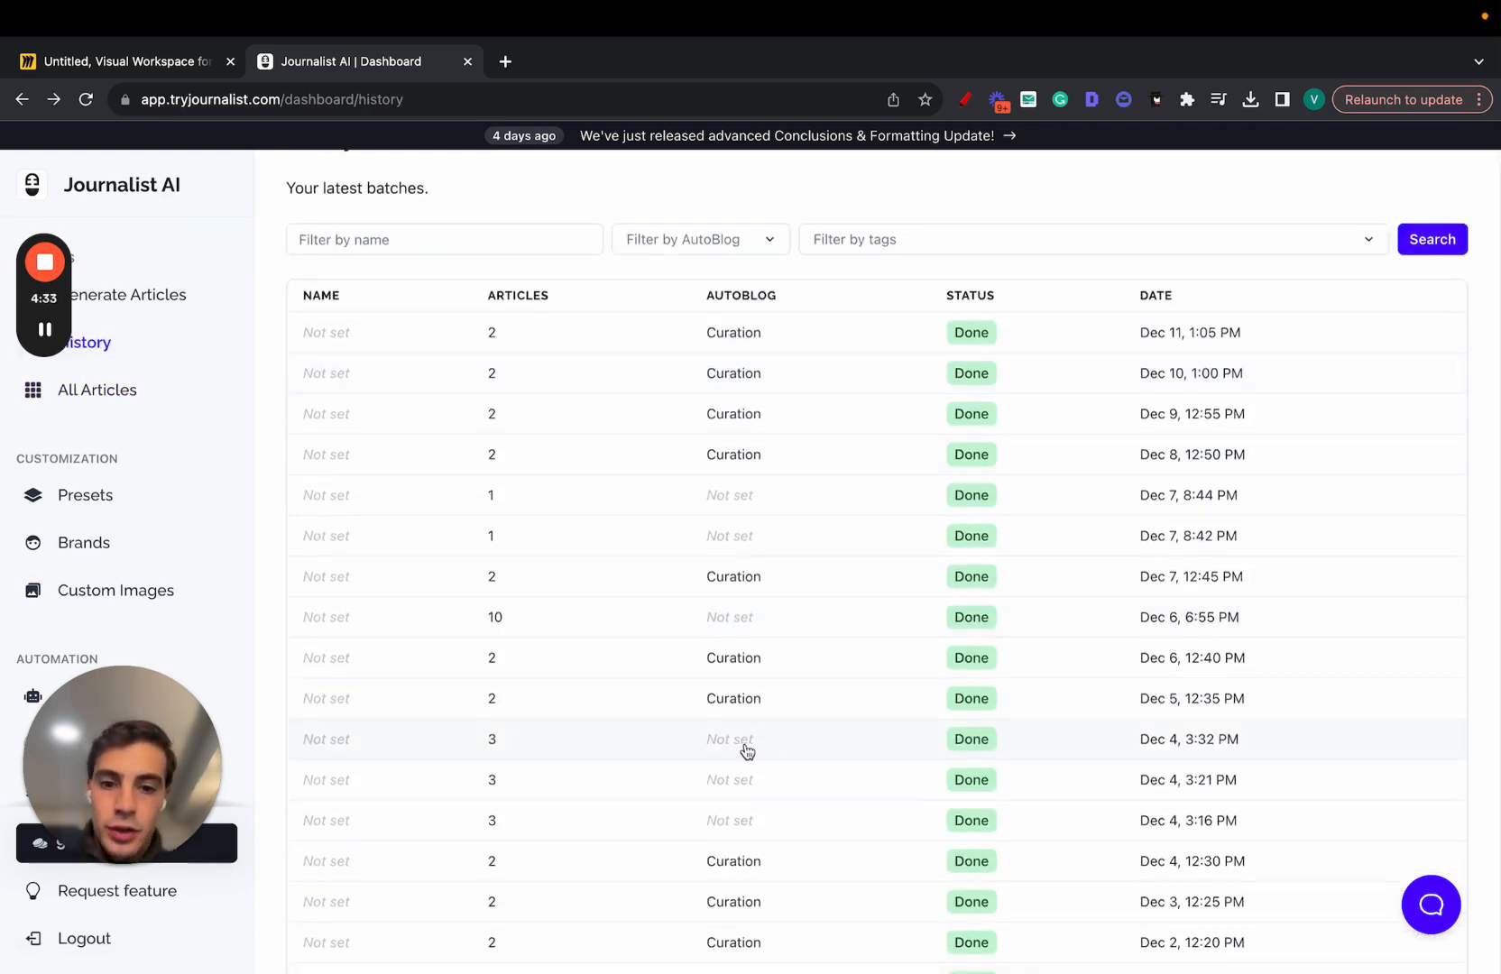
left_click(747, 739)
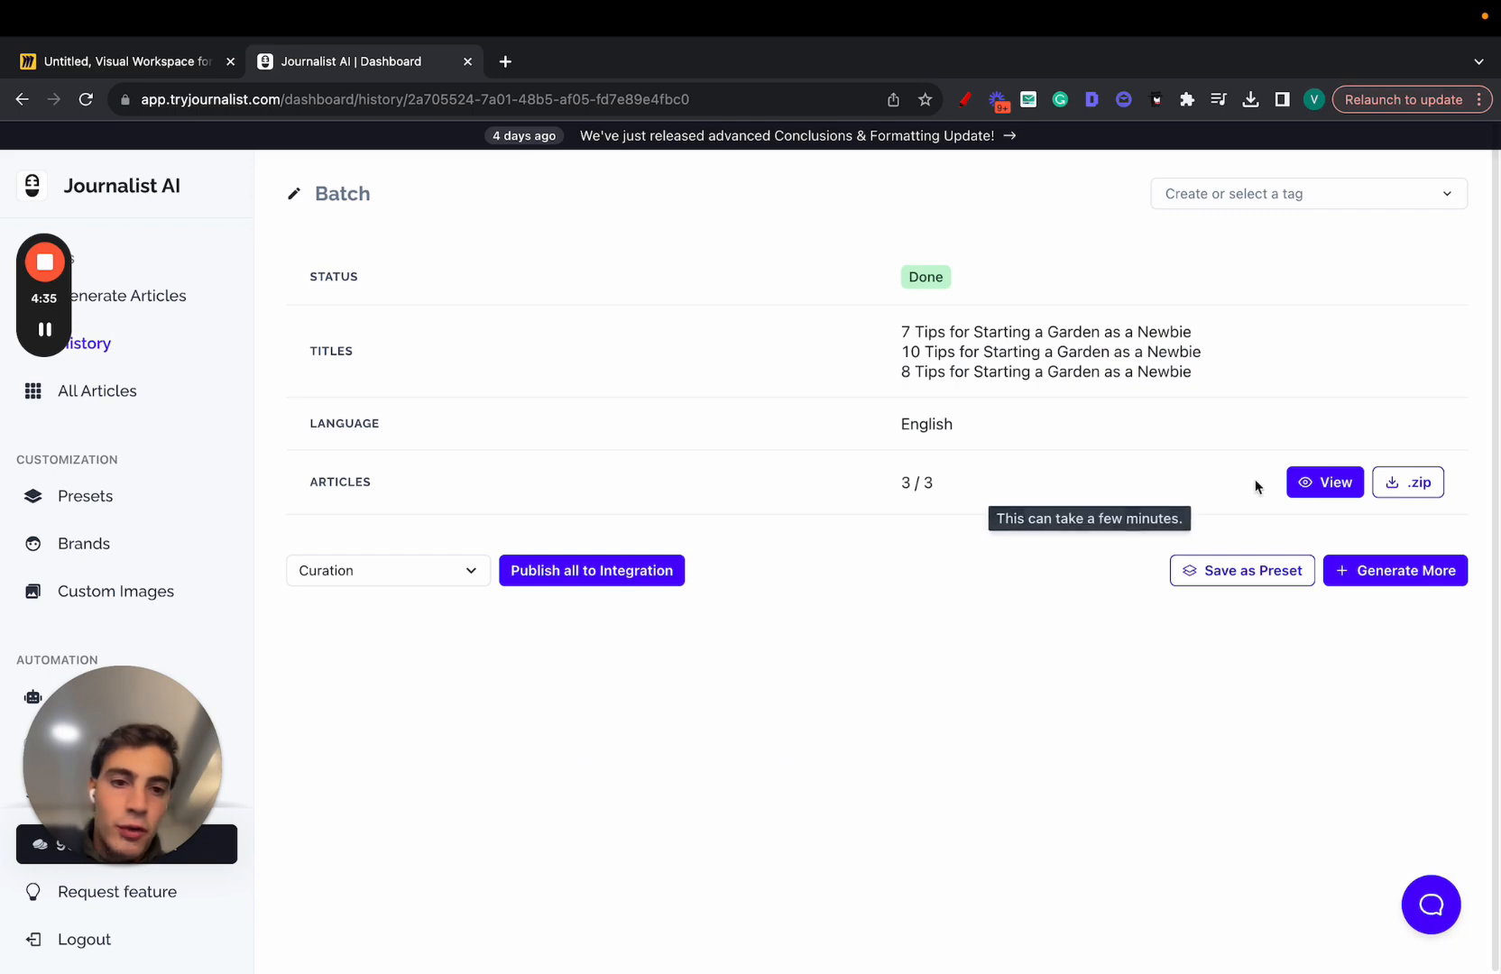
left_click(1325, 483)
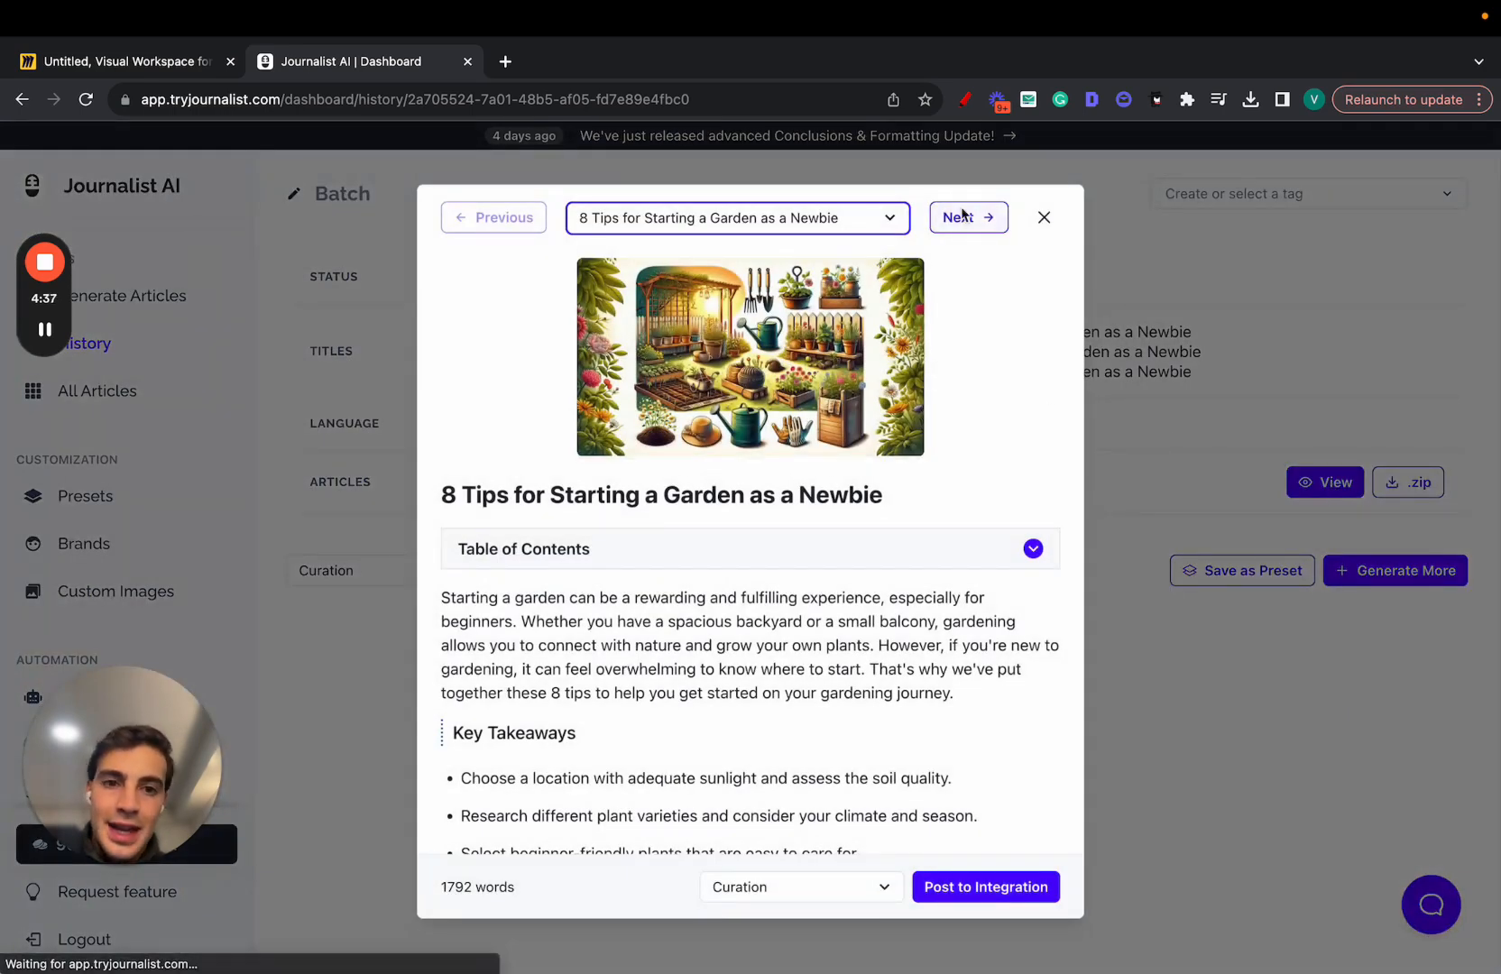
left_click(967, 217)
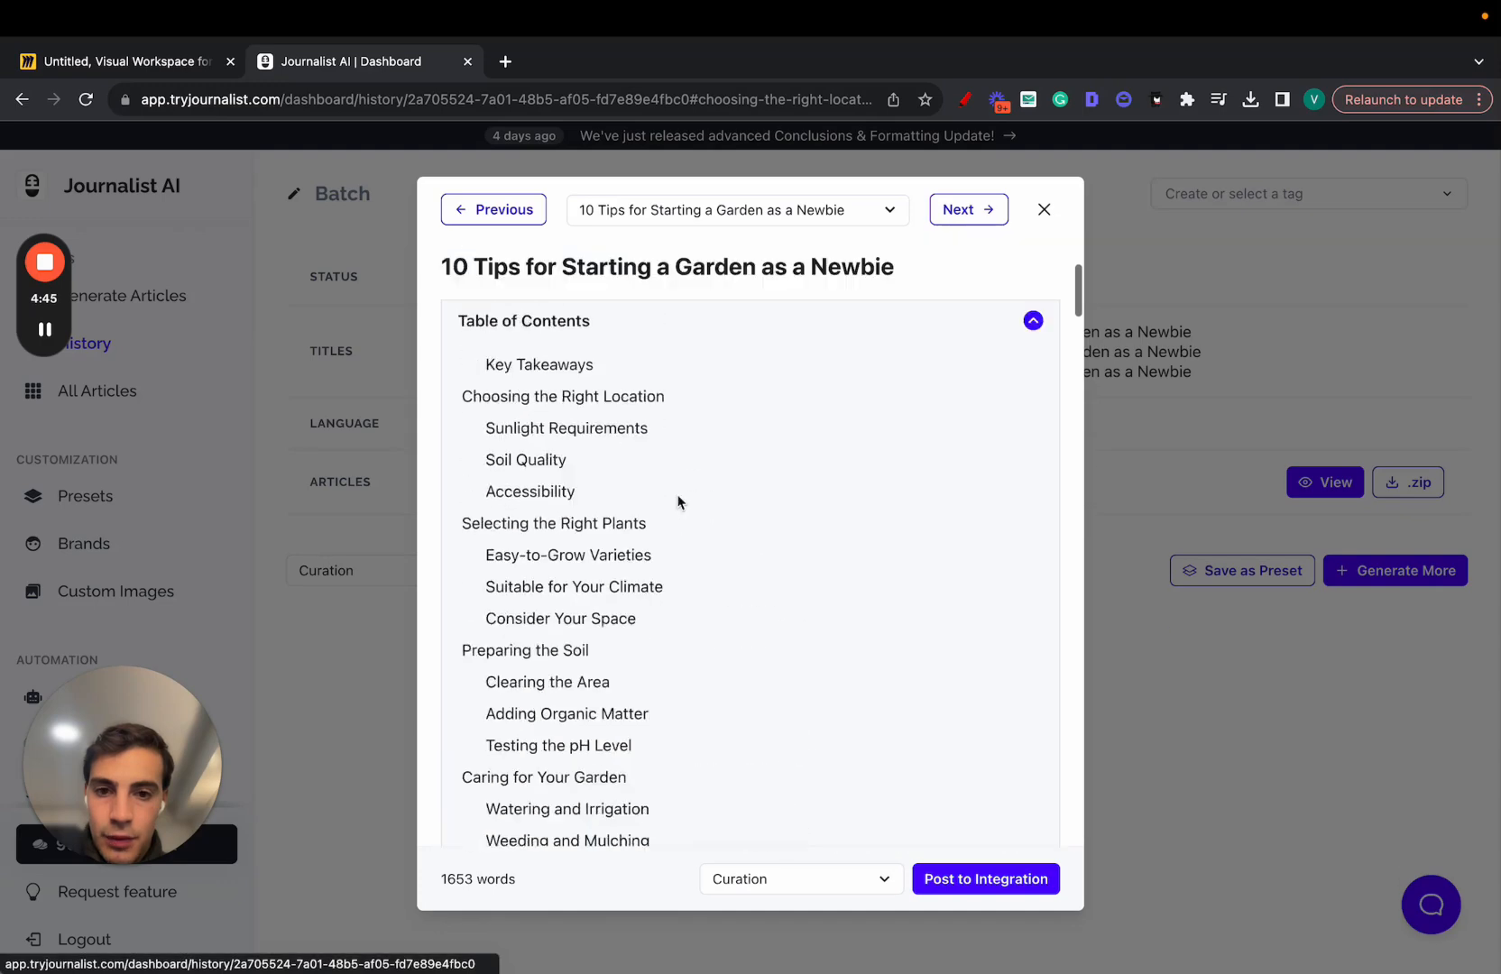
left_click(1033, 320)
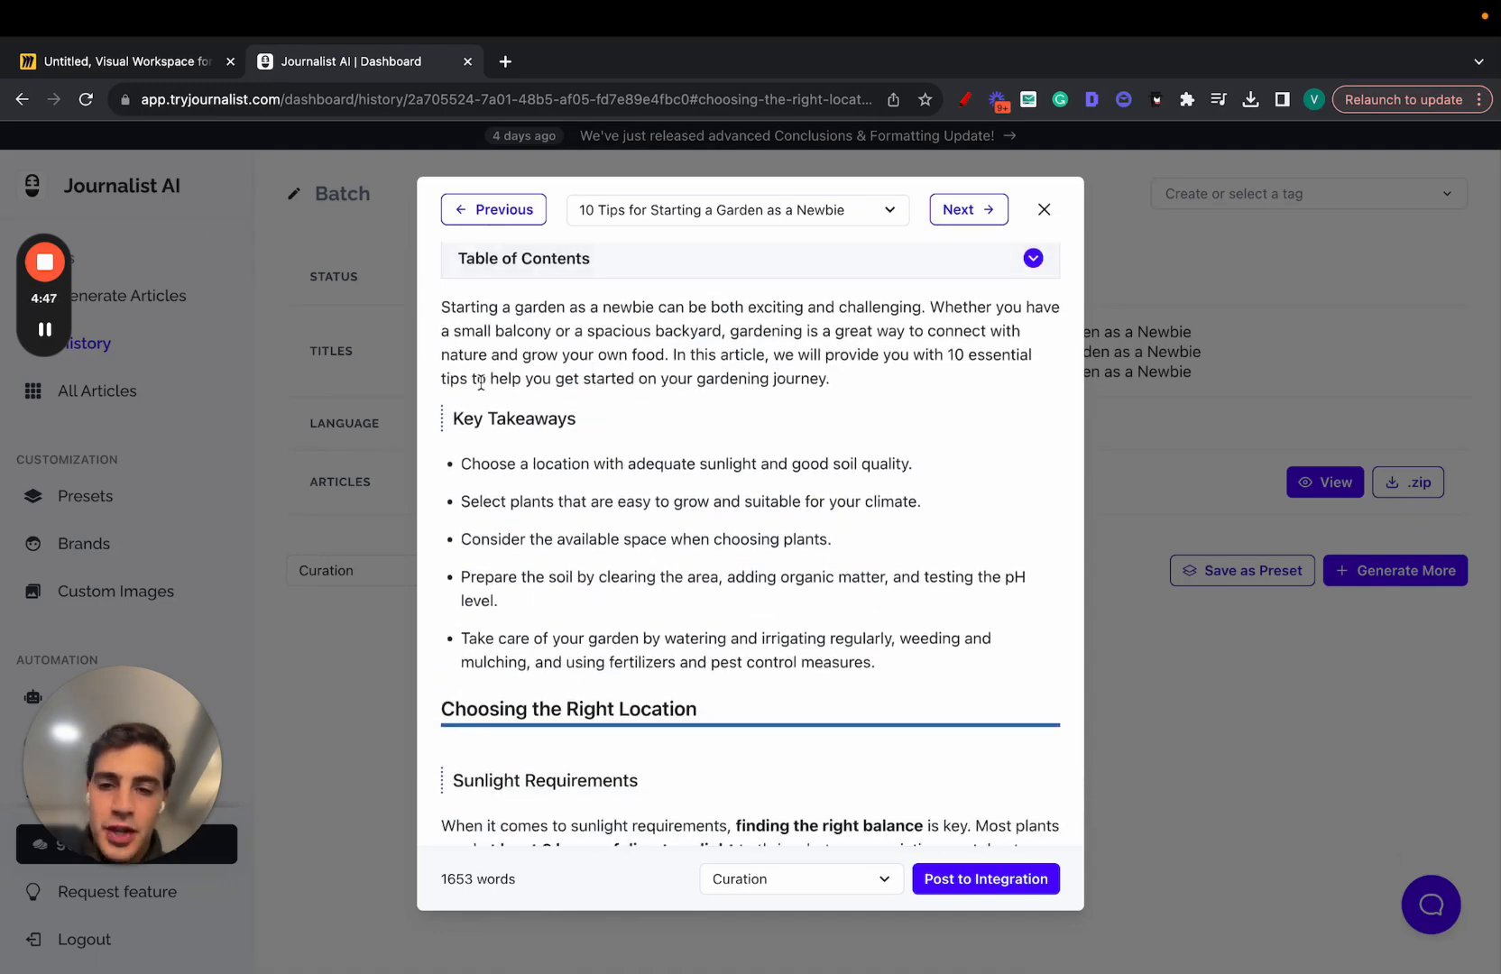
scroll("down", 3)
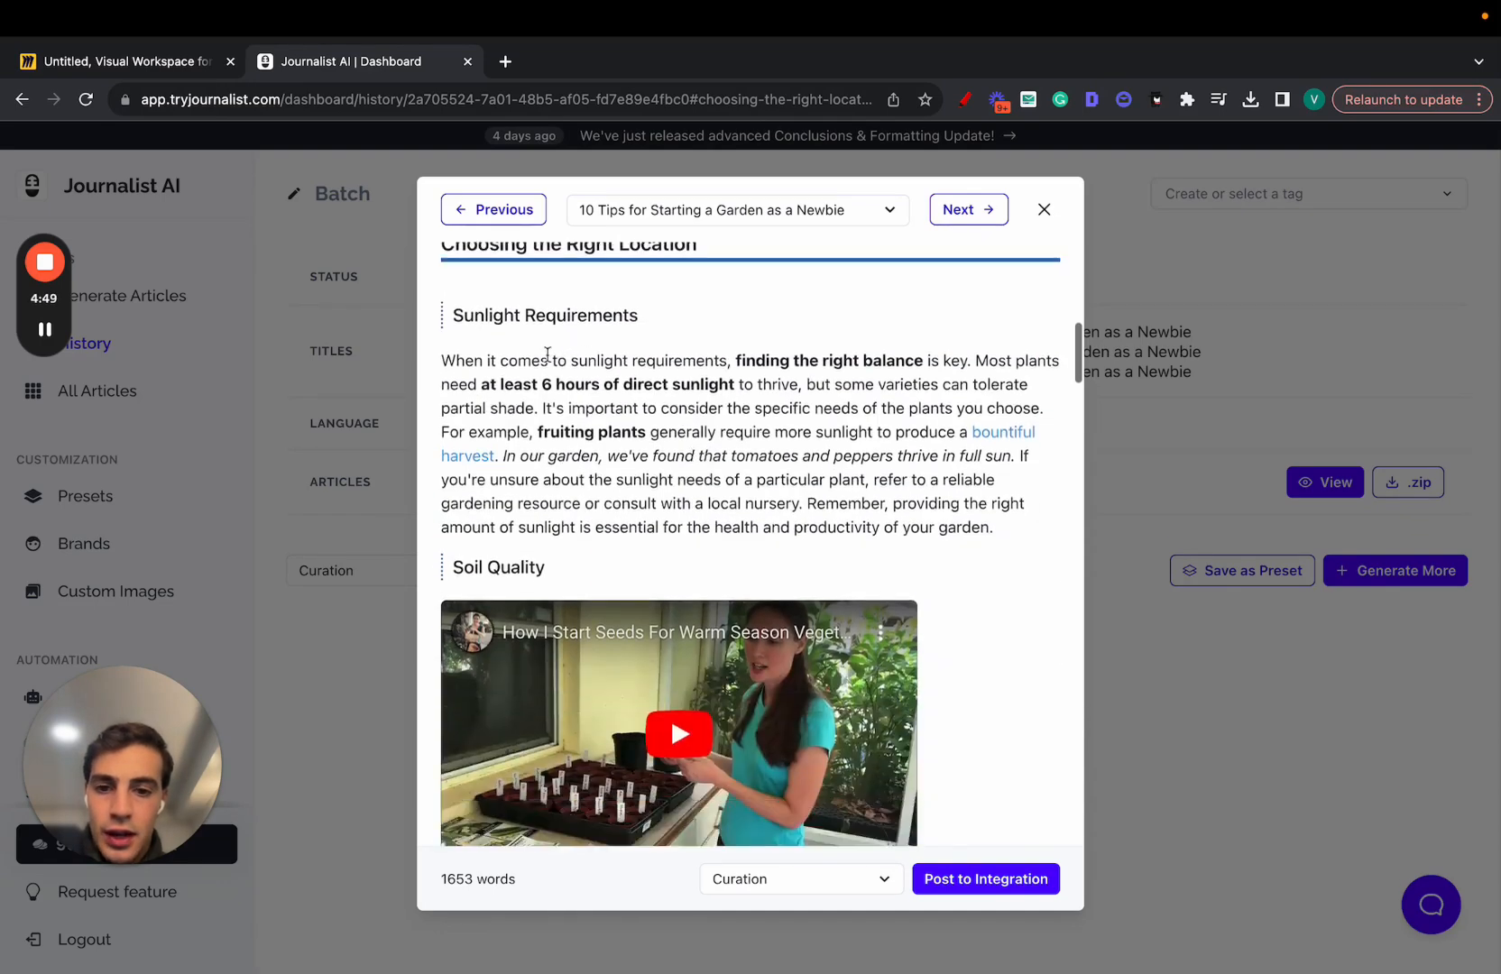
scroll("down", 3)
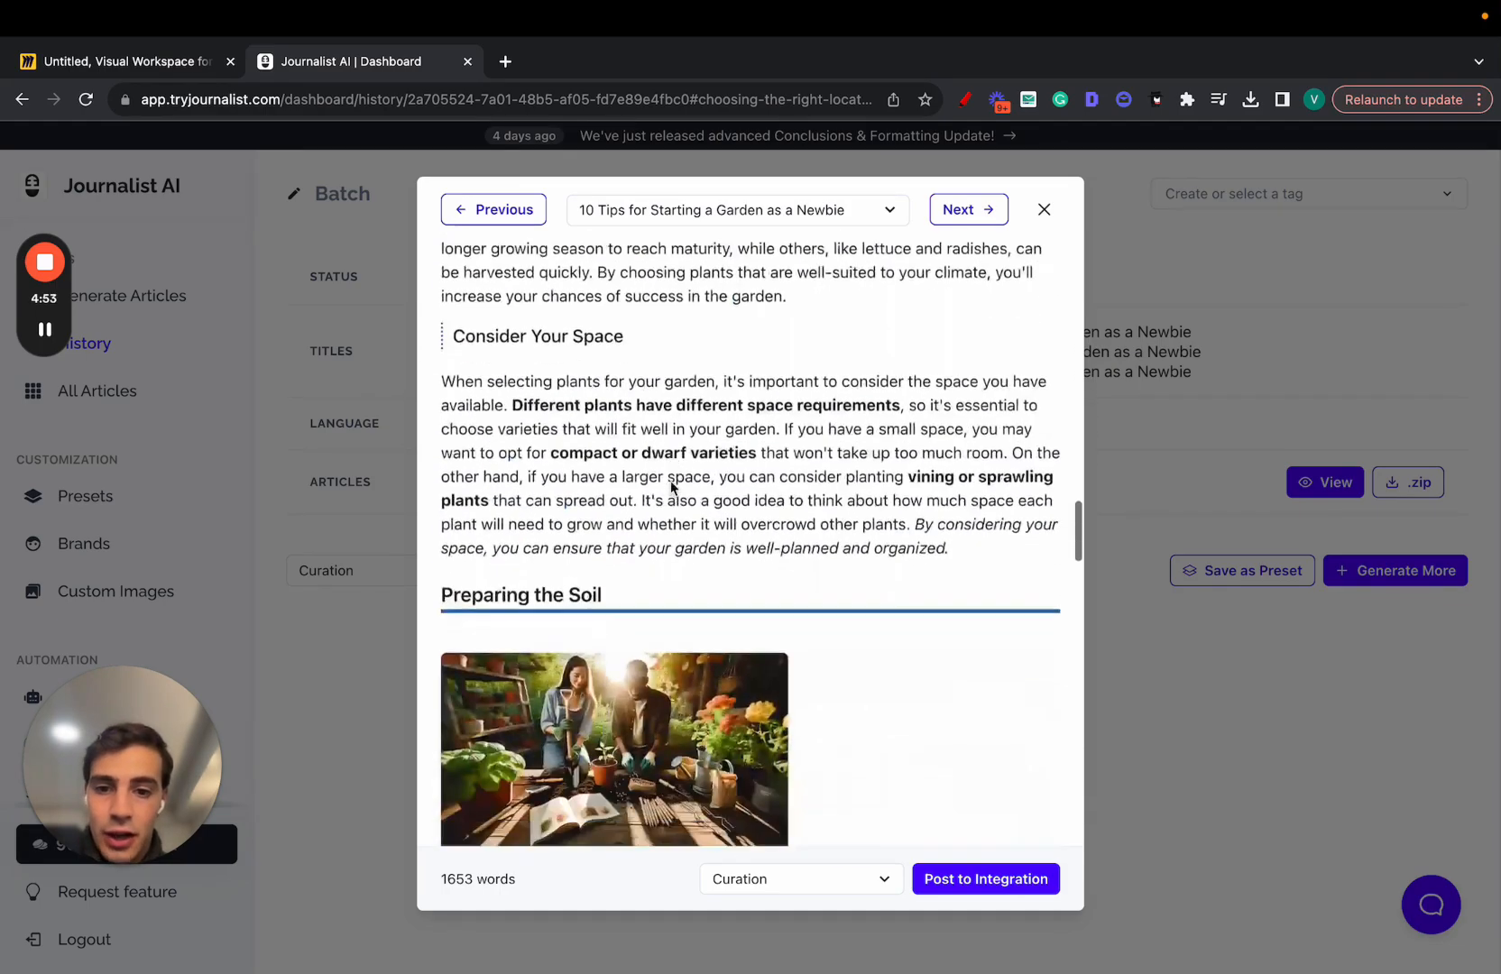
scroll("down", 3)
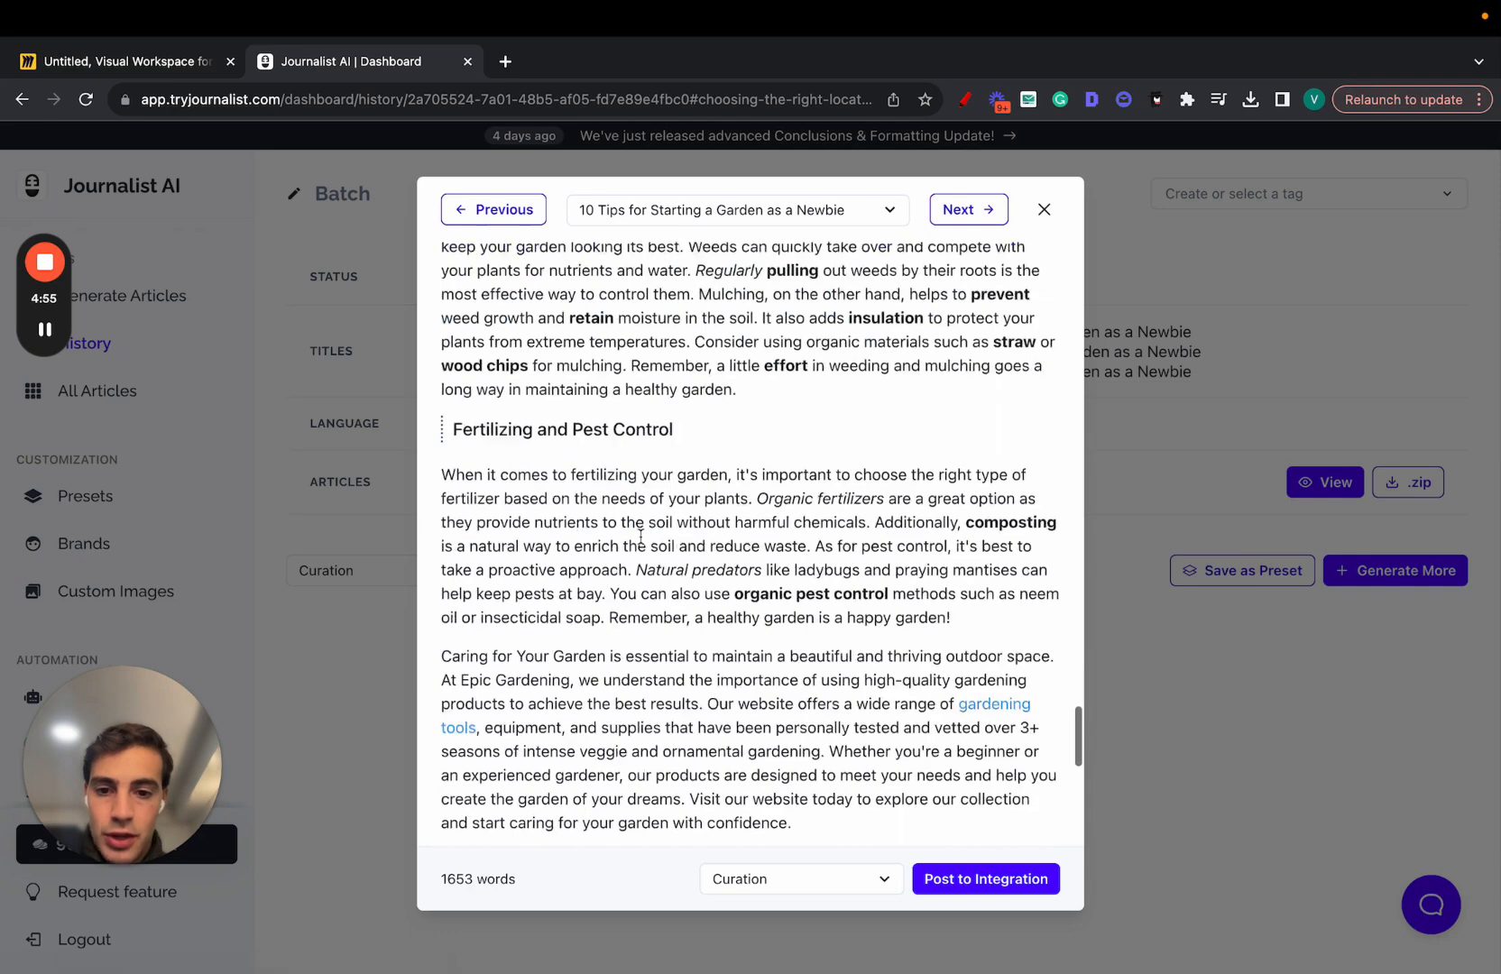
scroll("down", 3)
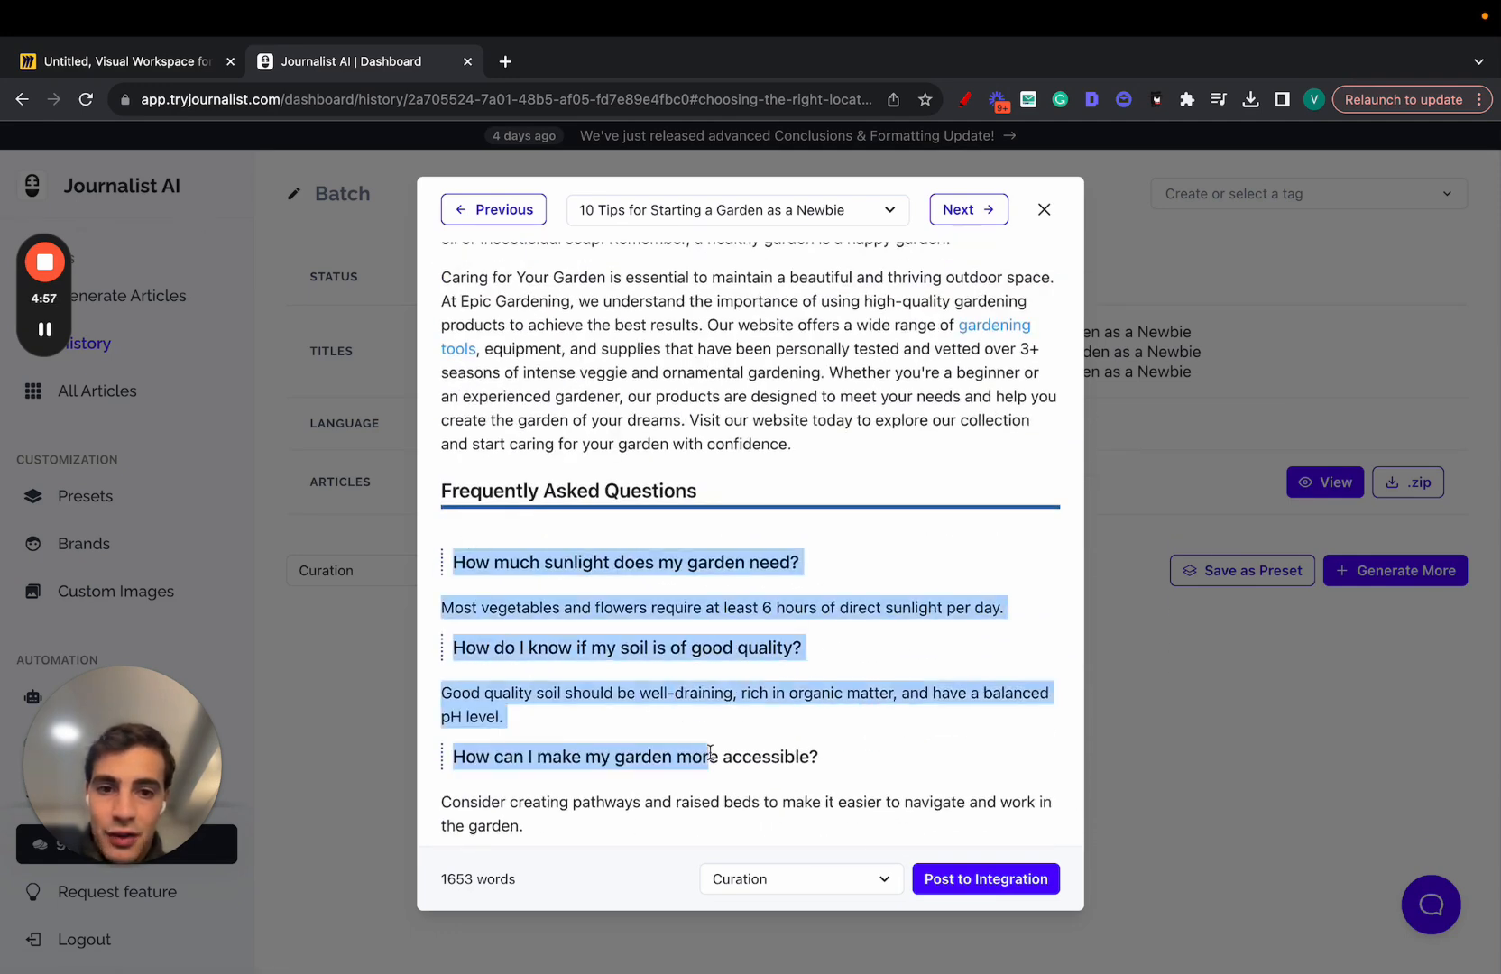
scroll("up", 3)
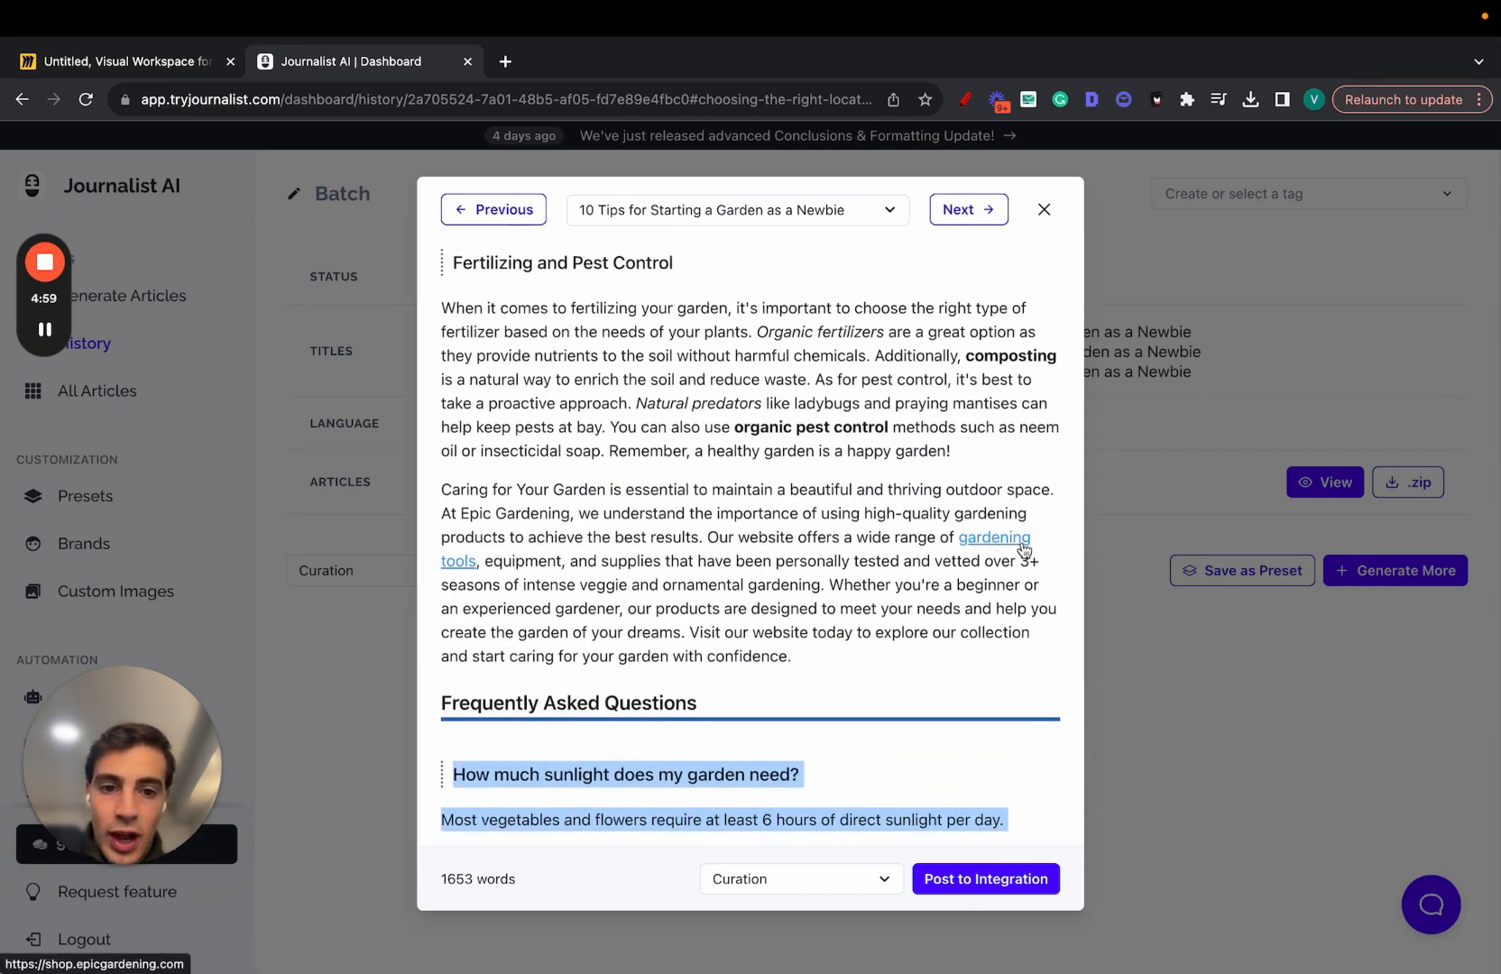
left_click(1004, 537)
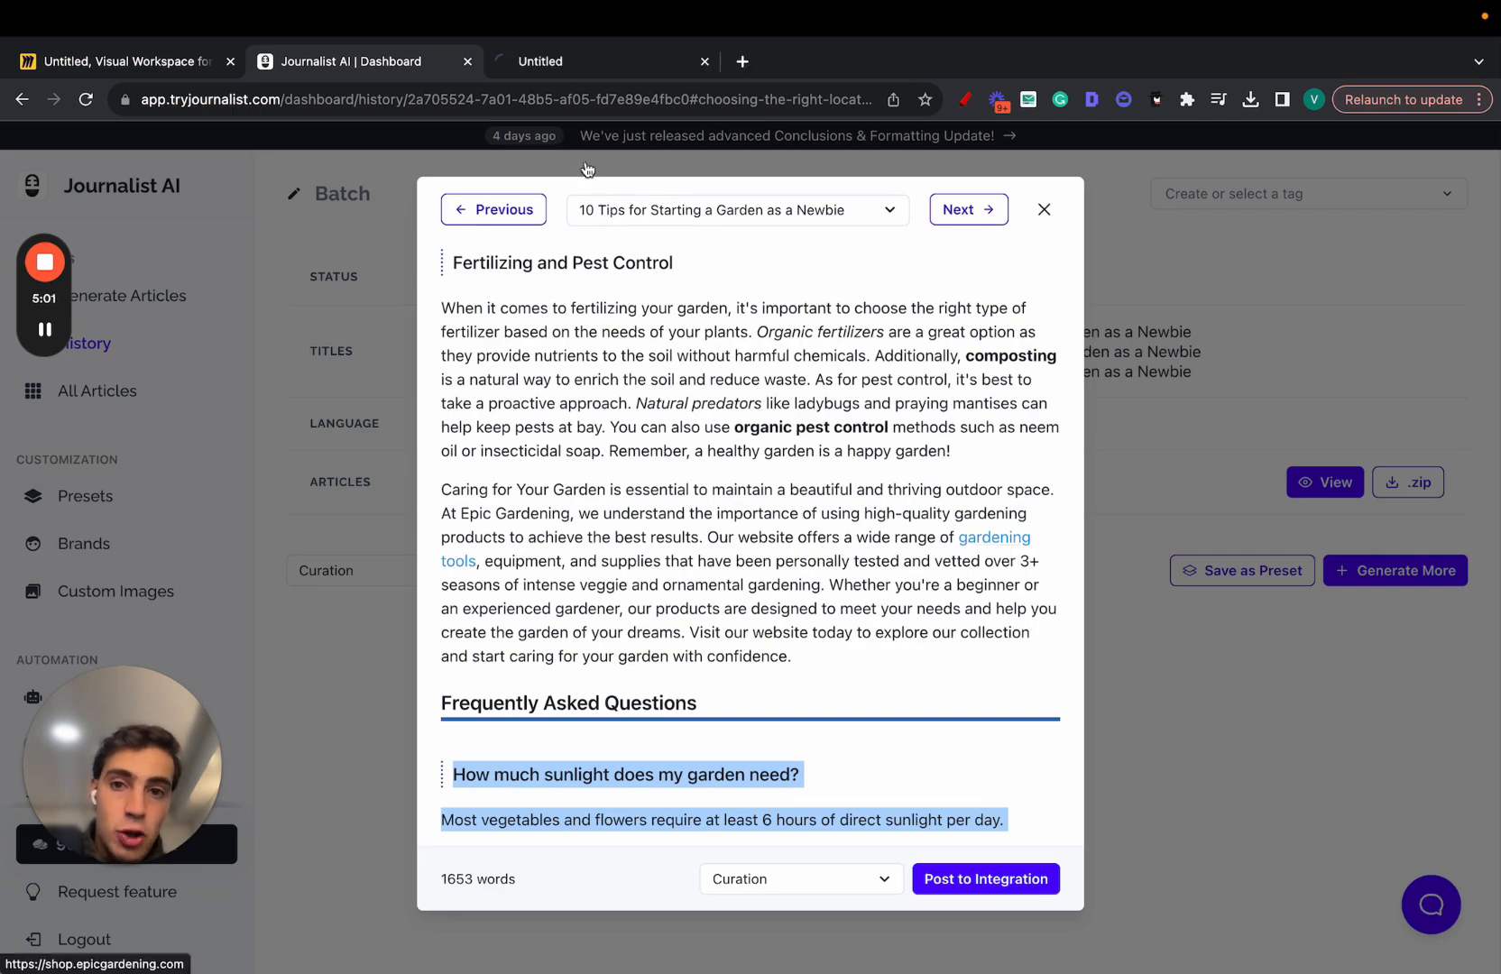
left_click(1002, 536)
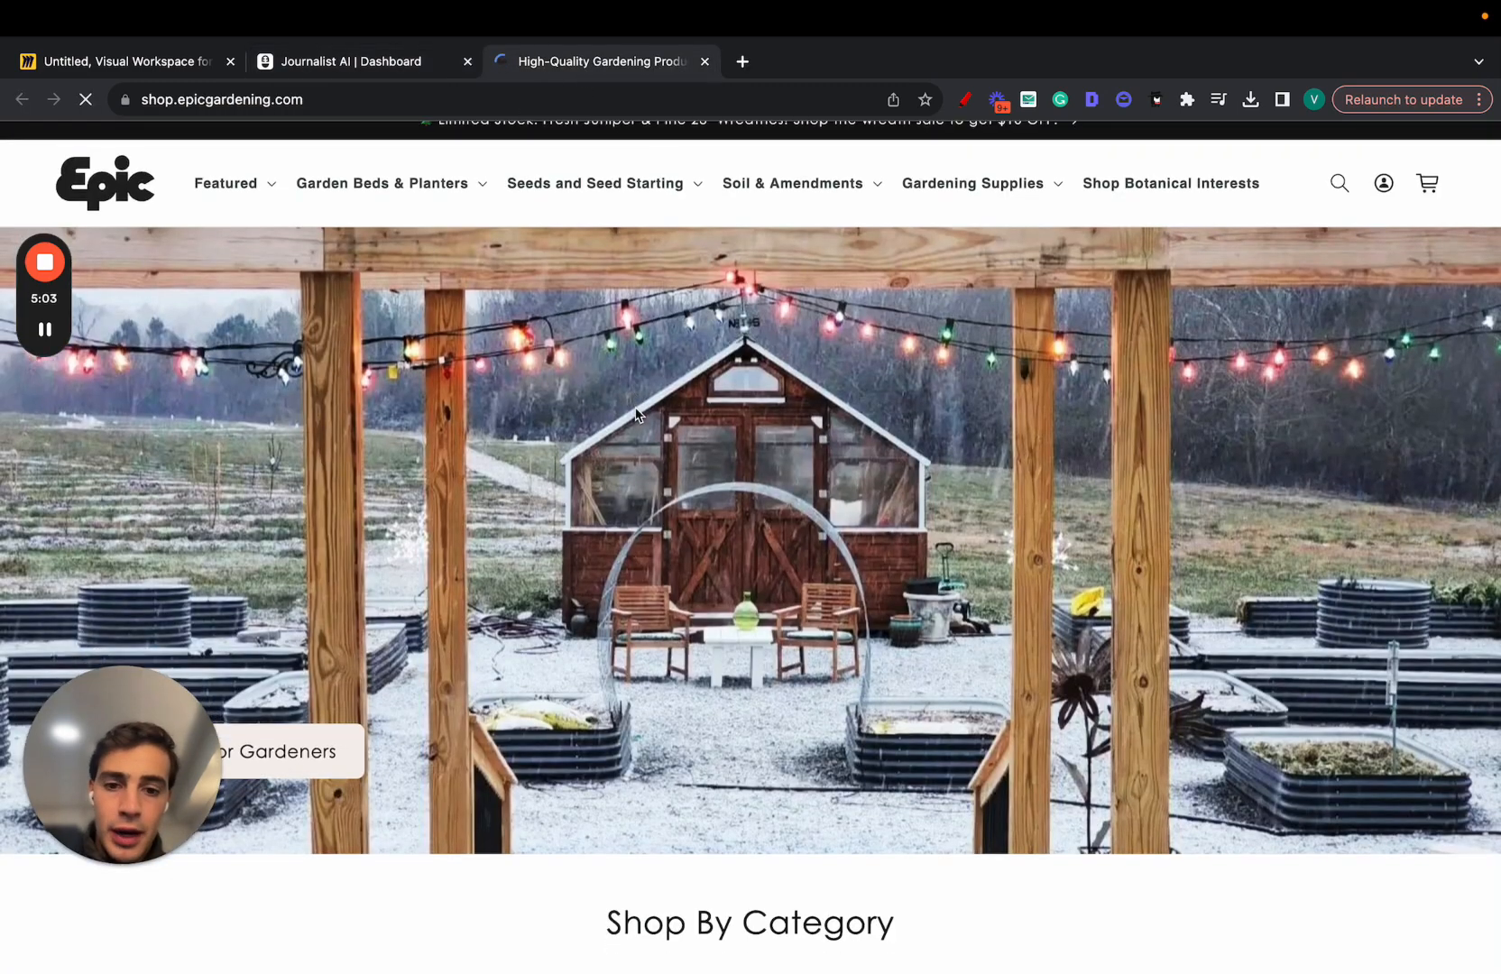
scroll("down", 3)
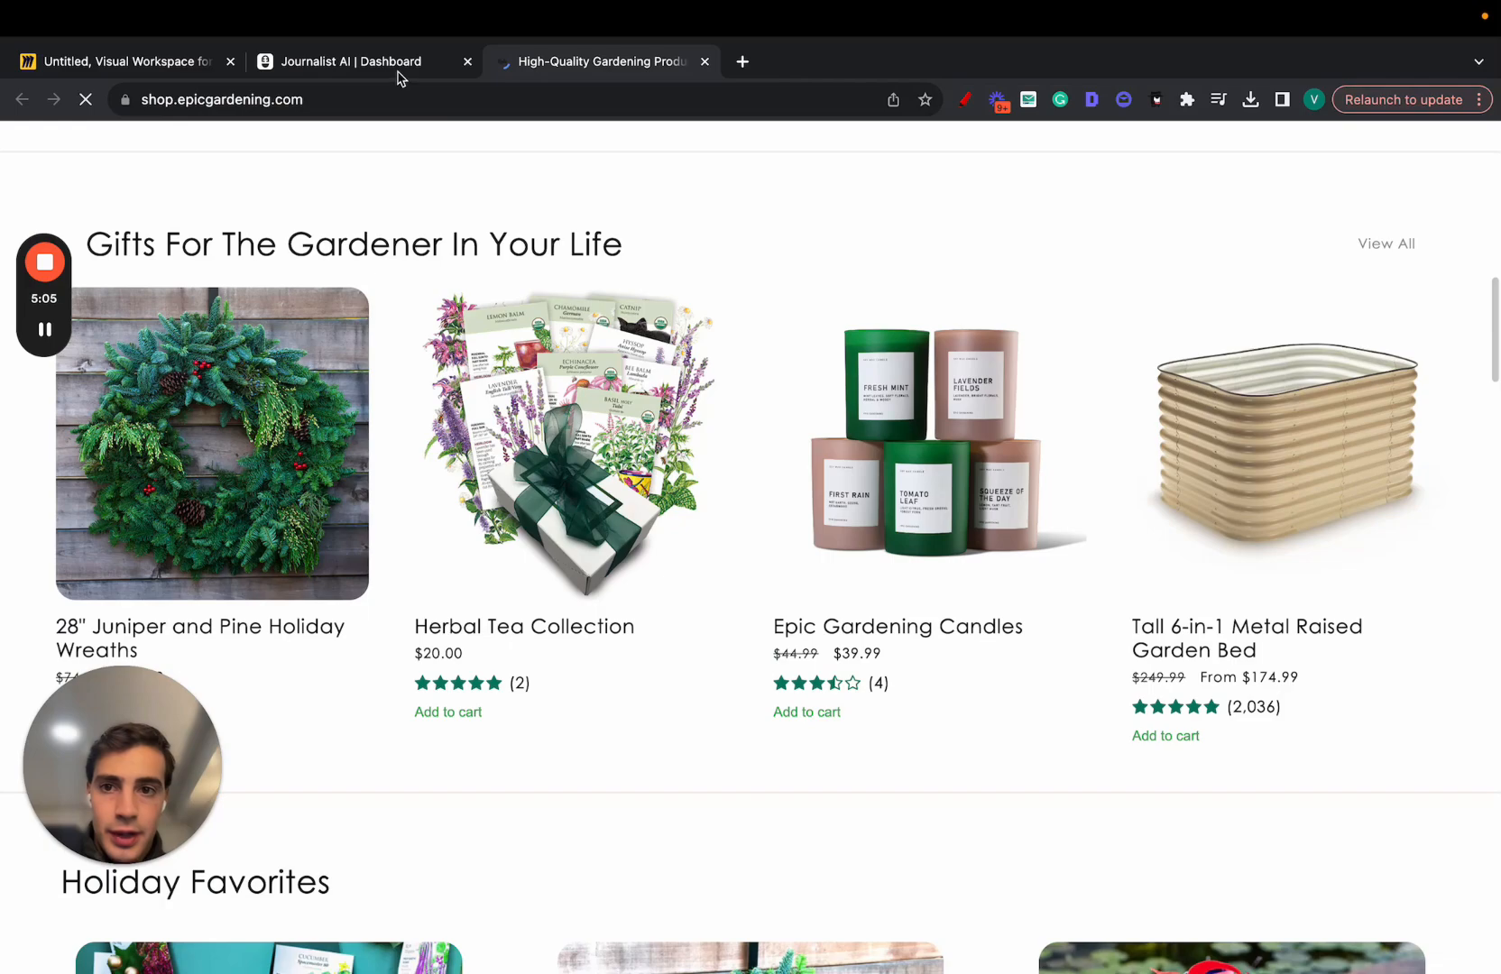
left_click(350, 61)
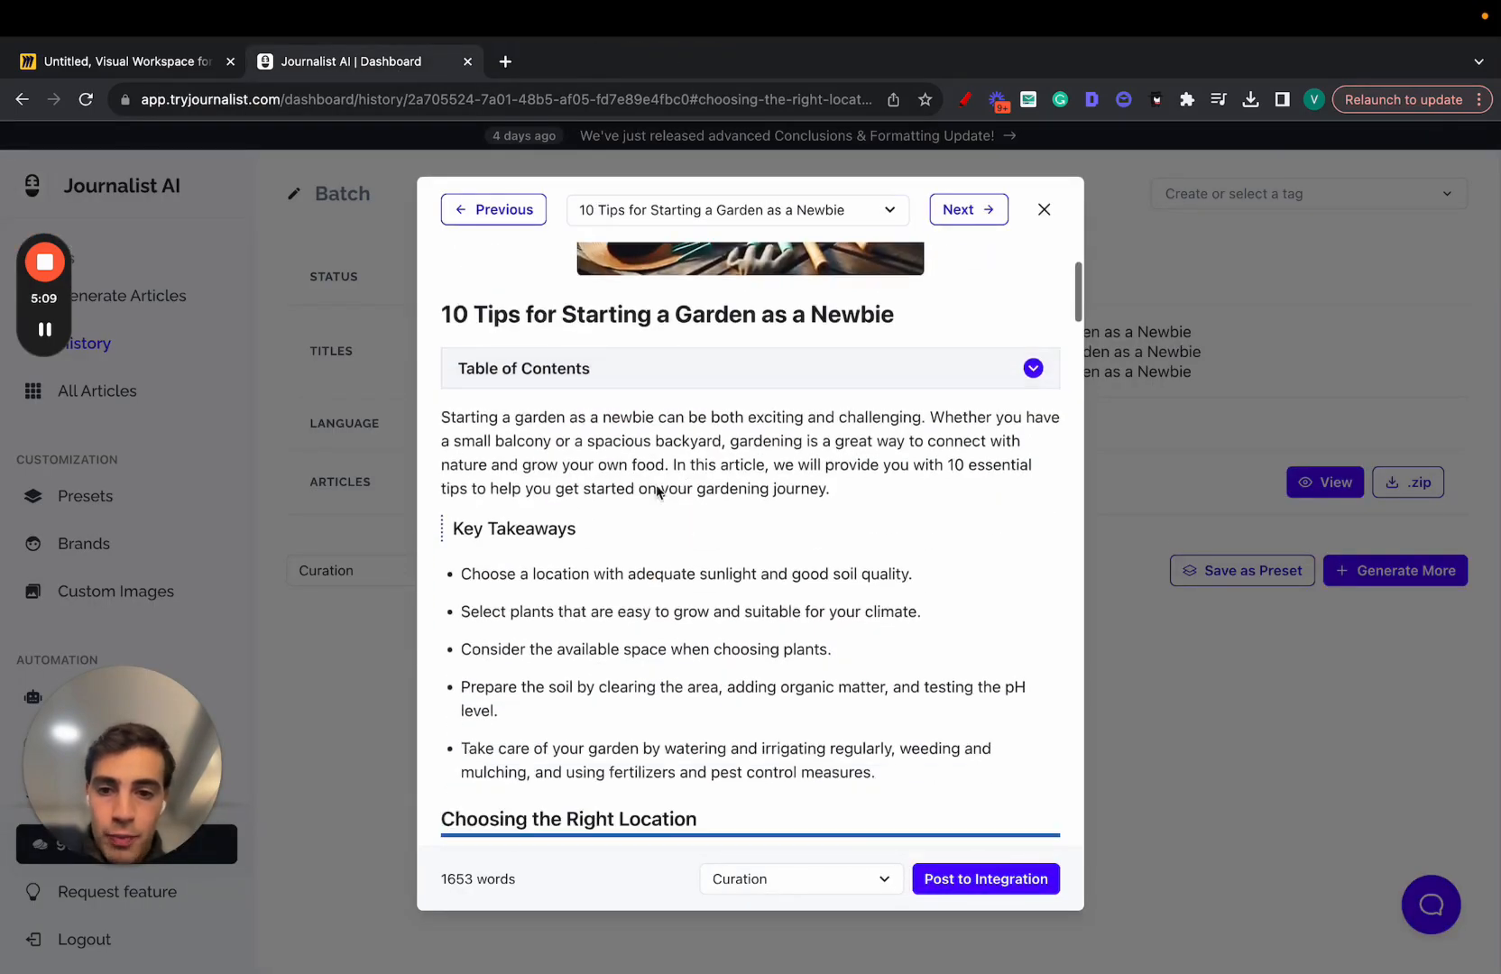
- Scroll the article preview, go back to the 10 Tips article, and close the preview
scroll("down", 3)
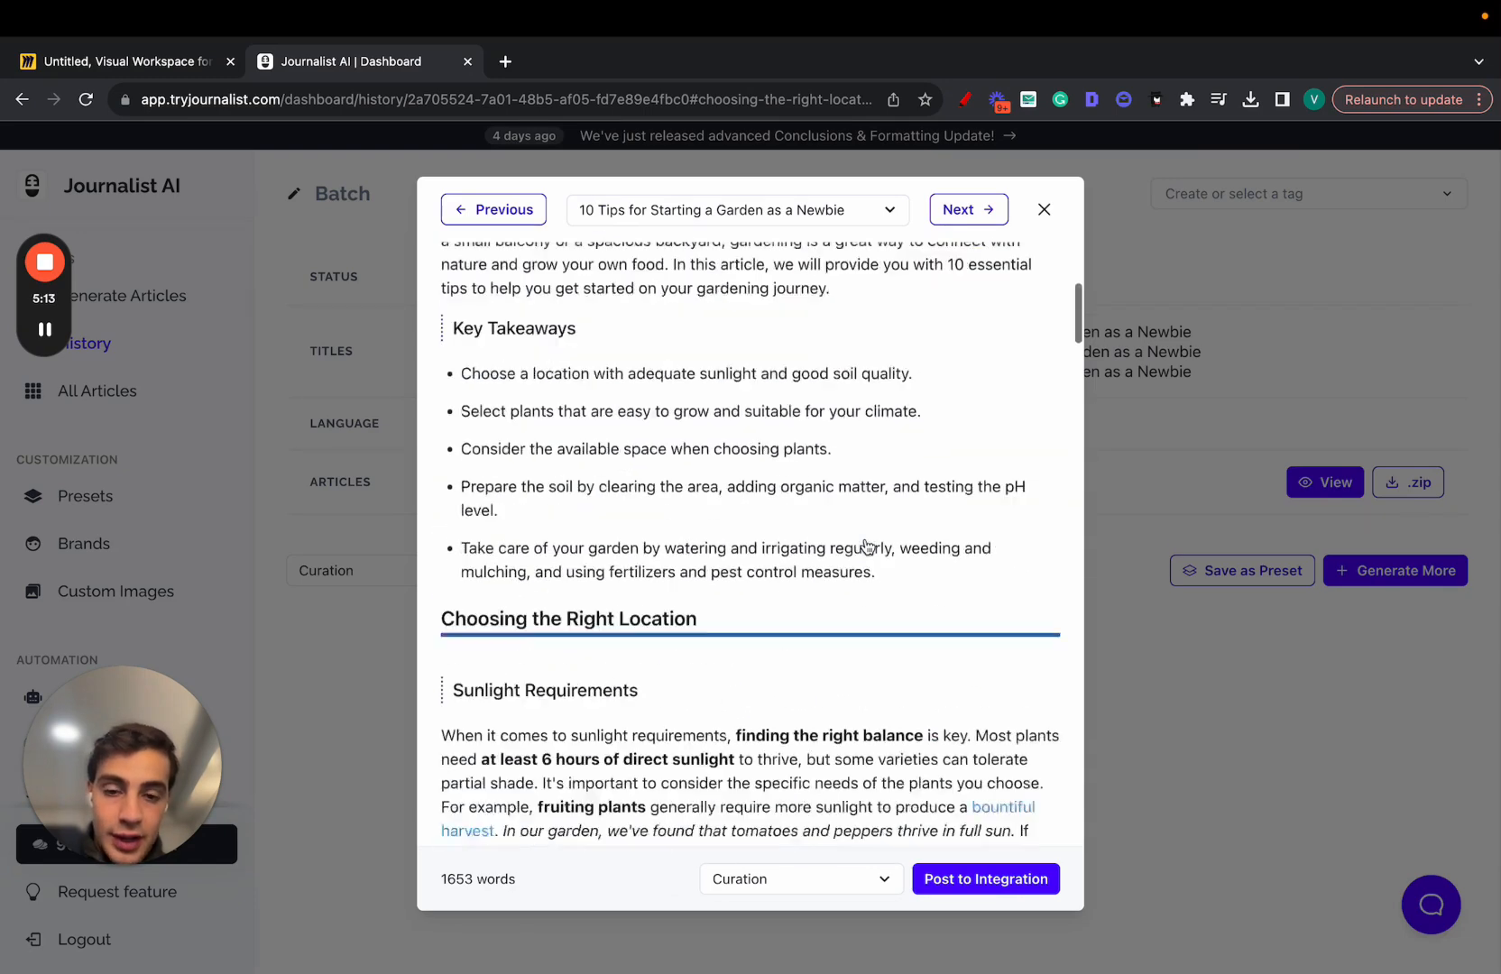
scroll("down", 3)
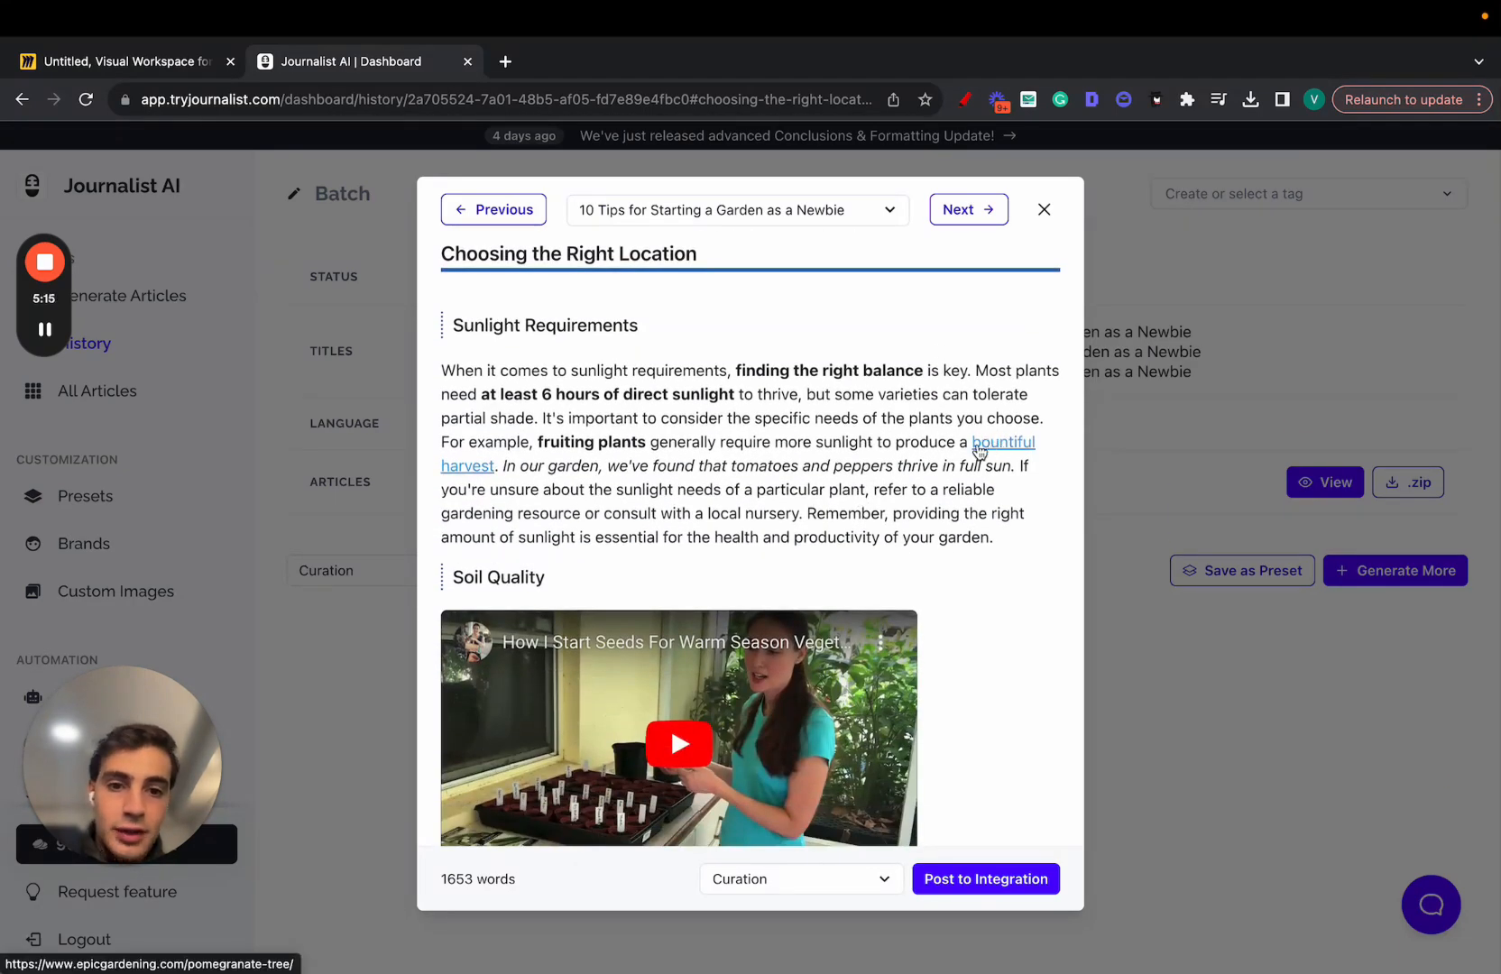
scroll("down", 3)
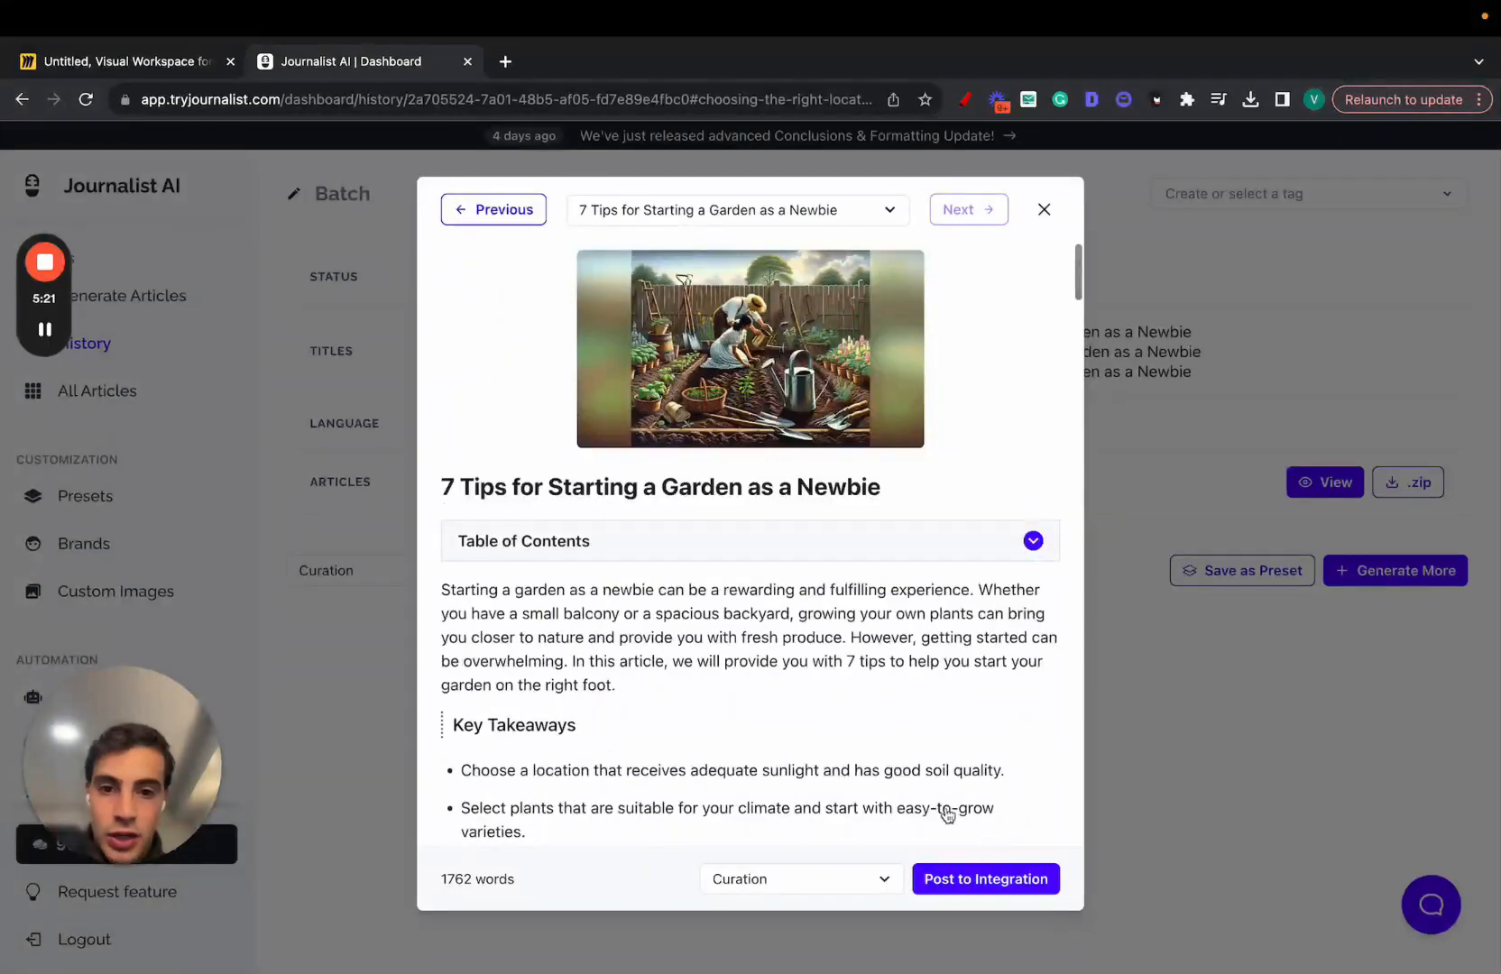
left_click(967, 209)
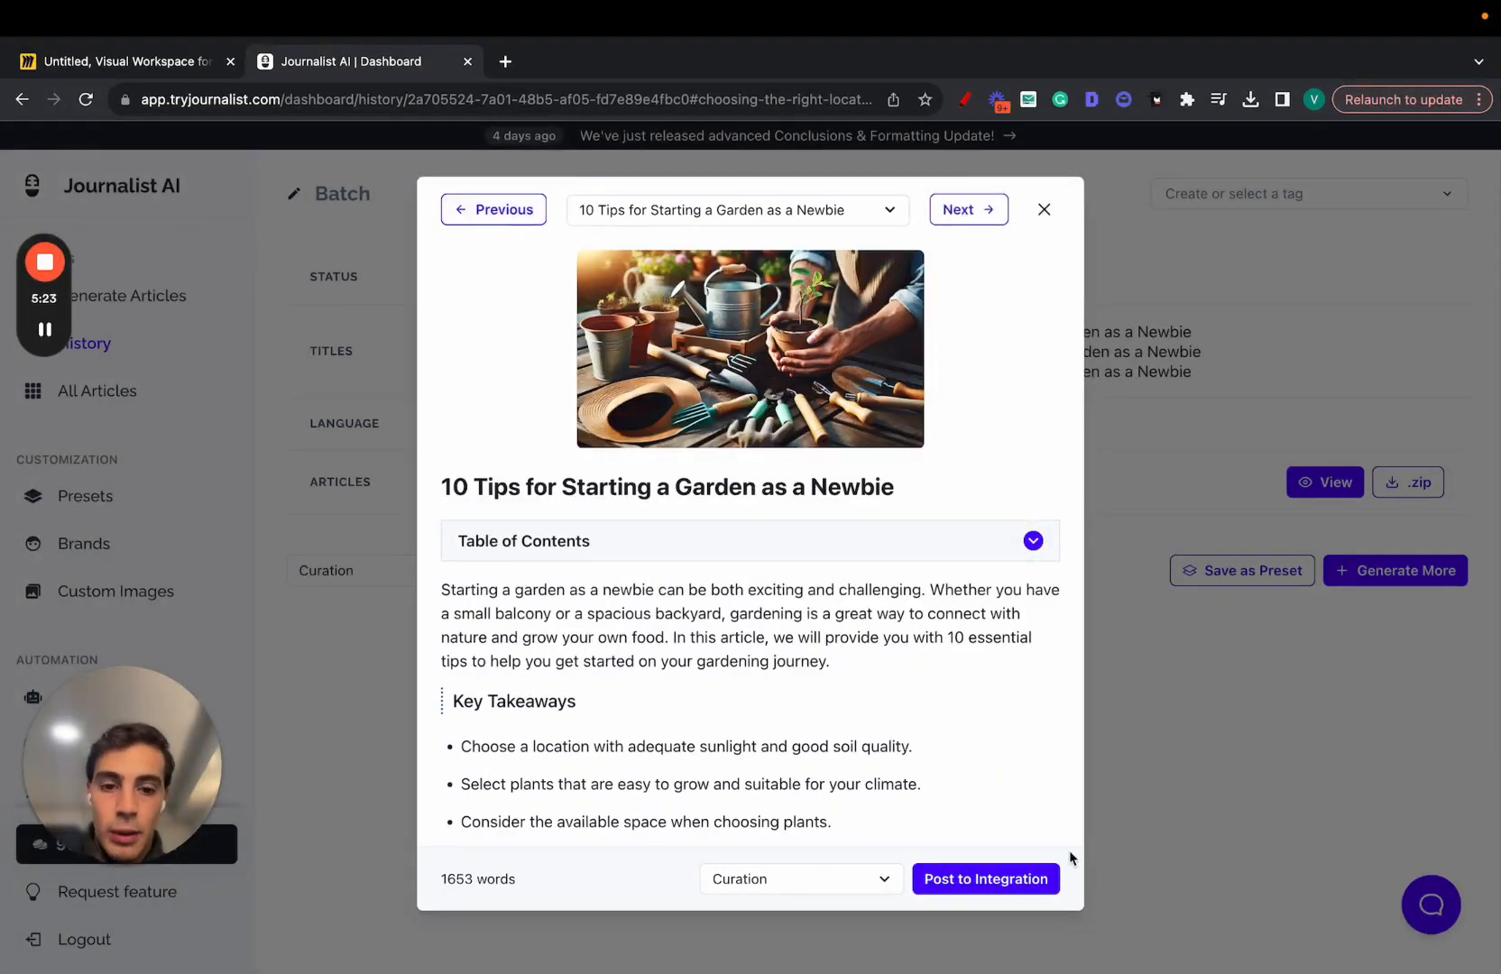
left_click(1044, 210)
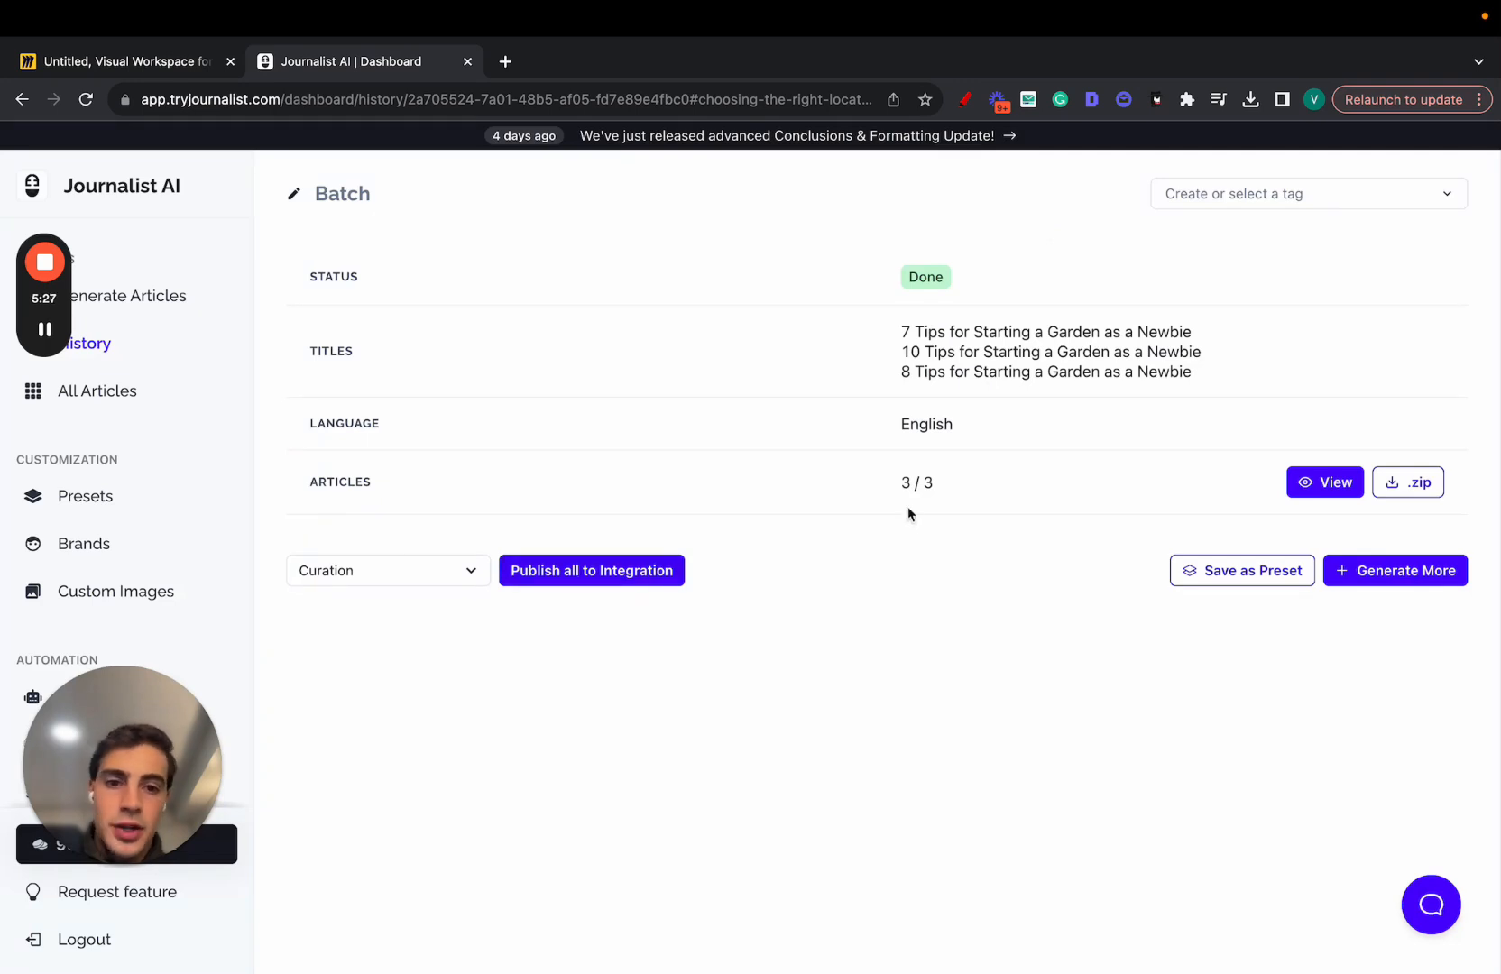
- Start a new integration, trying Ghost and Blogger types before settling on External API
double_click(916, 482)
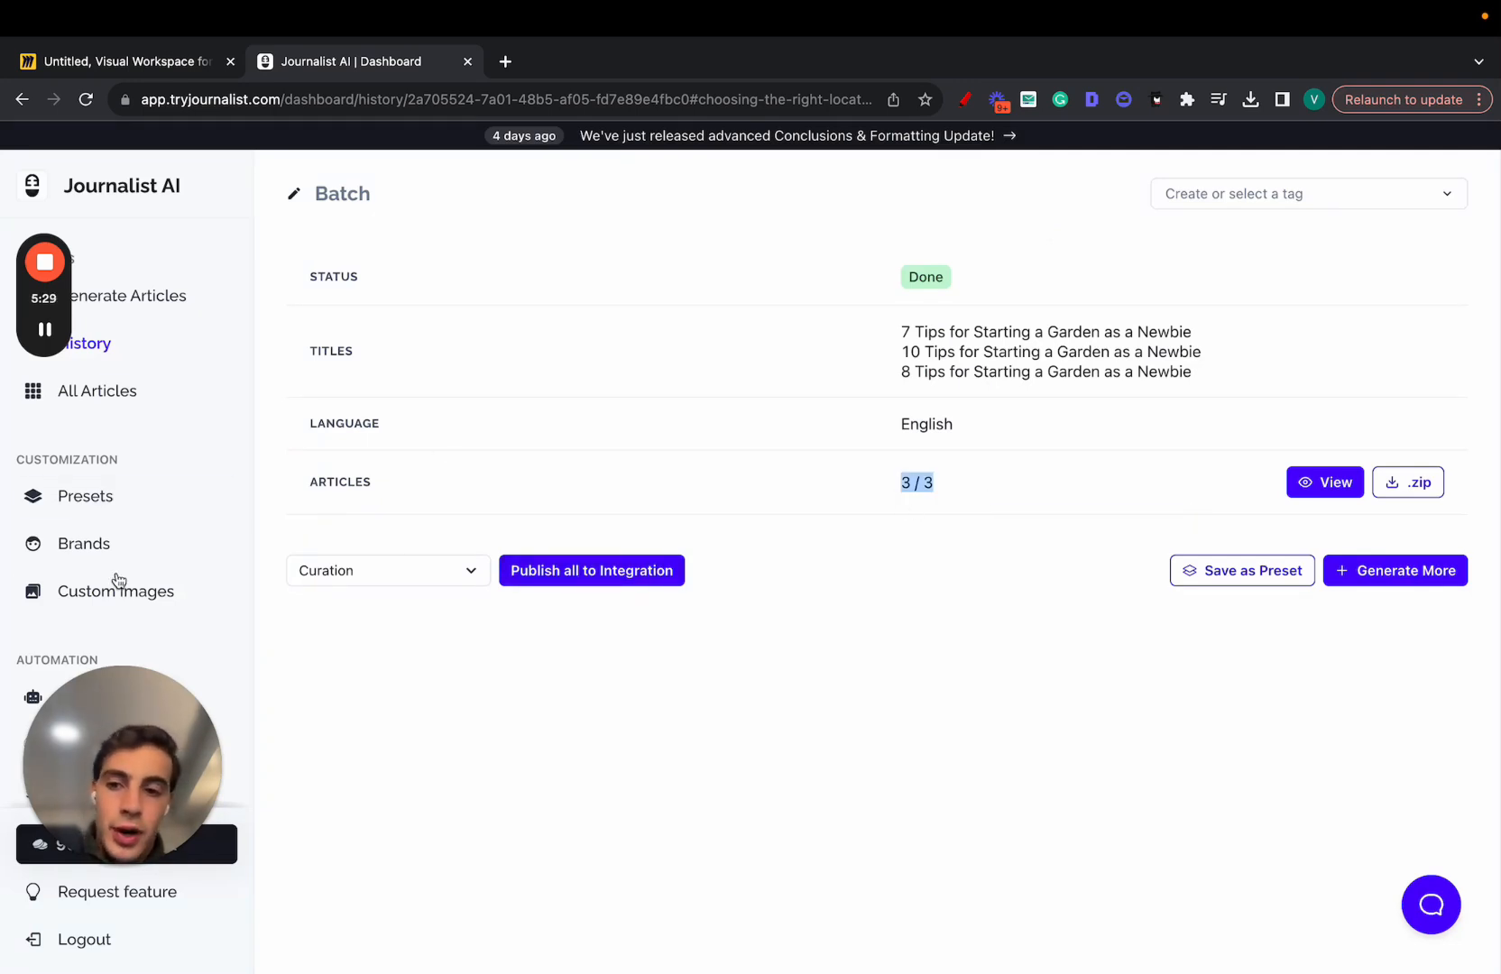
left_click(103, 743)
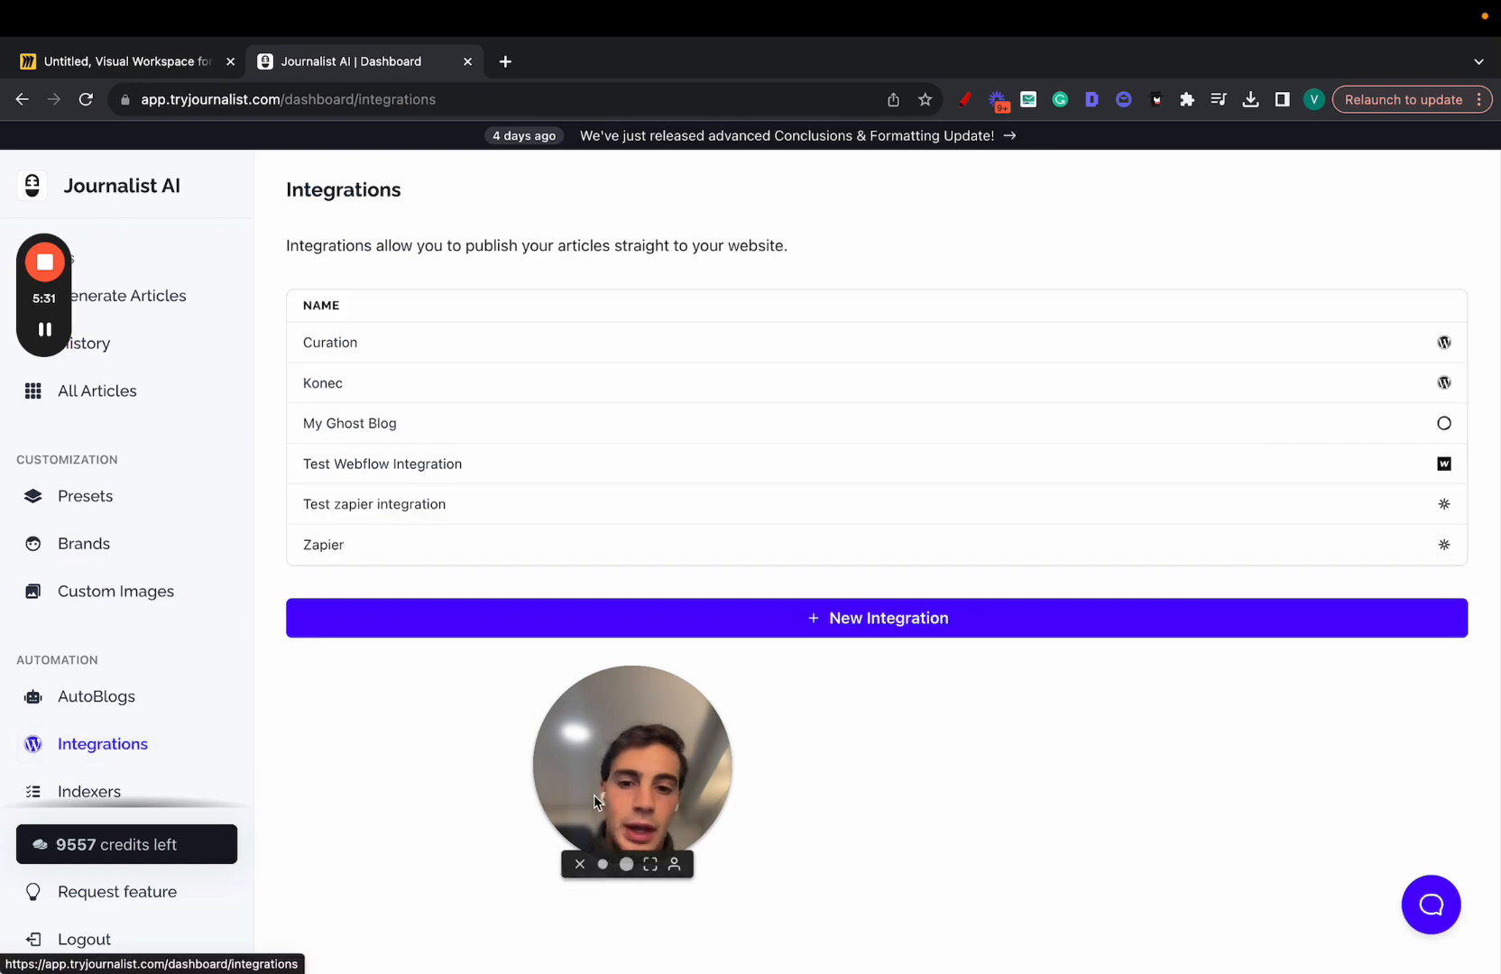
left_click(876, 617)
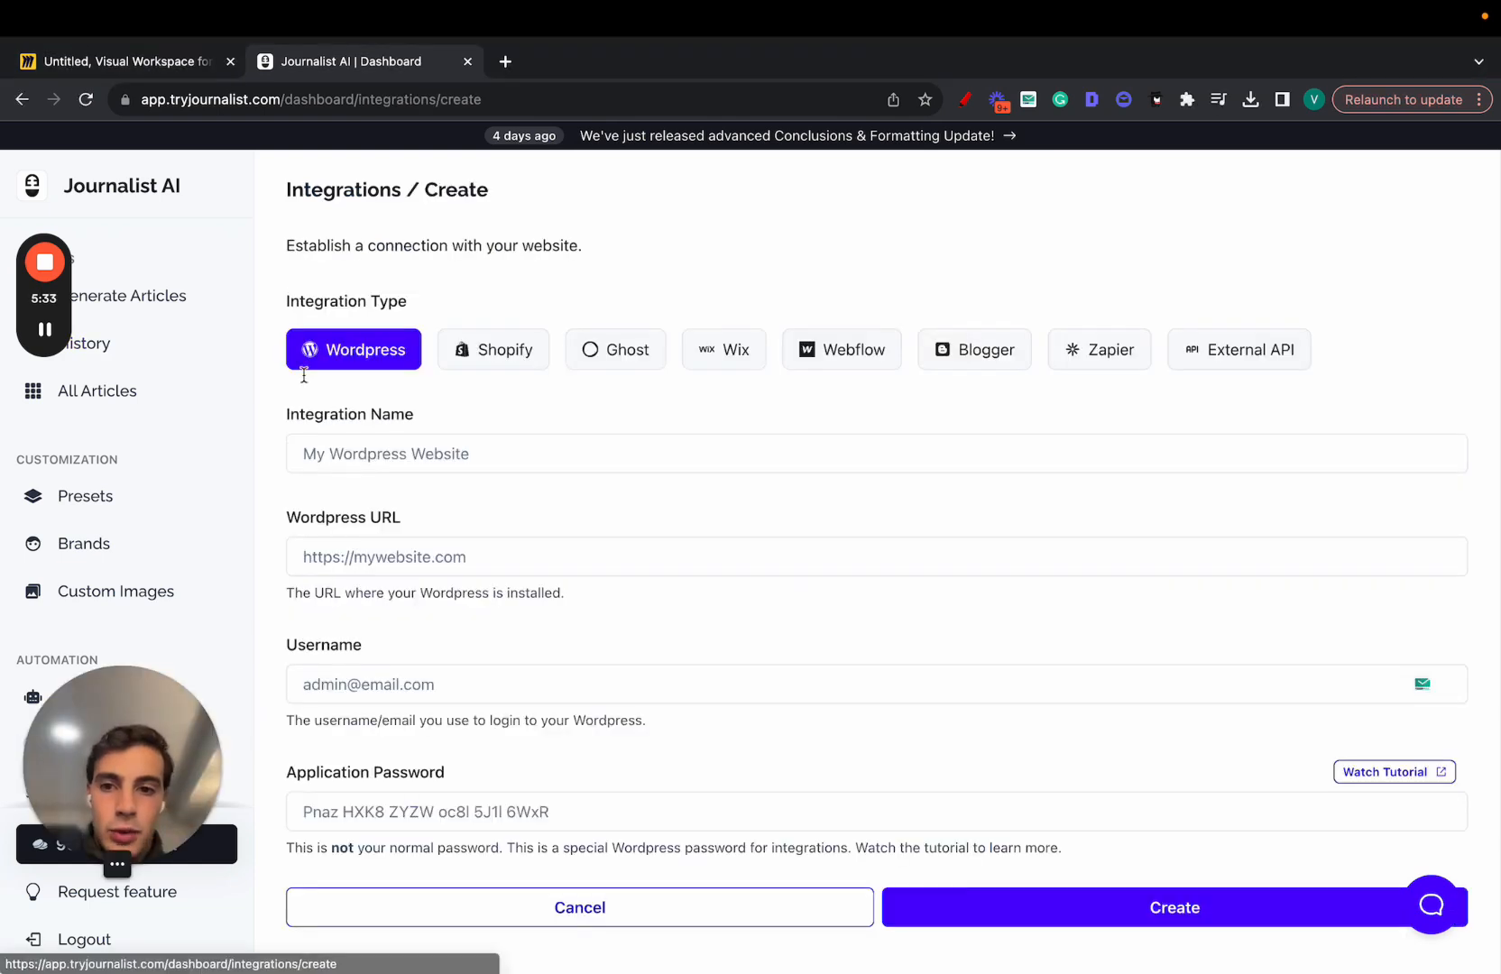
left_click(615, 349)
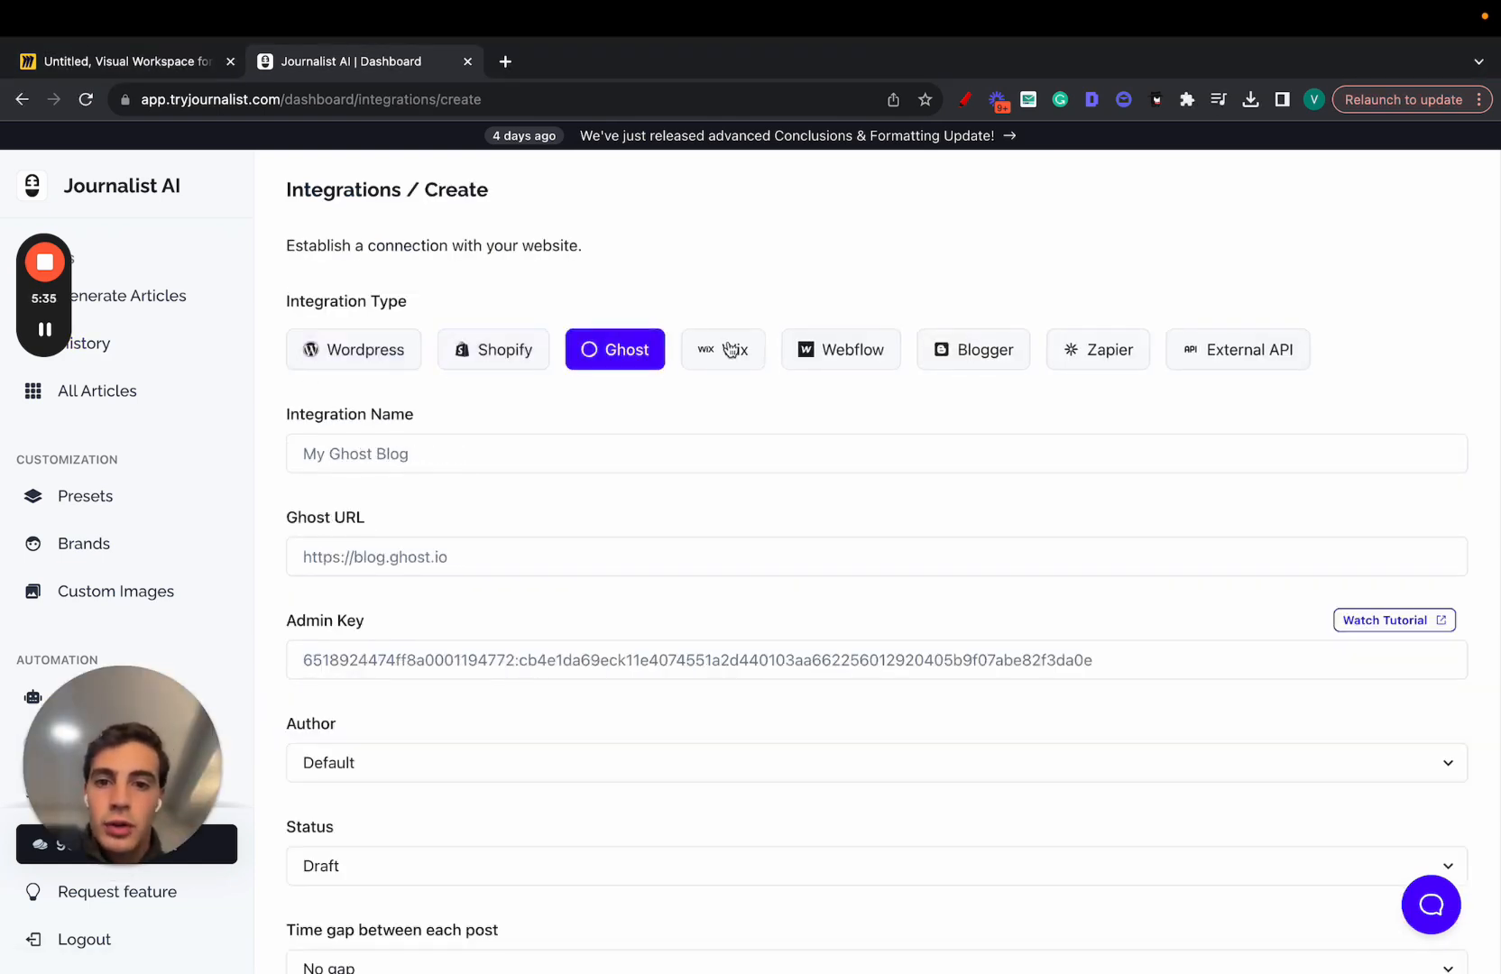
left_click(973, 349)
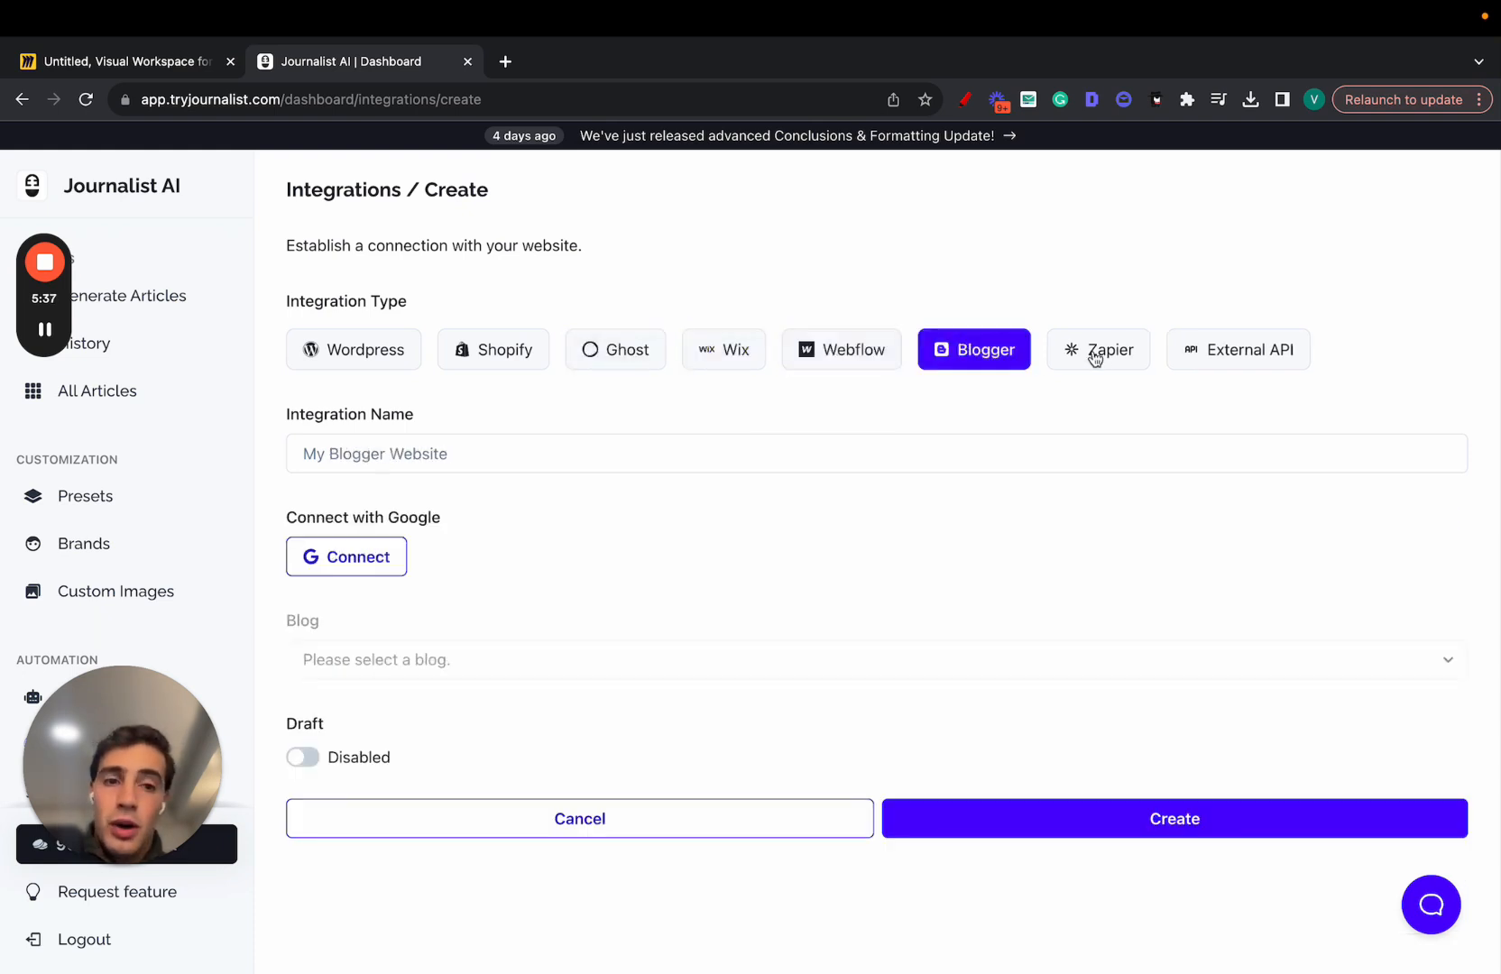
left_click(1237, 350)
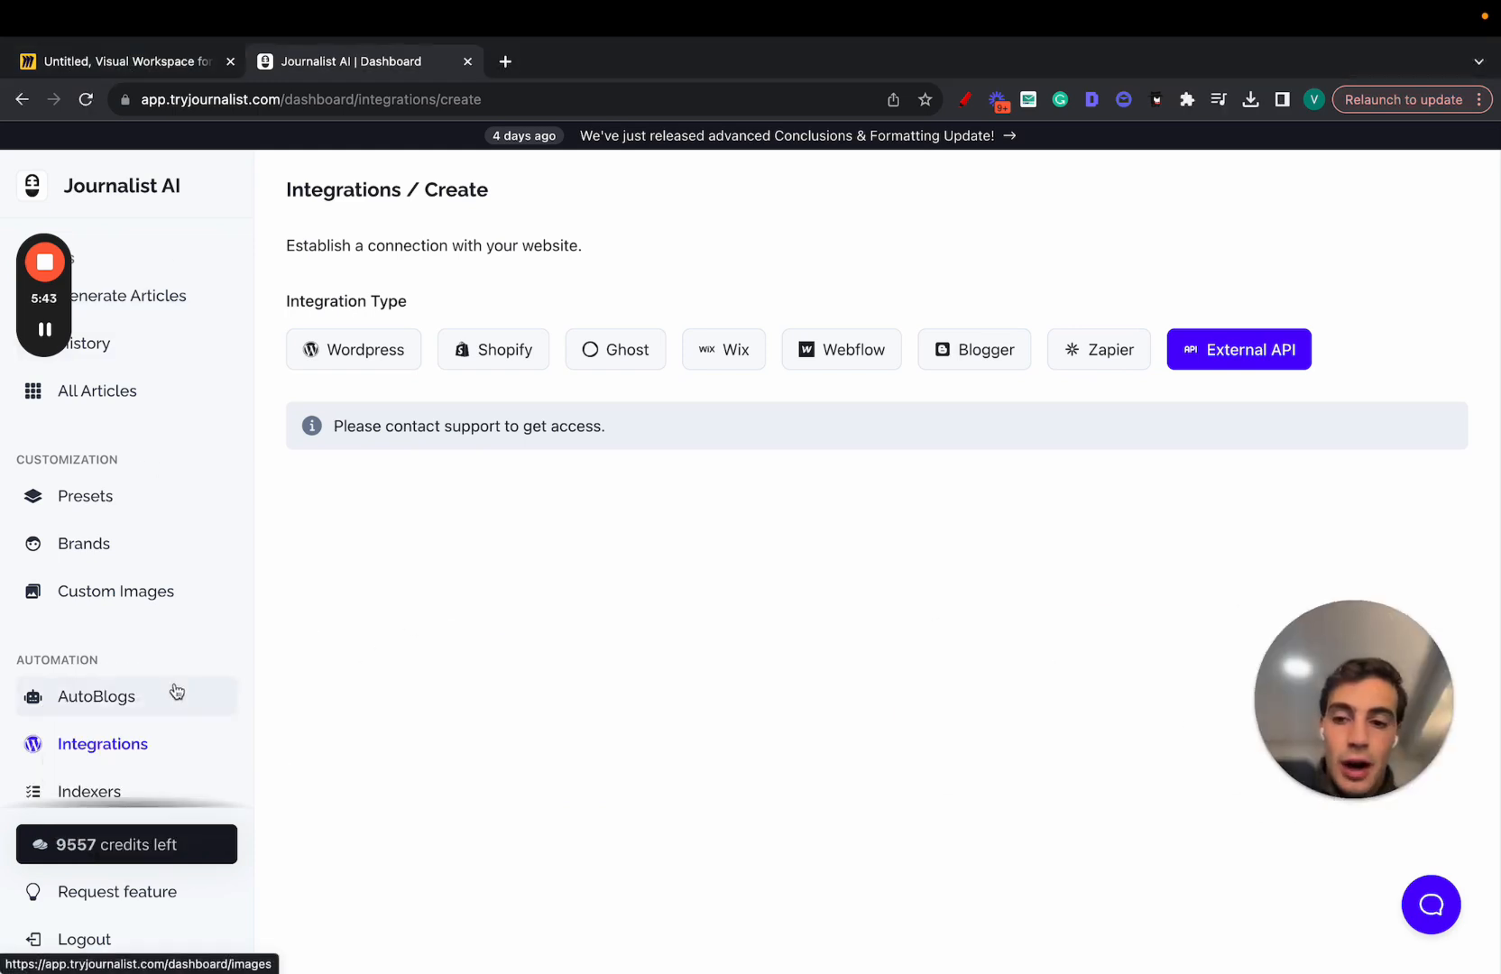
- Open the Curation autoblog and change its quantity to 300 articles every day
left_click(97, 696)
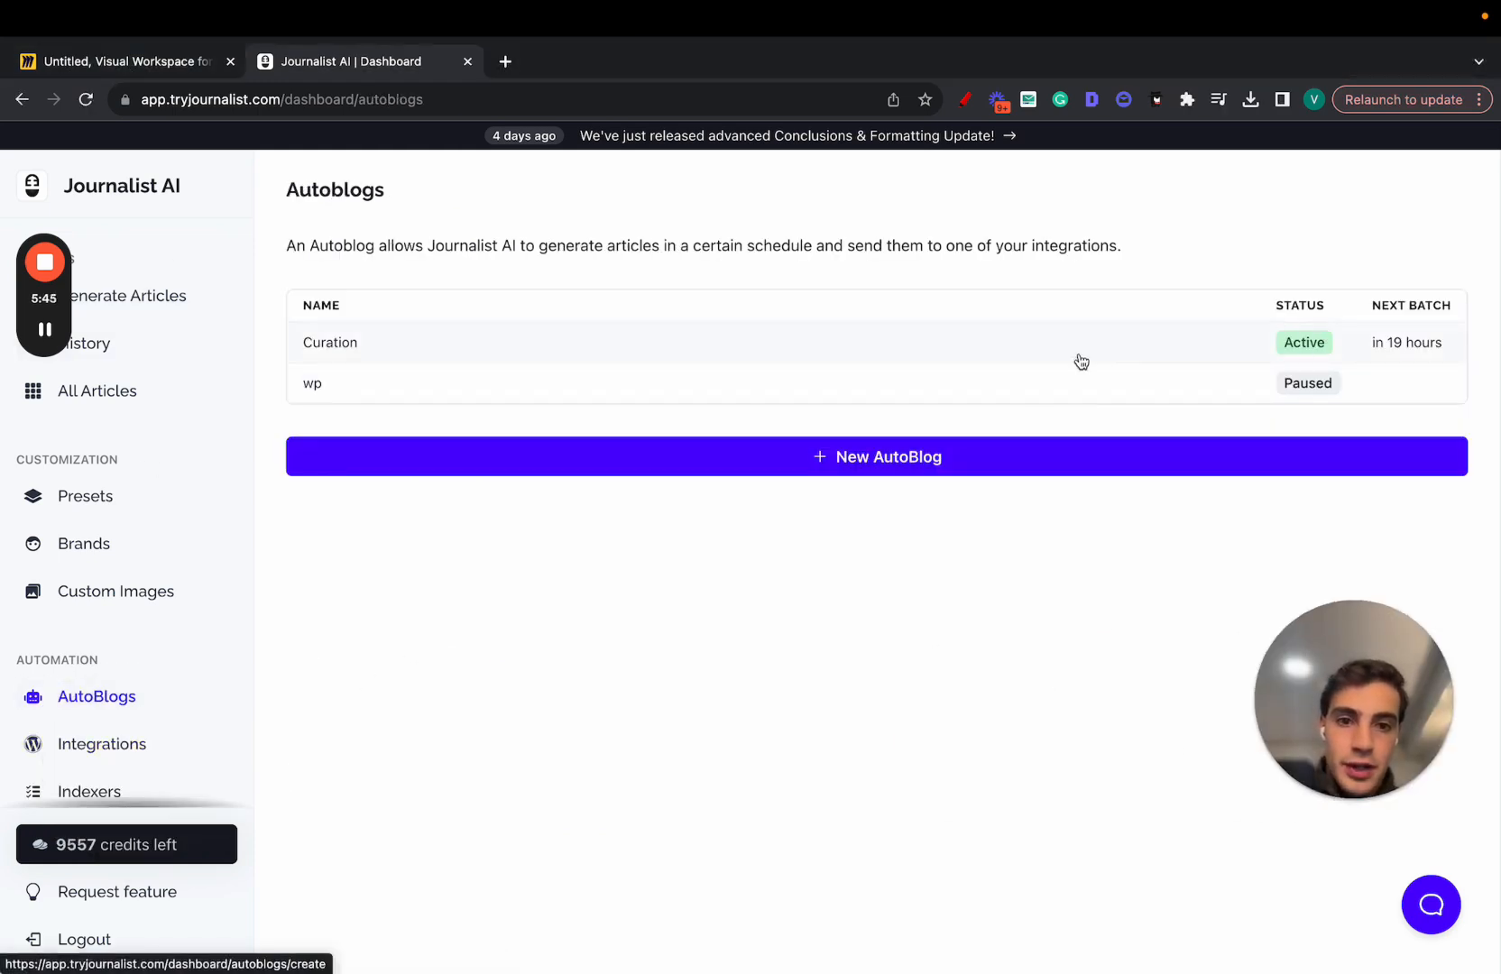
left_click(329, 343)
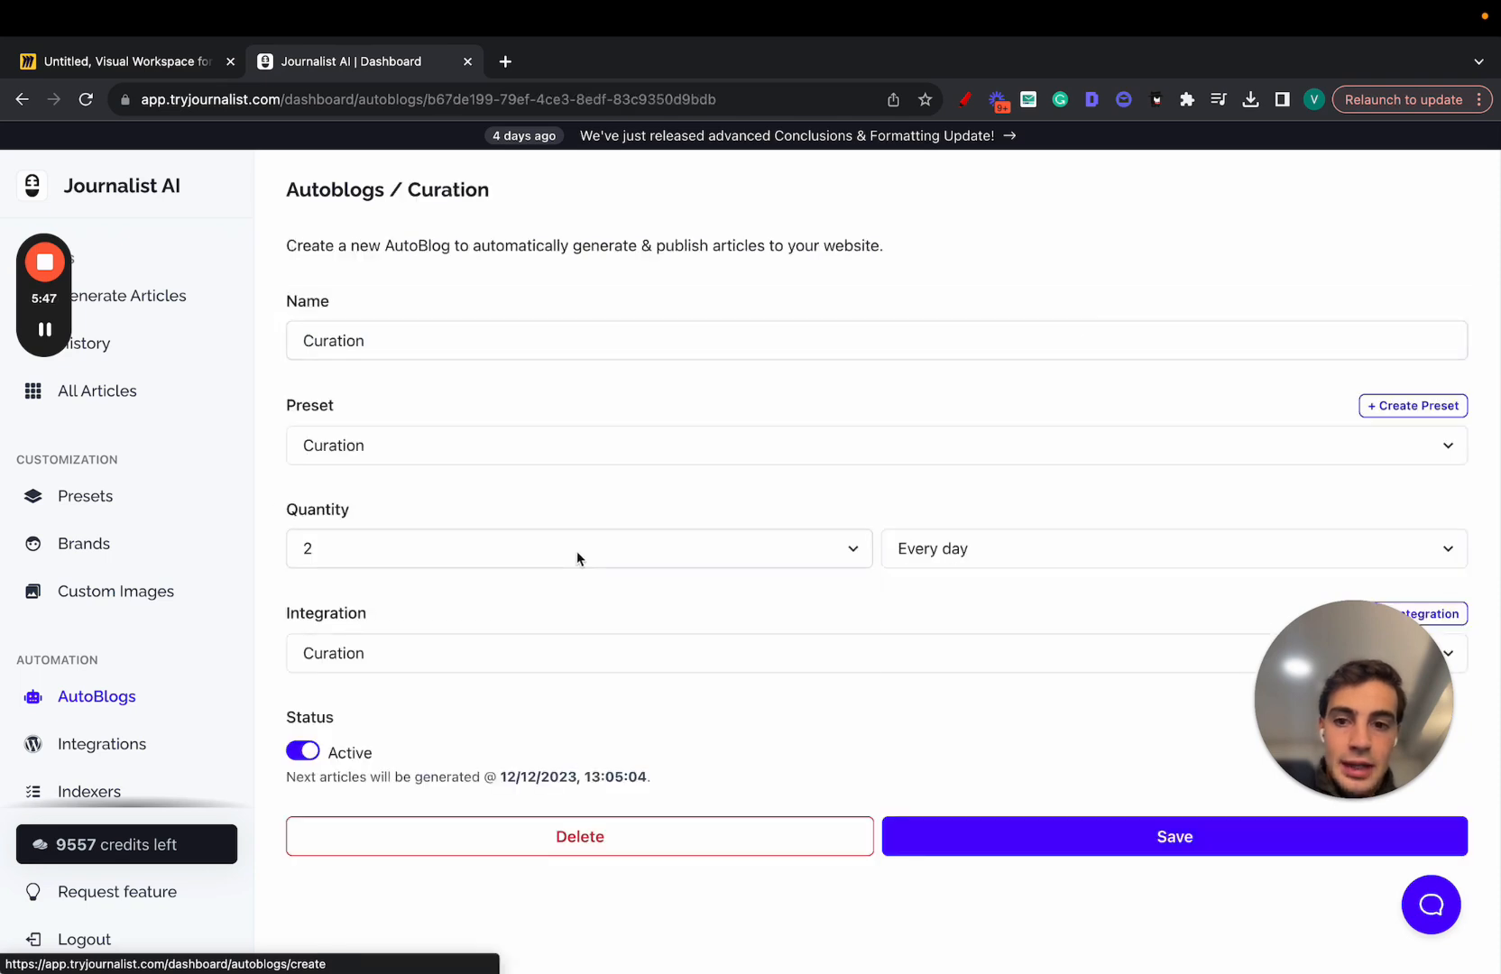
left_click(578, 548)
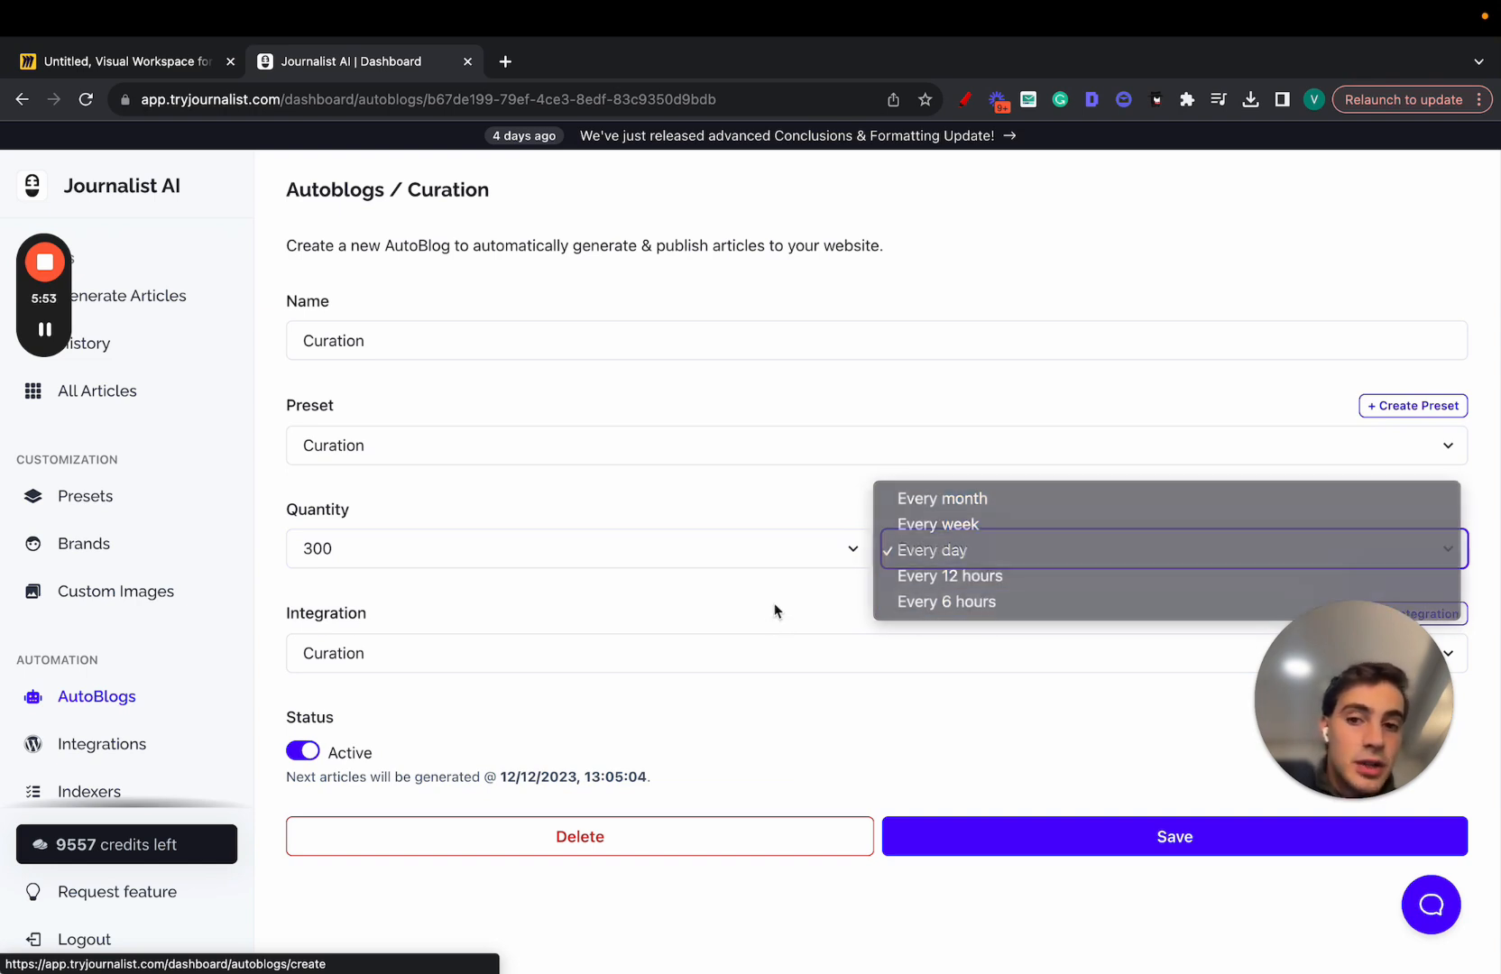
left_click(115, 61)
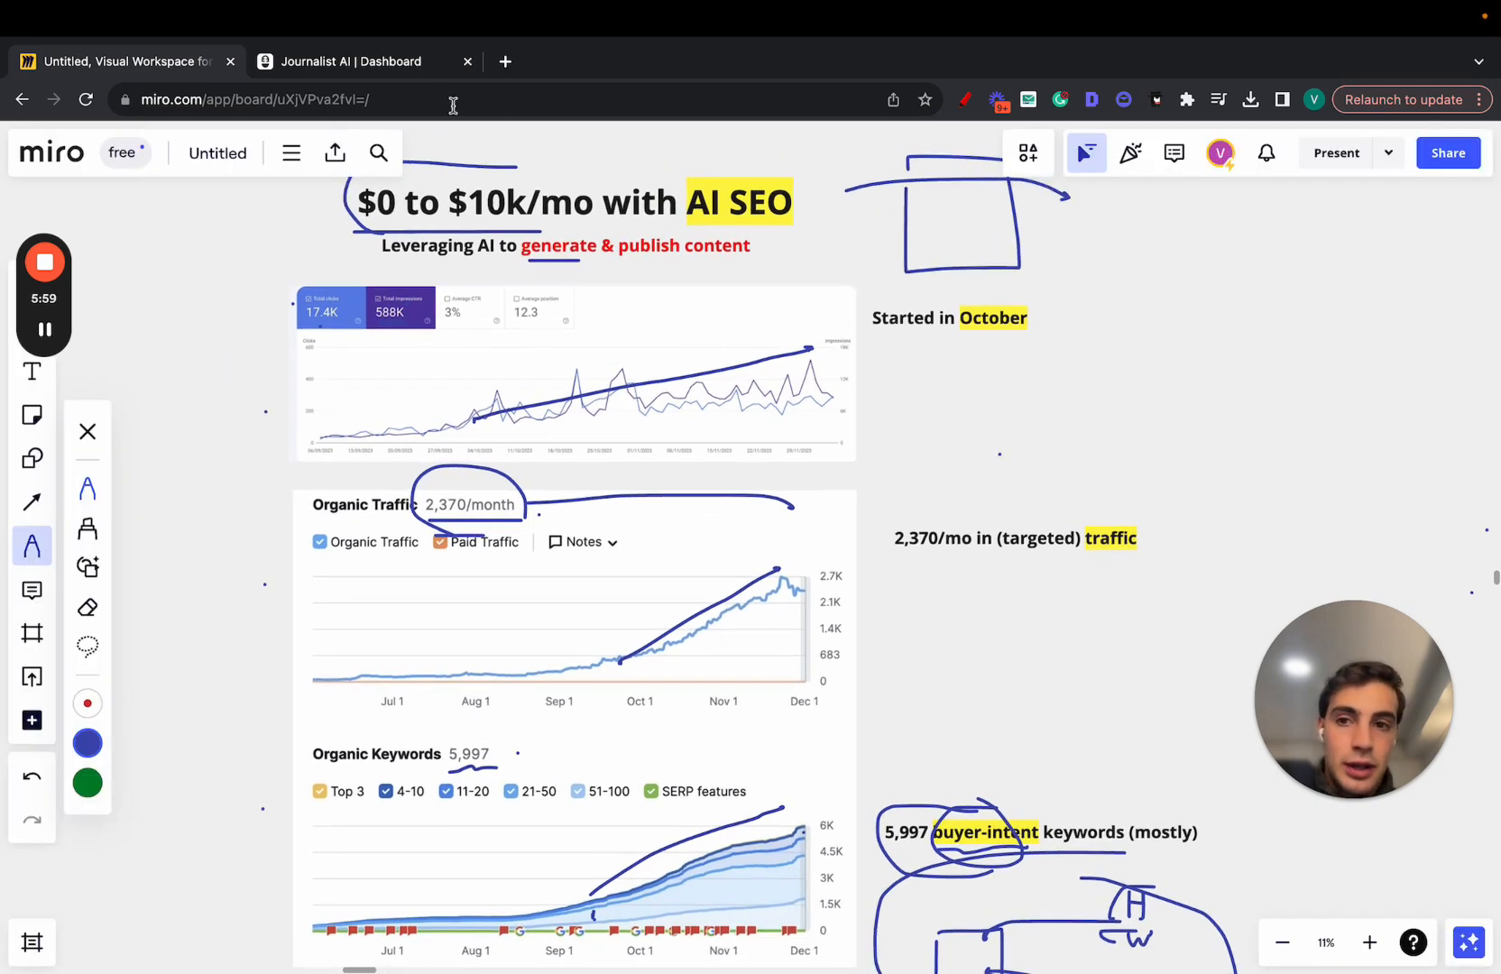
left_click(351, 61)
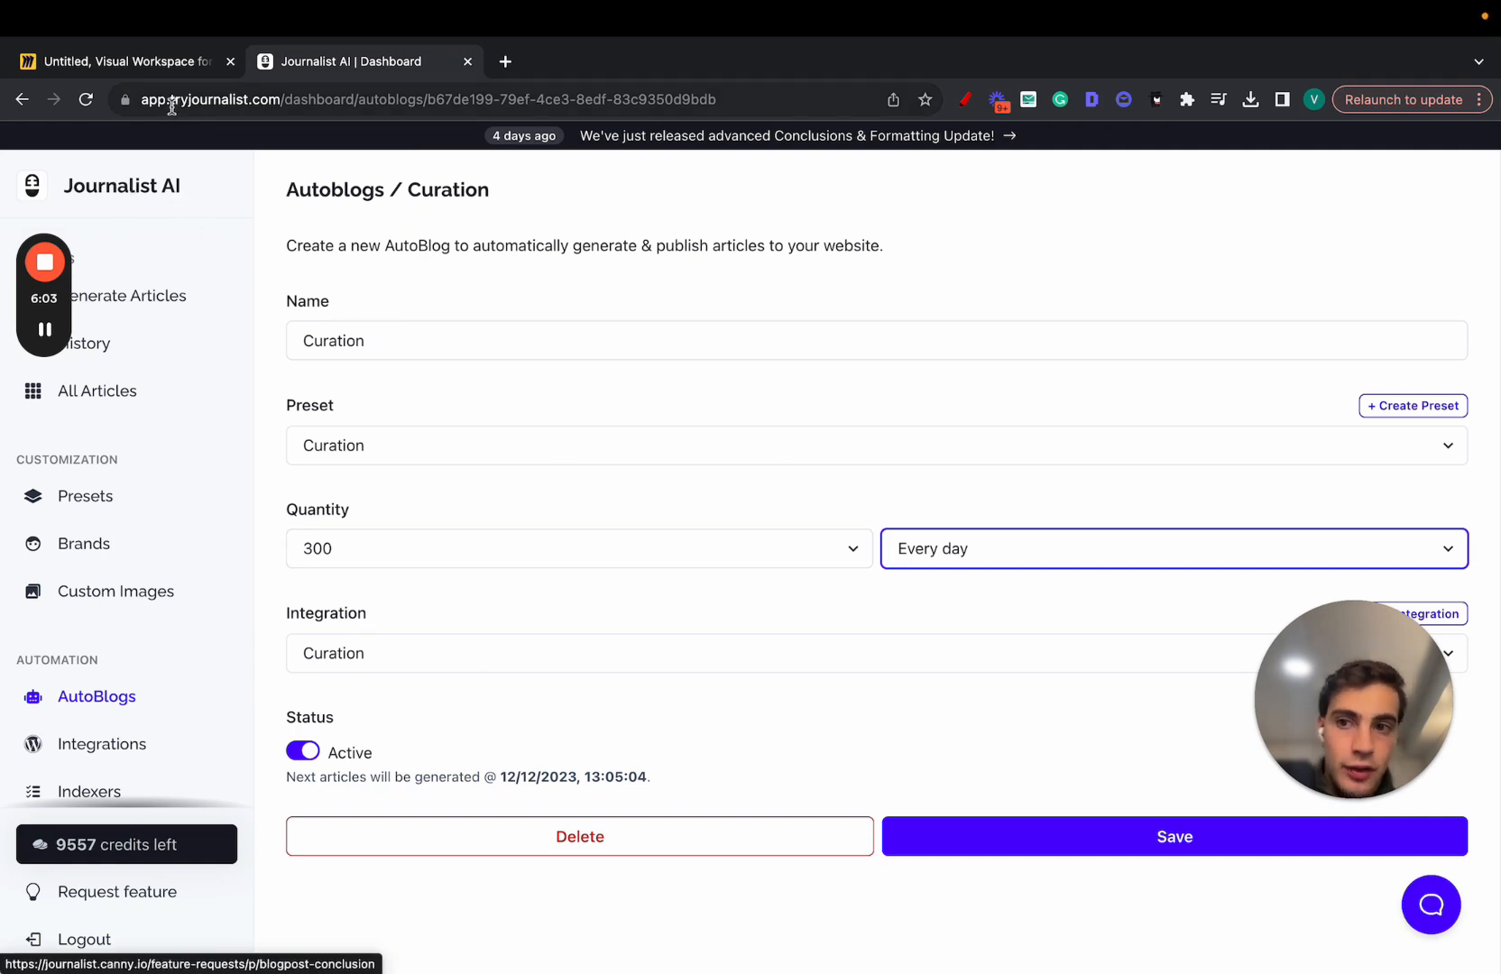
left_click(278, 99)
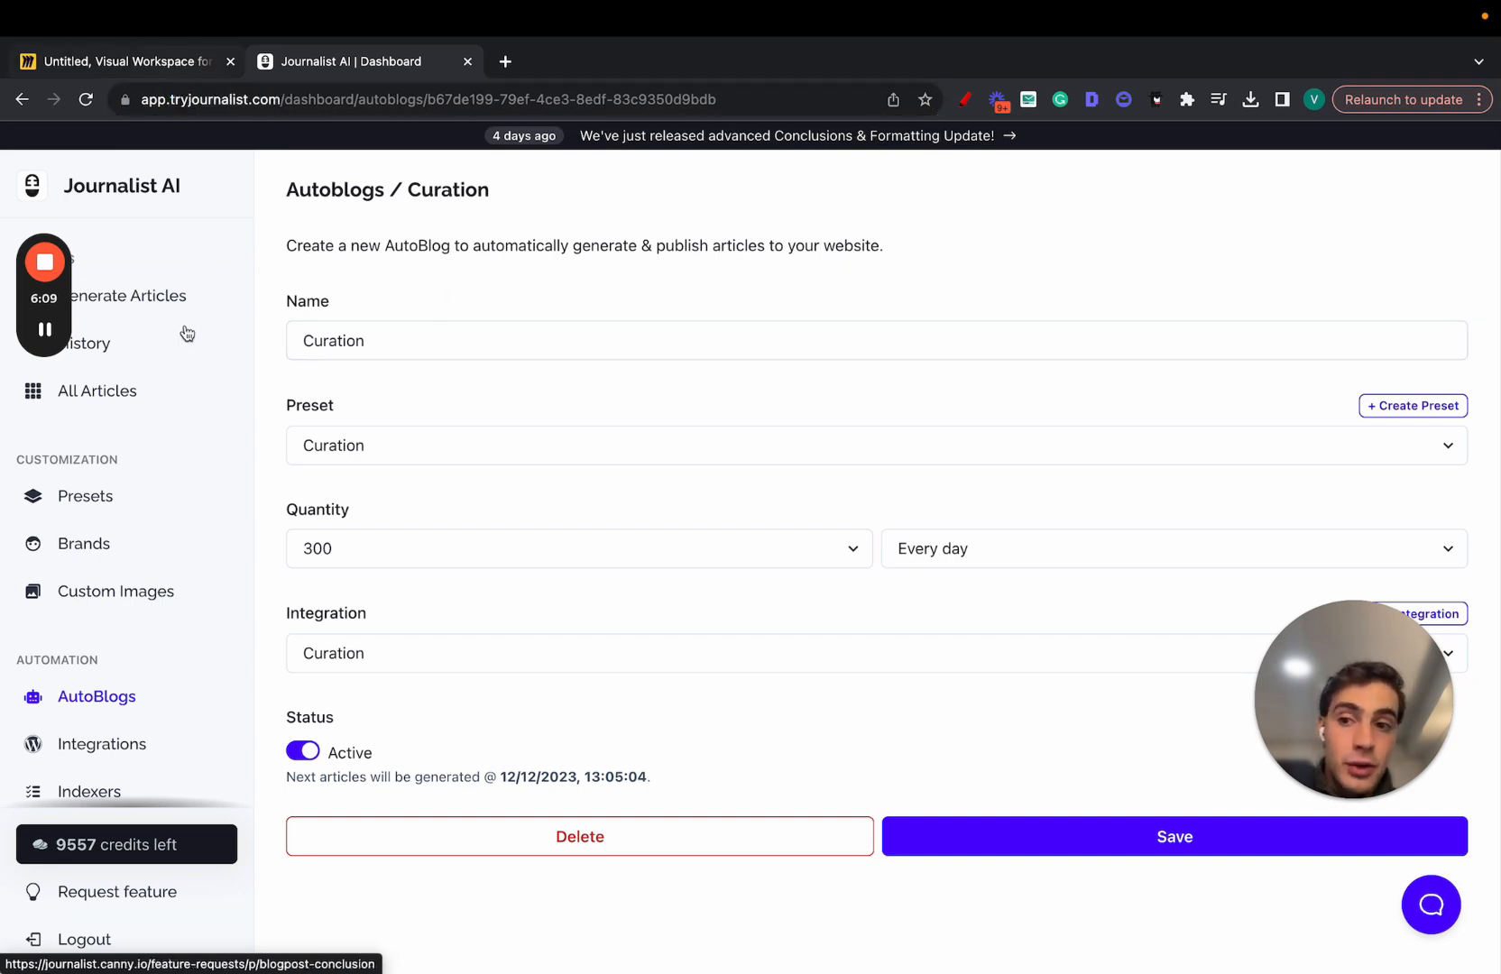
- Open Generate Articles in list-of-titles mode with the Advanced configuration
left_click(125, 296)
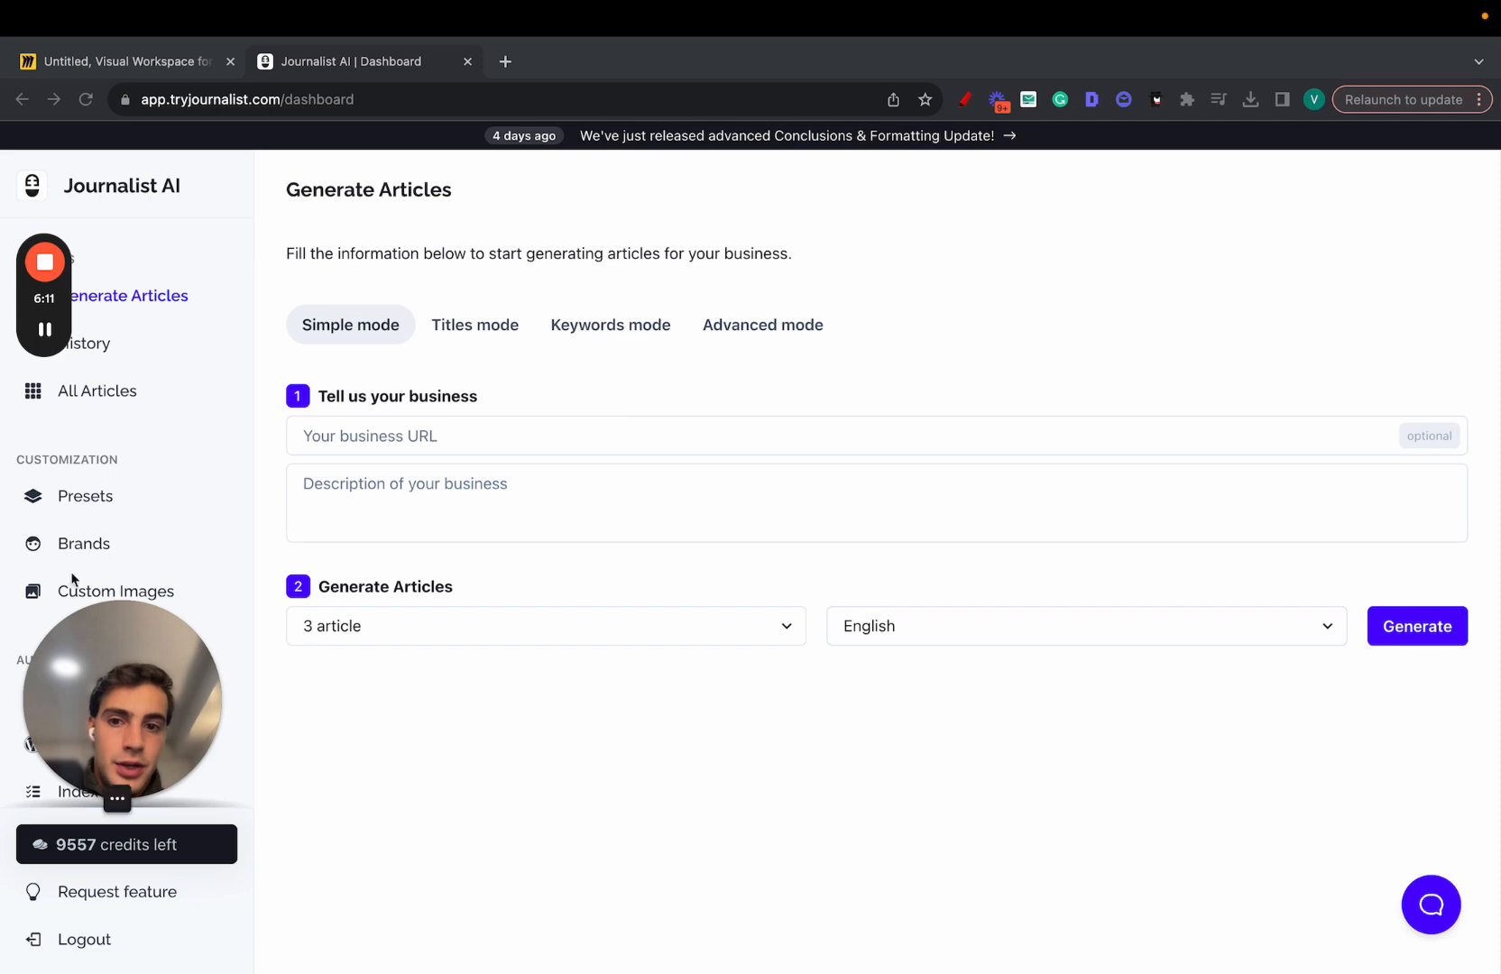
left_click(475, 325)
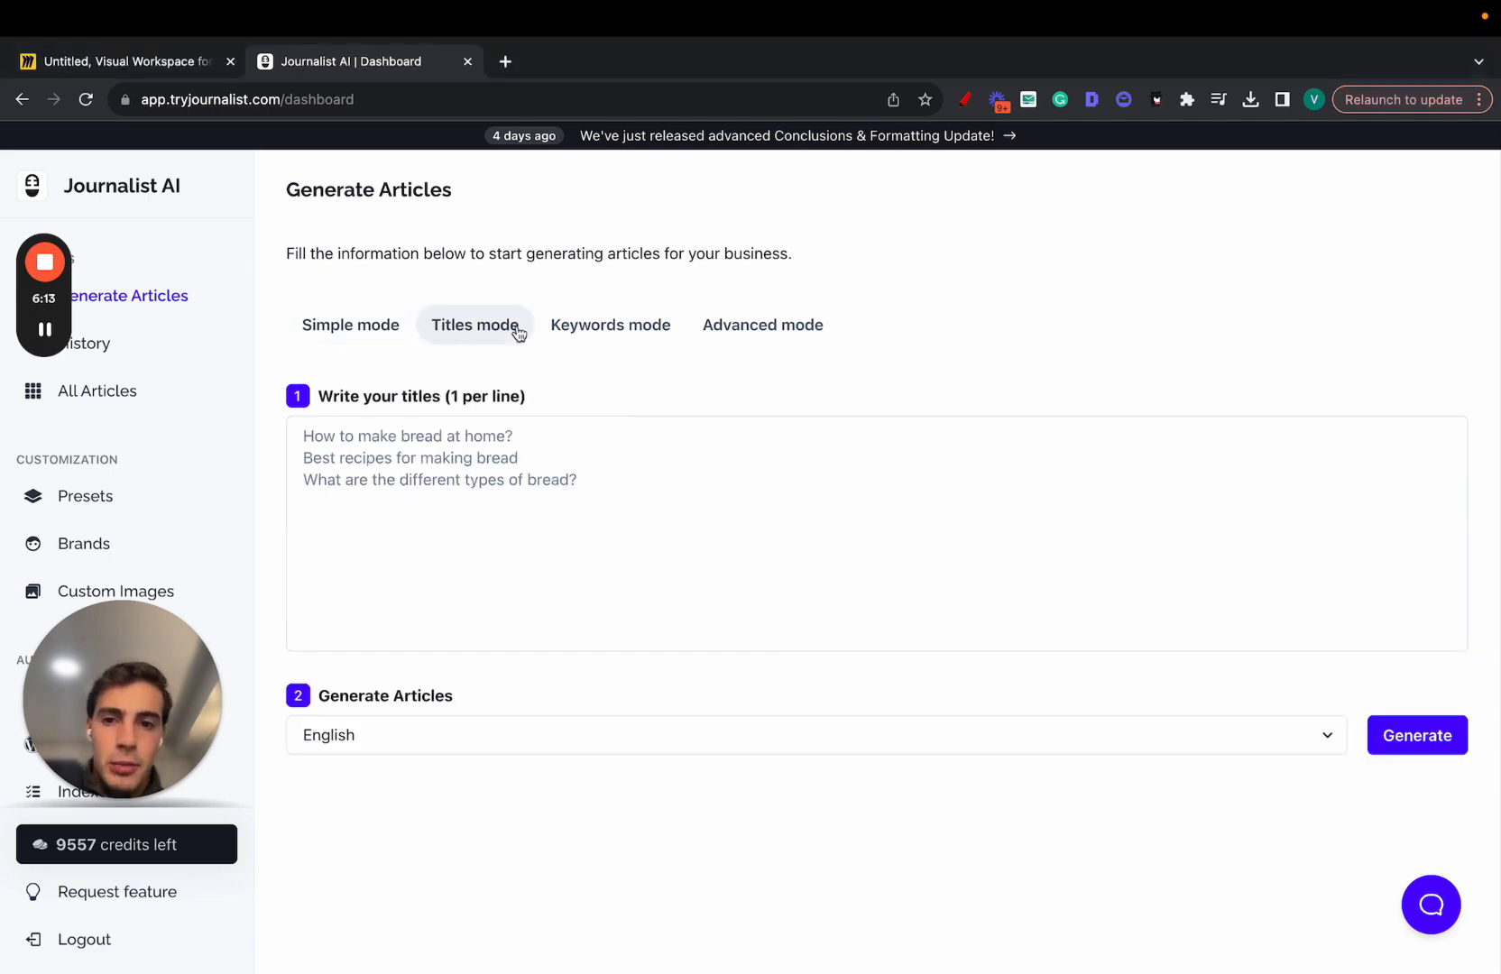
left_click(762, 325)
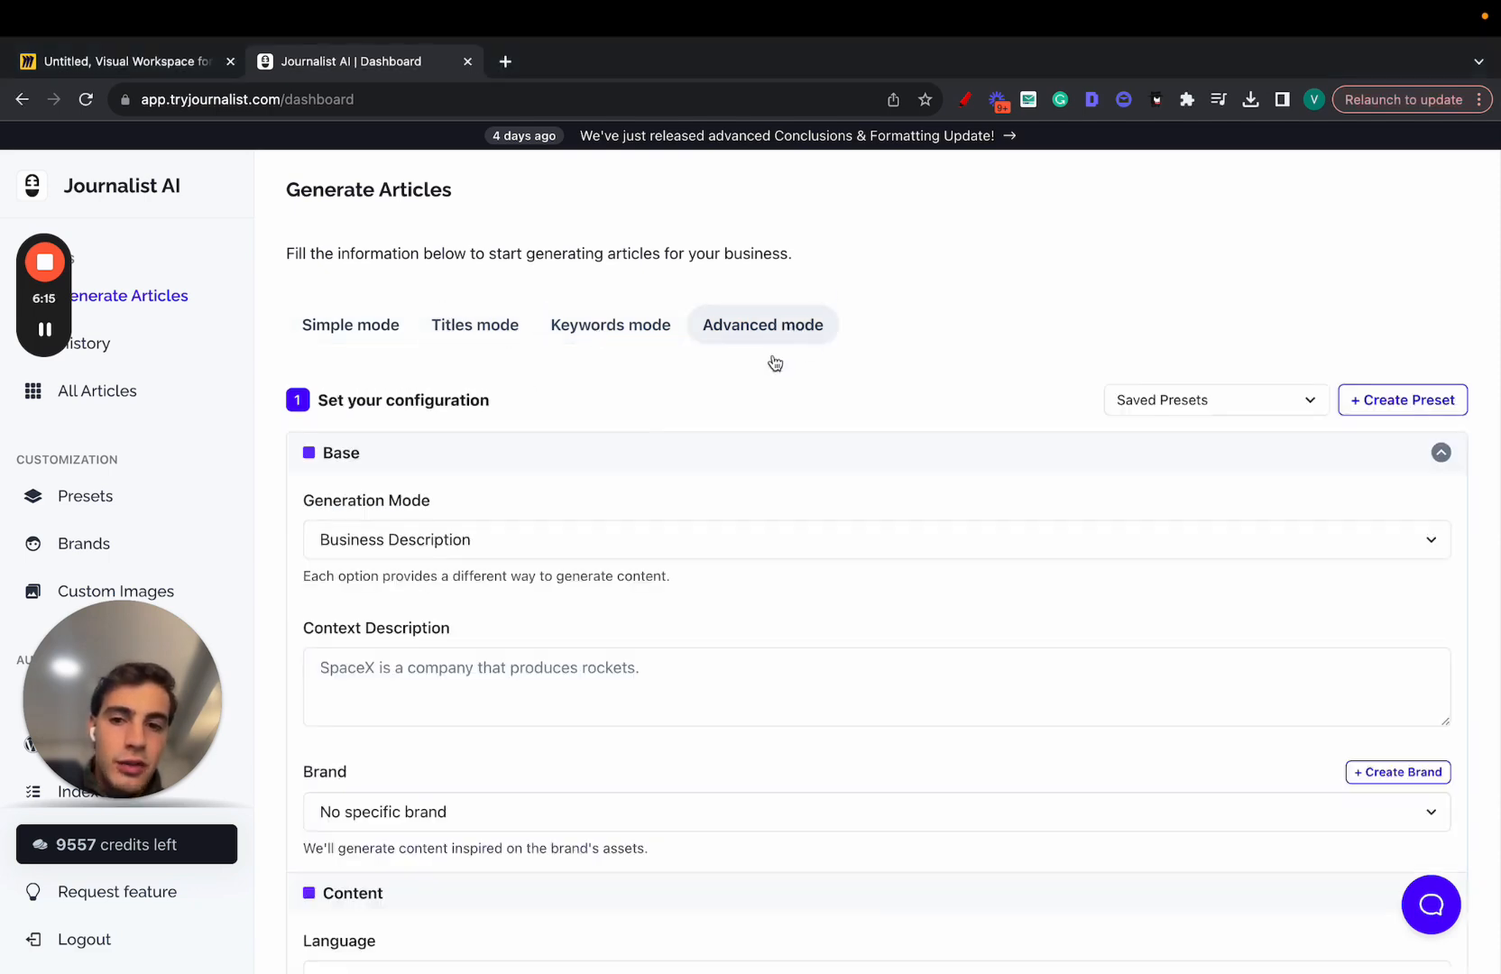
- Scroll to the Content section and review the Language options, keeping English
scroll("down", 3)
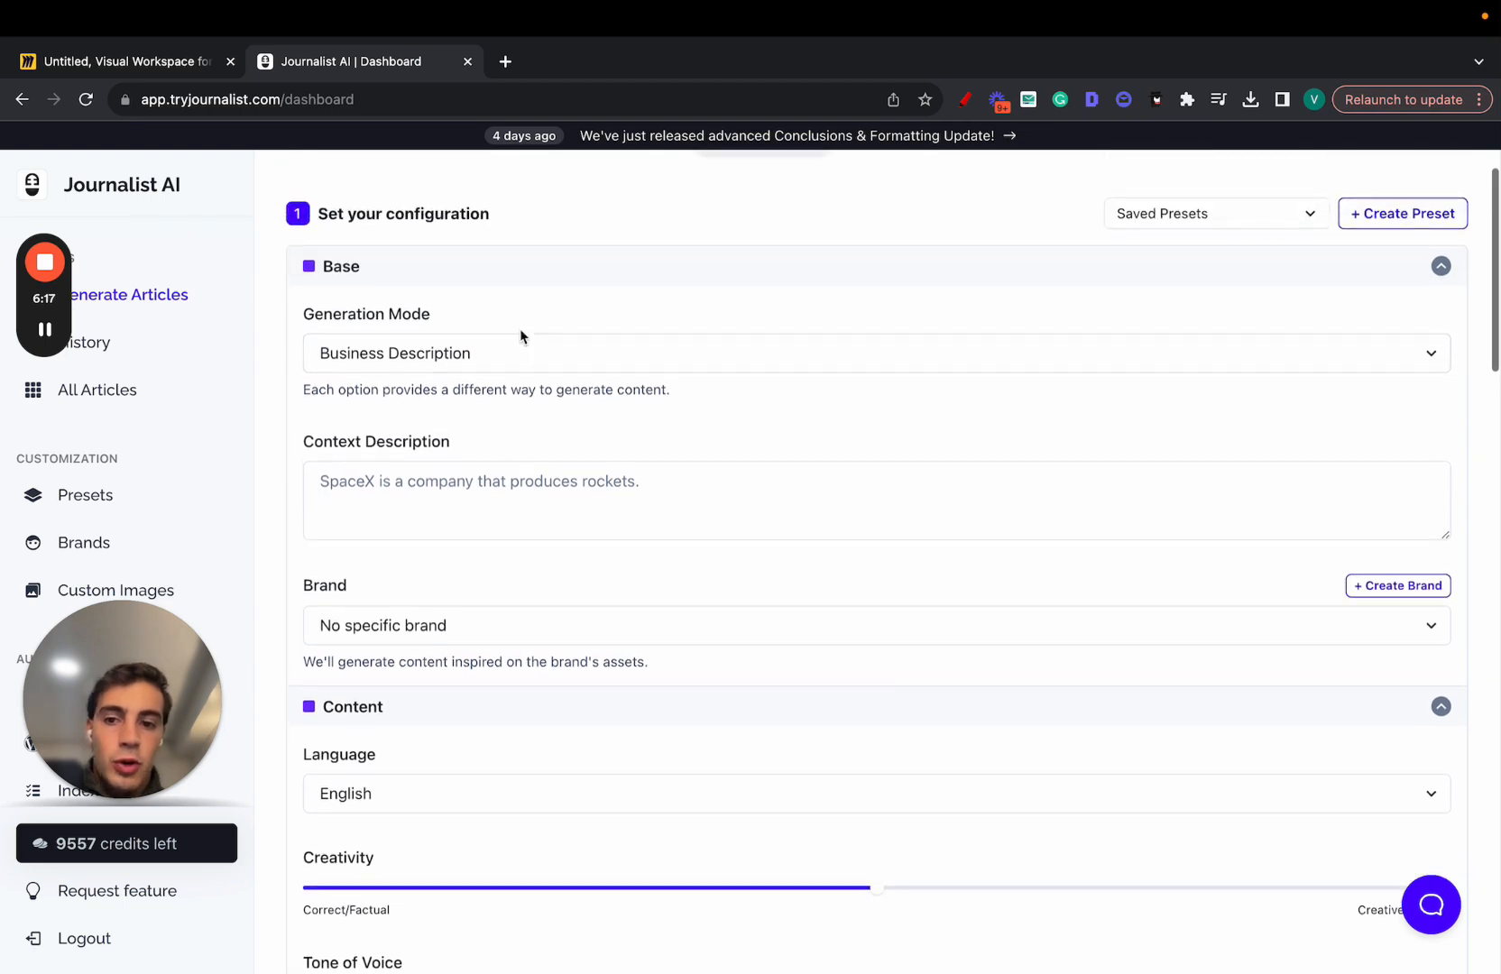
scroll("down", 3)
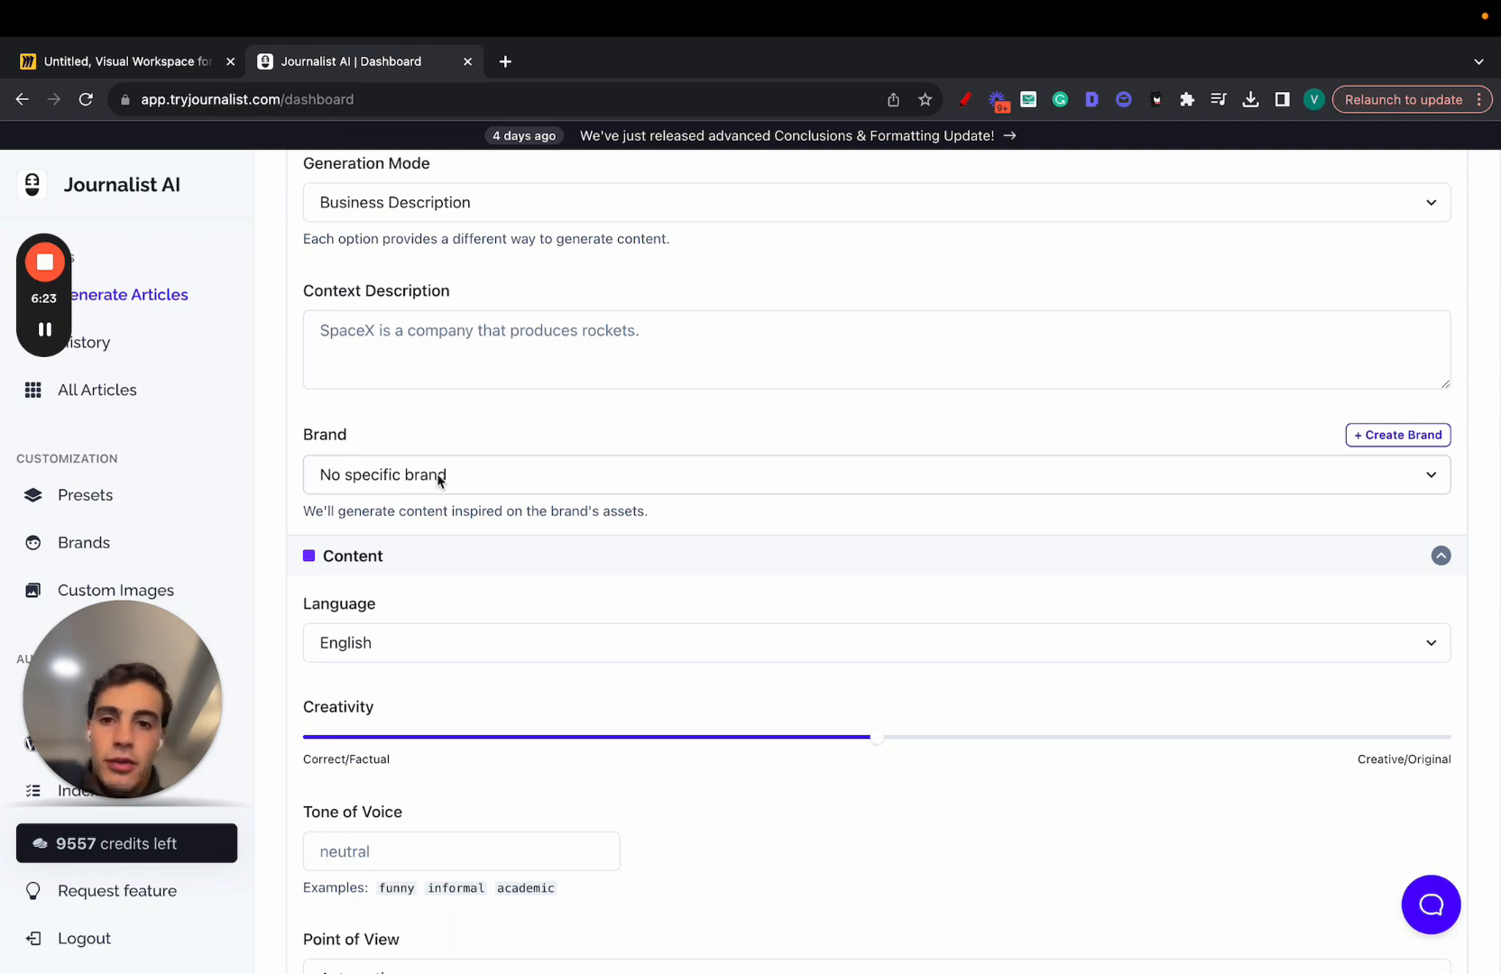
scroll("down", 3)
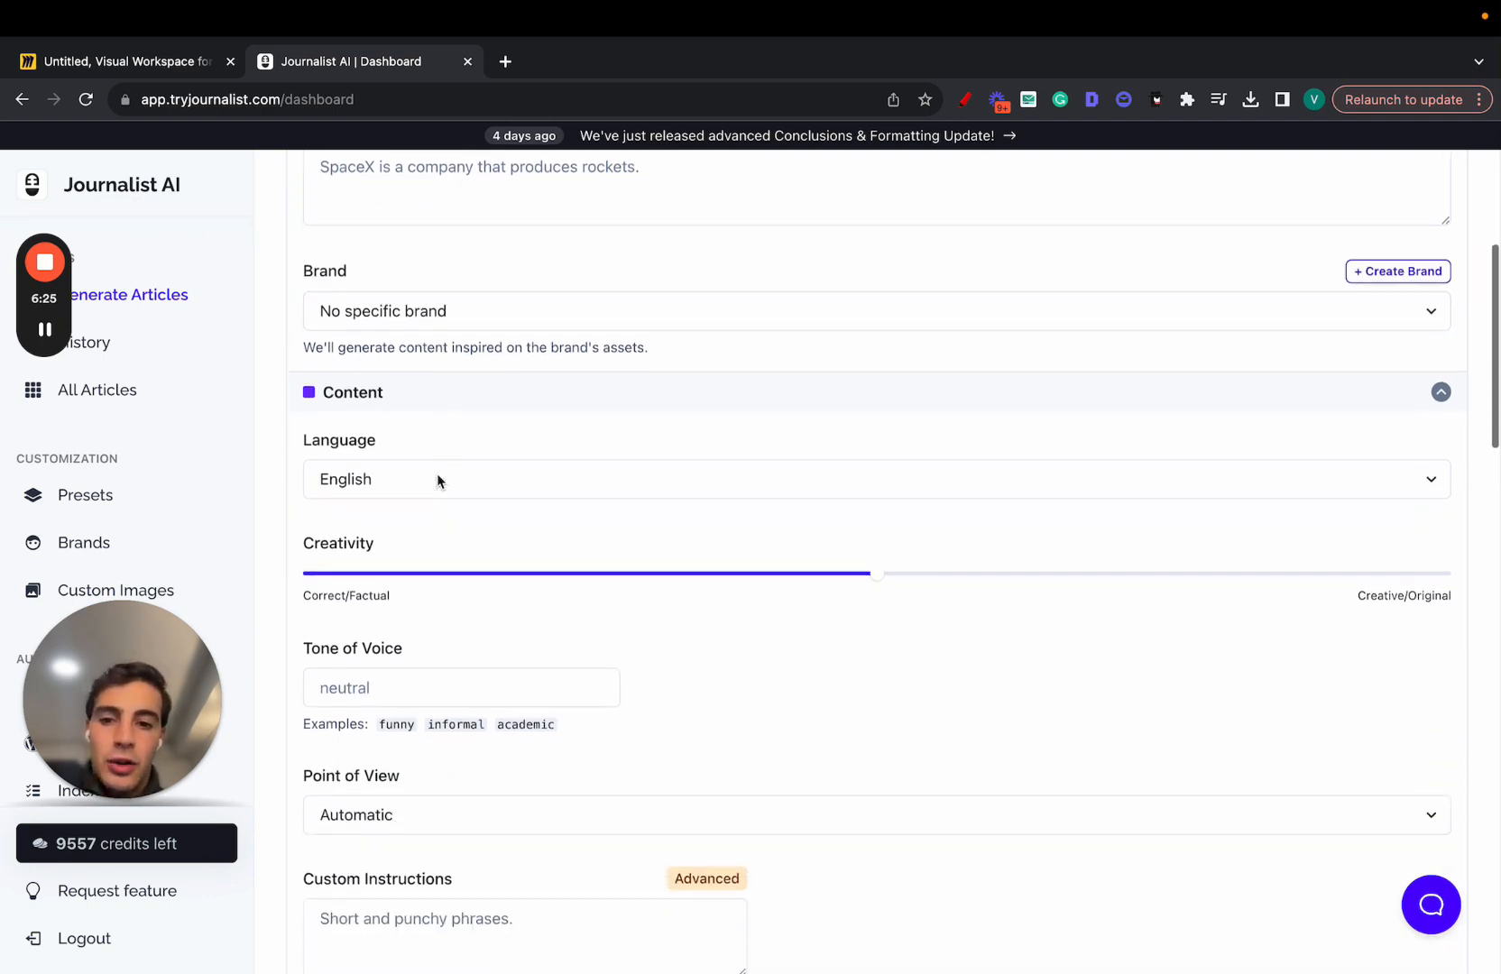
left_click(874, 480)
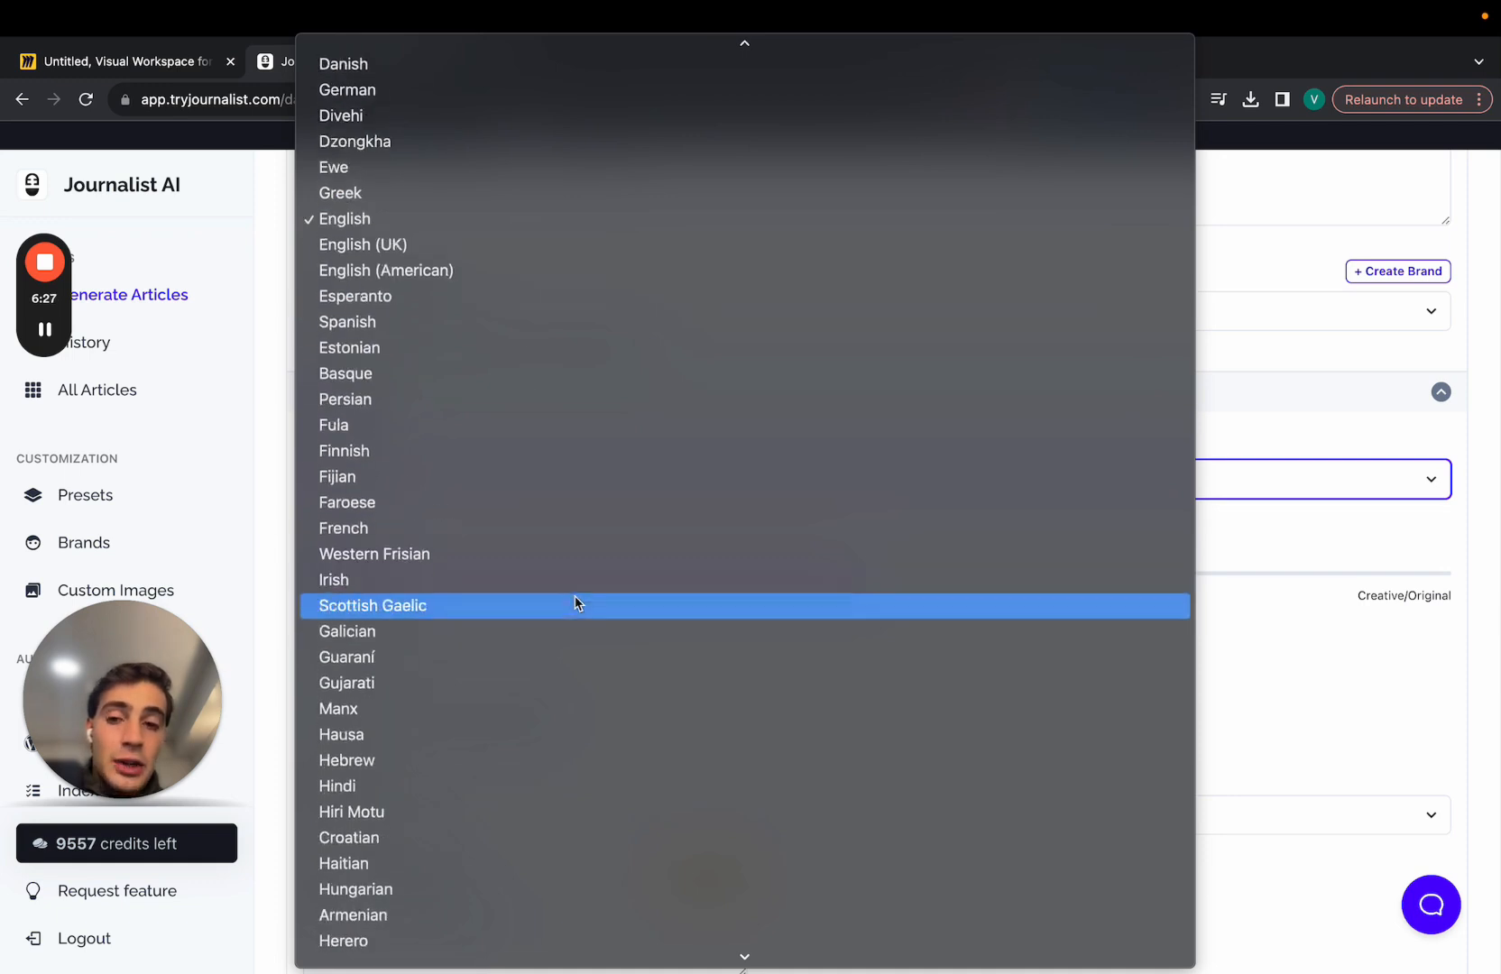
scroll("down", 3)
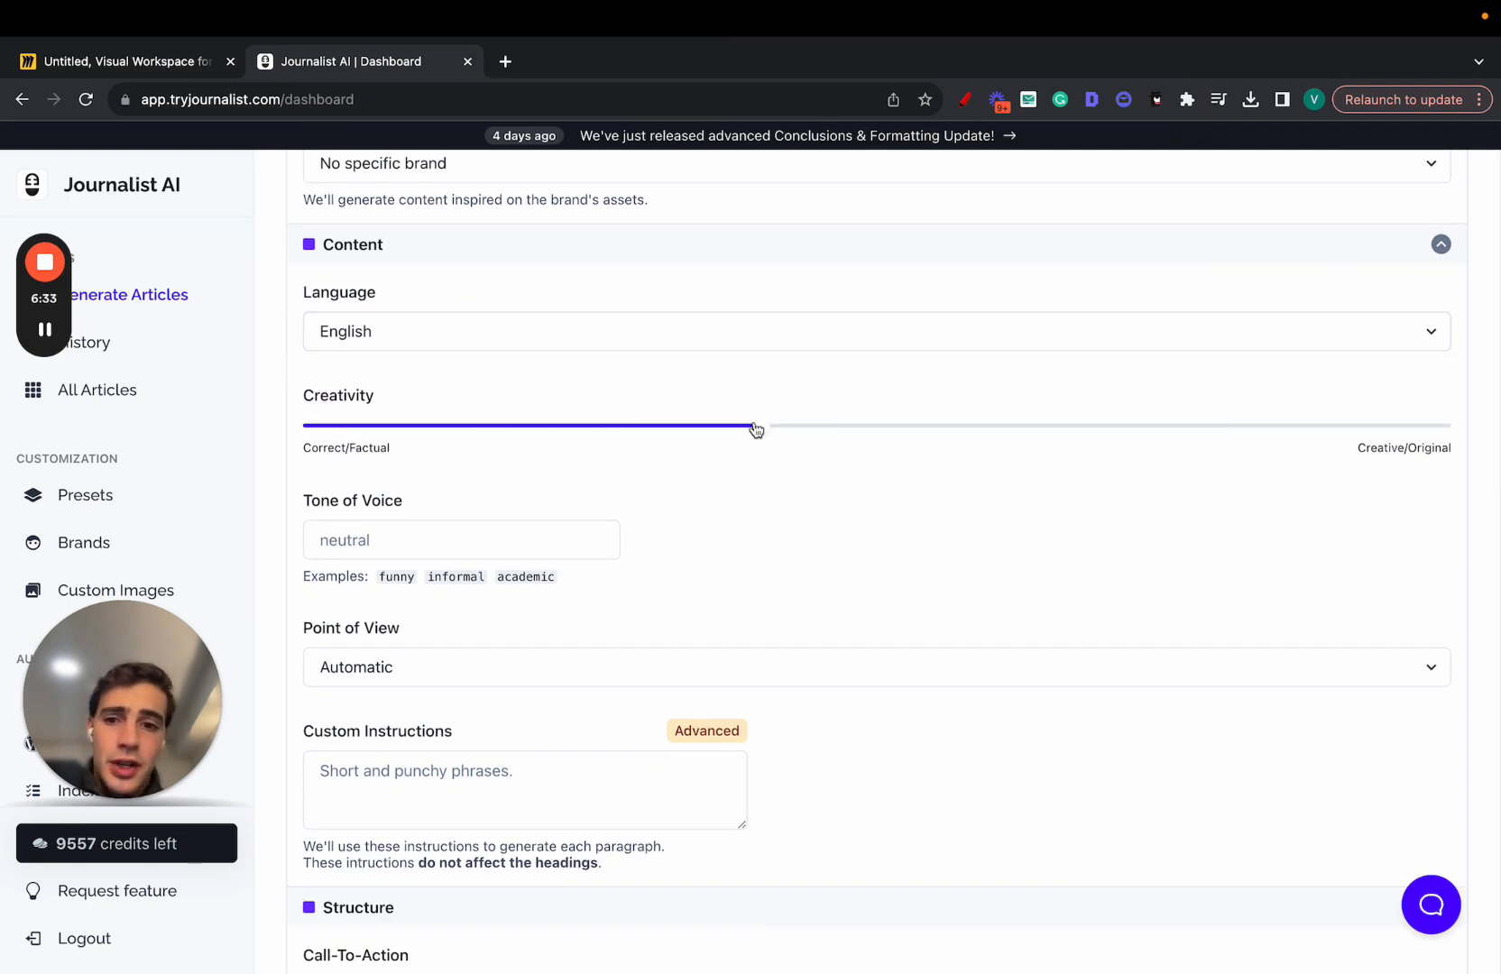
left_click(874, 666)
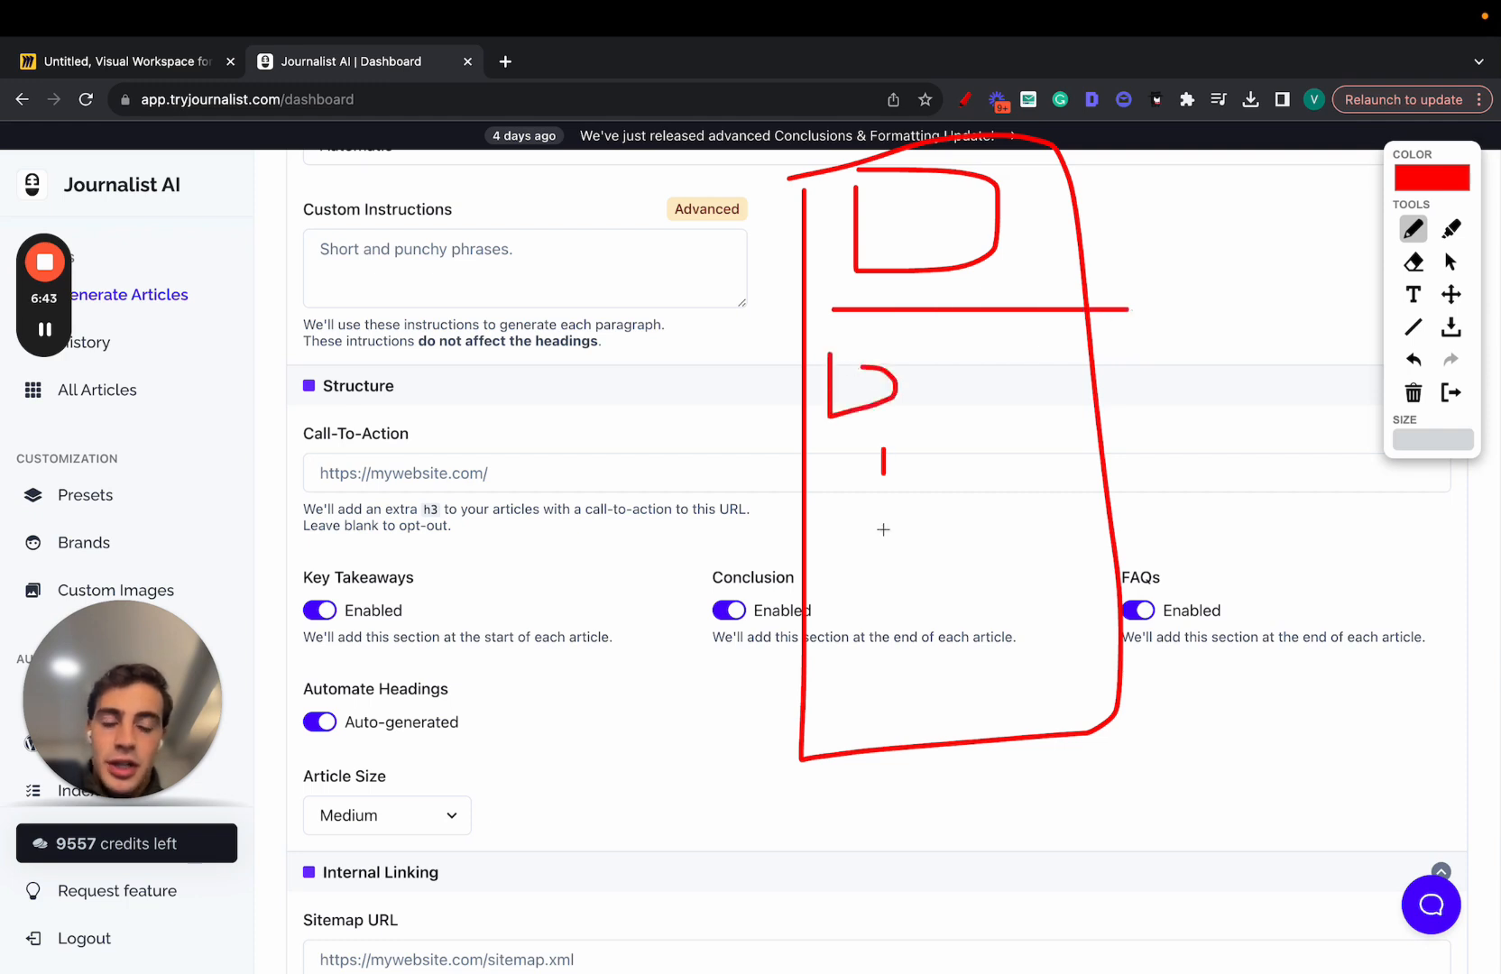
left_click_drag(879, 459, 938, 517)
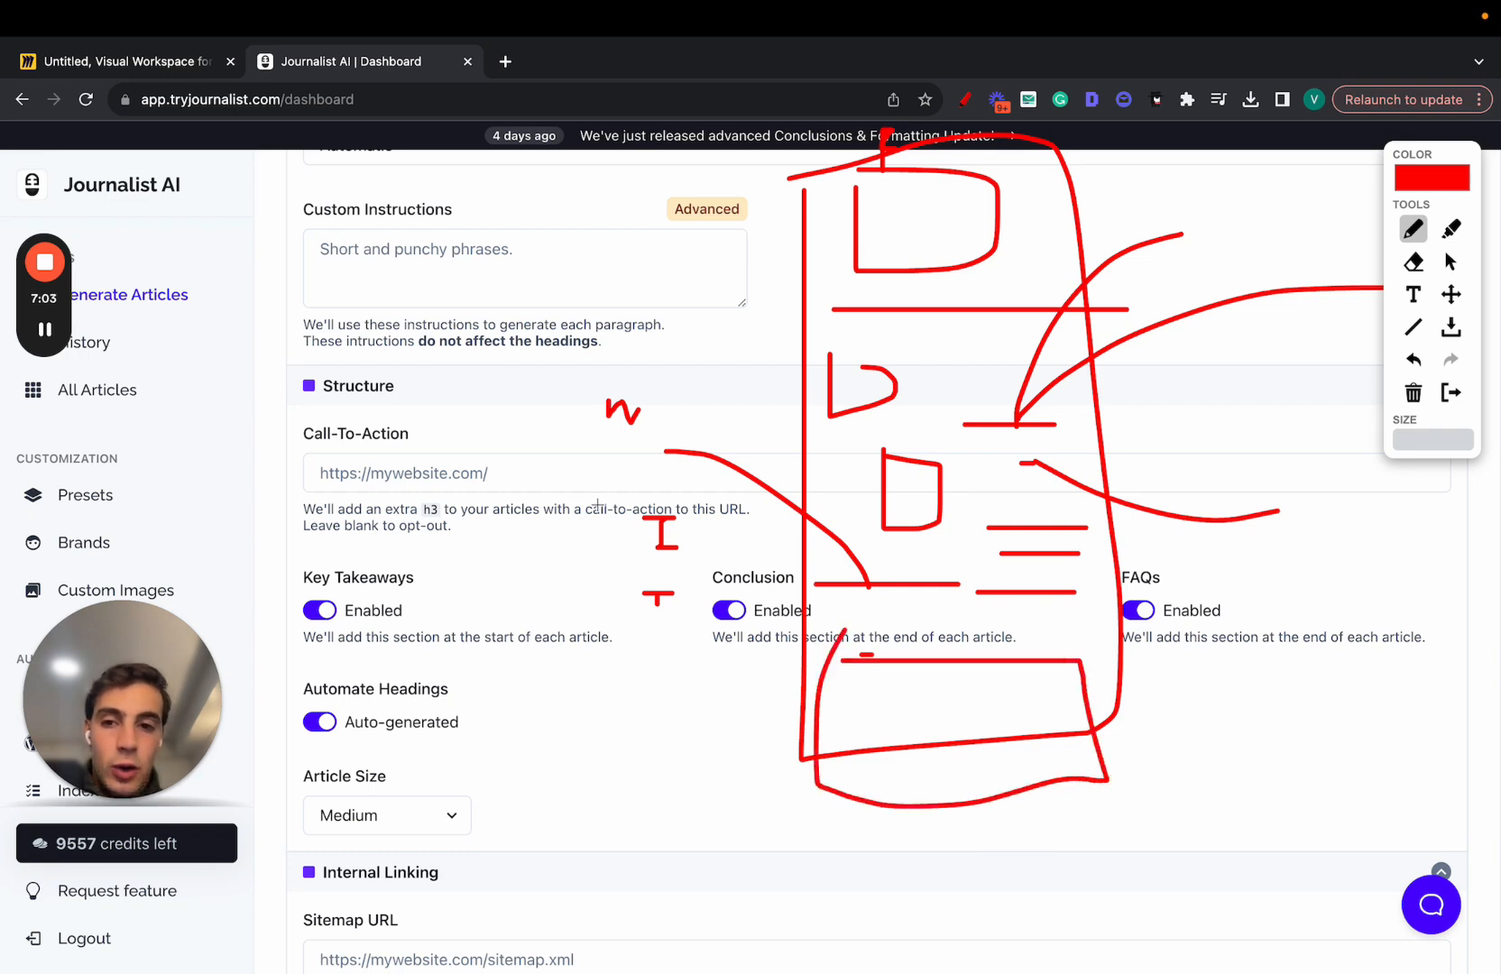
left_click_drag(995, 732, 1259, 754)
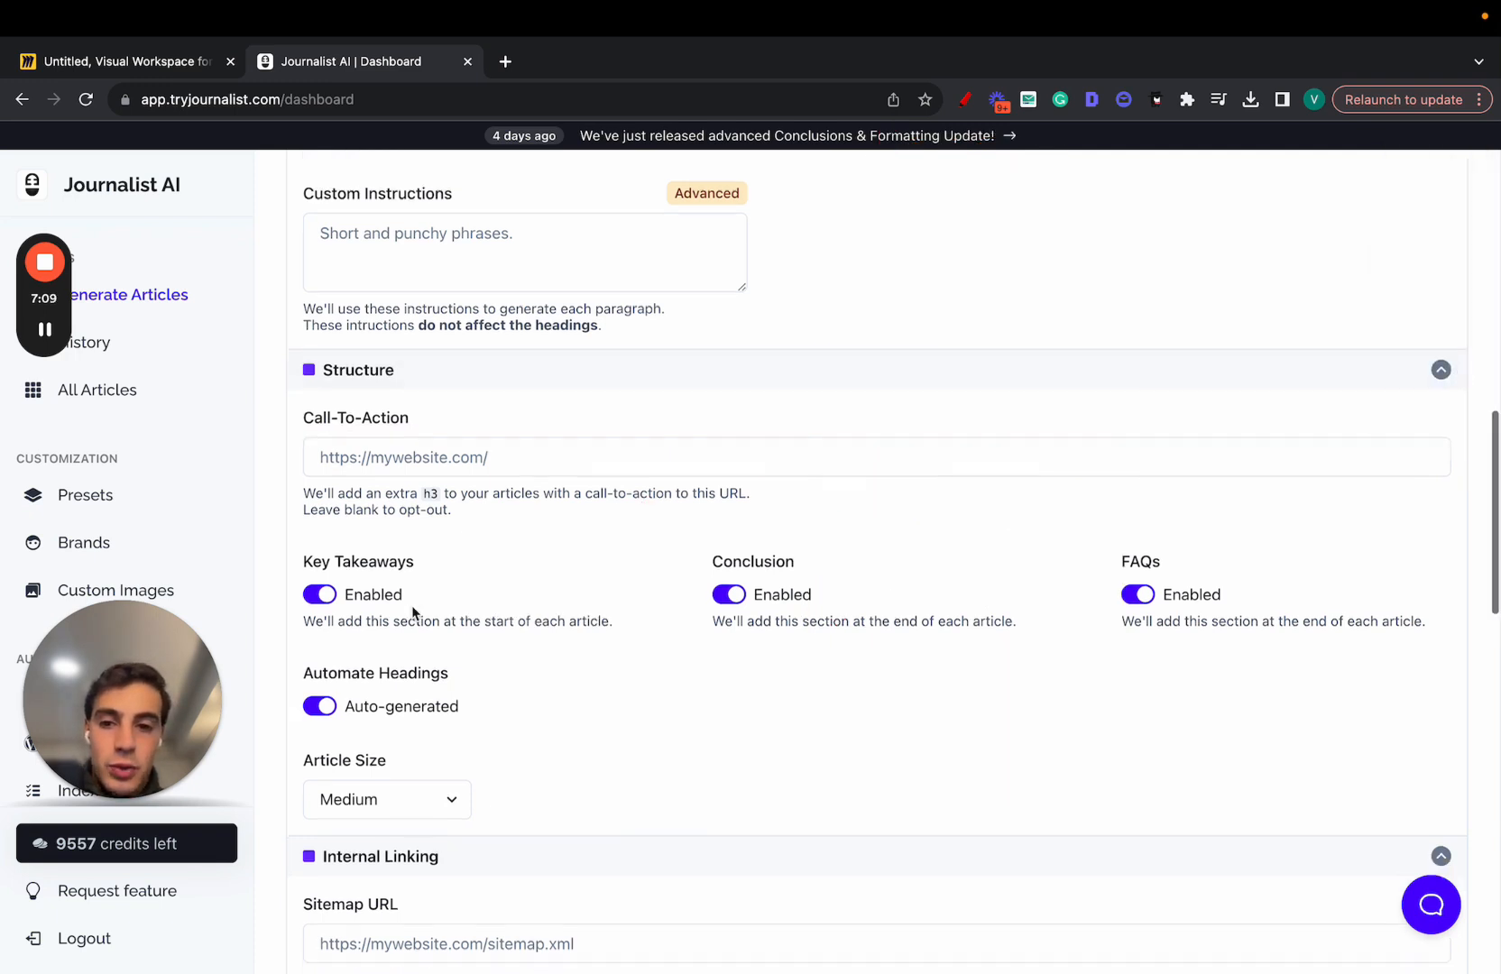
- Keep article size at Medium and turn on automatic external links
scroll("down", 3)
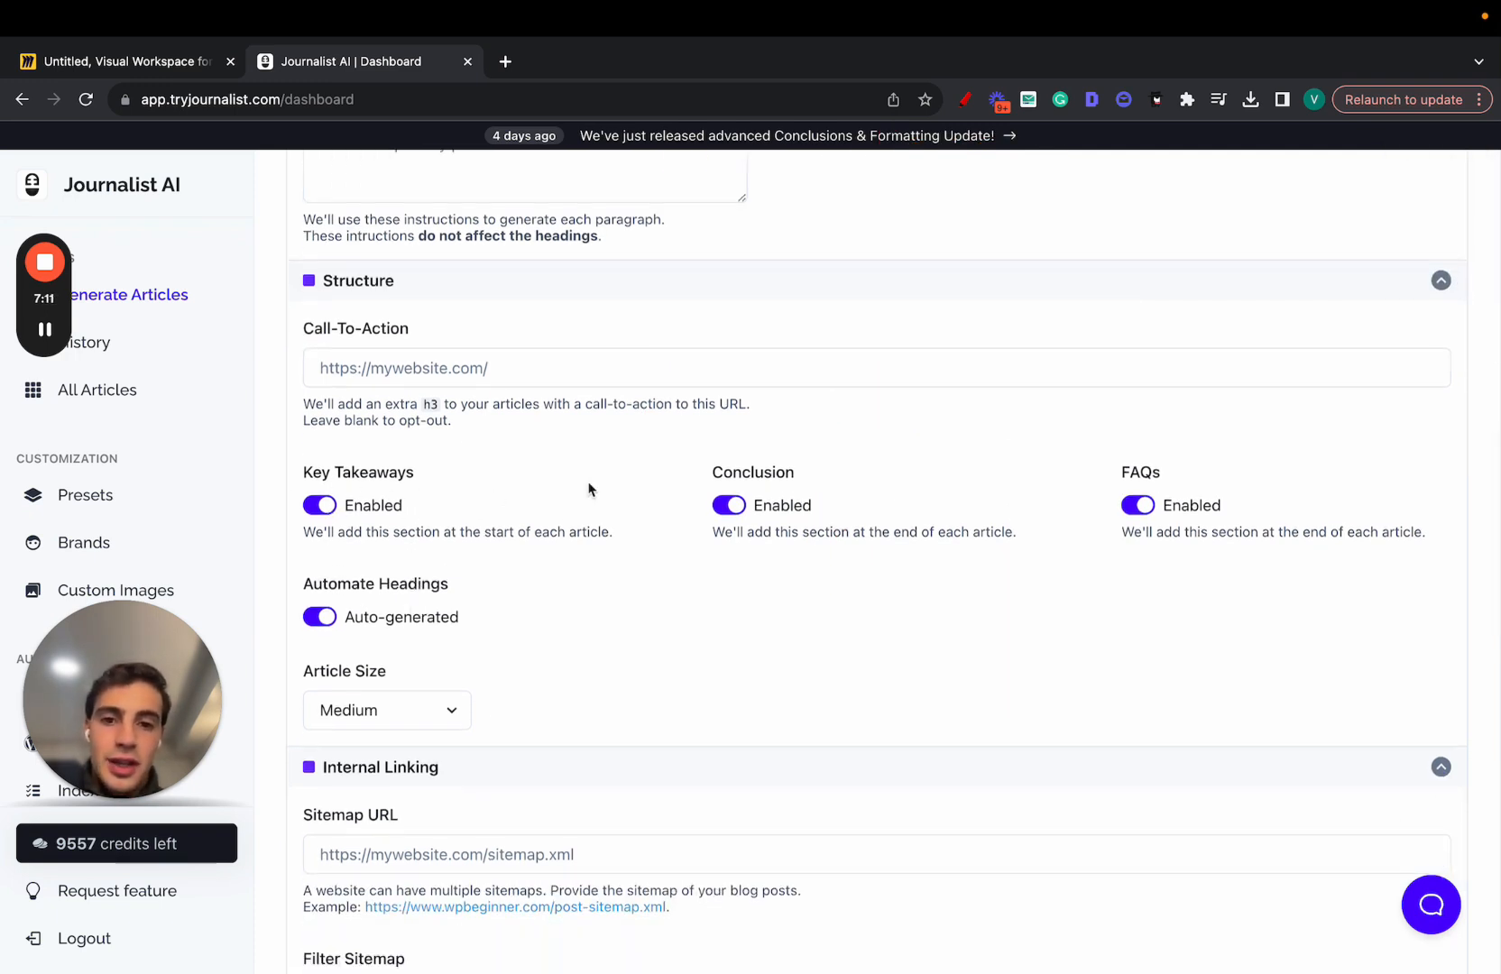
left_click(387, 710)
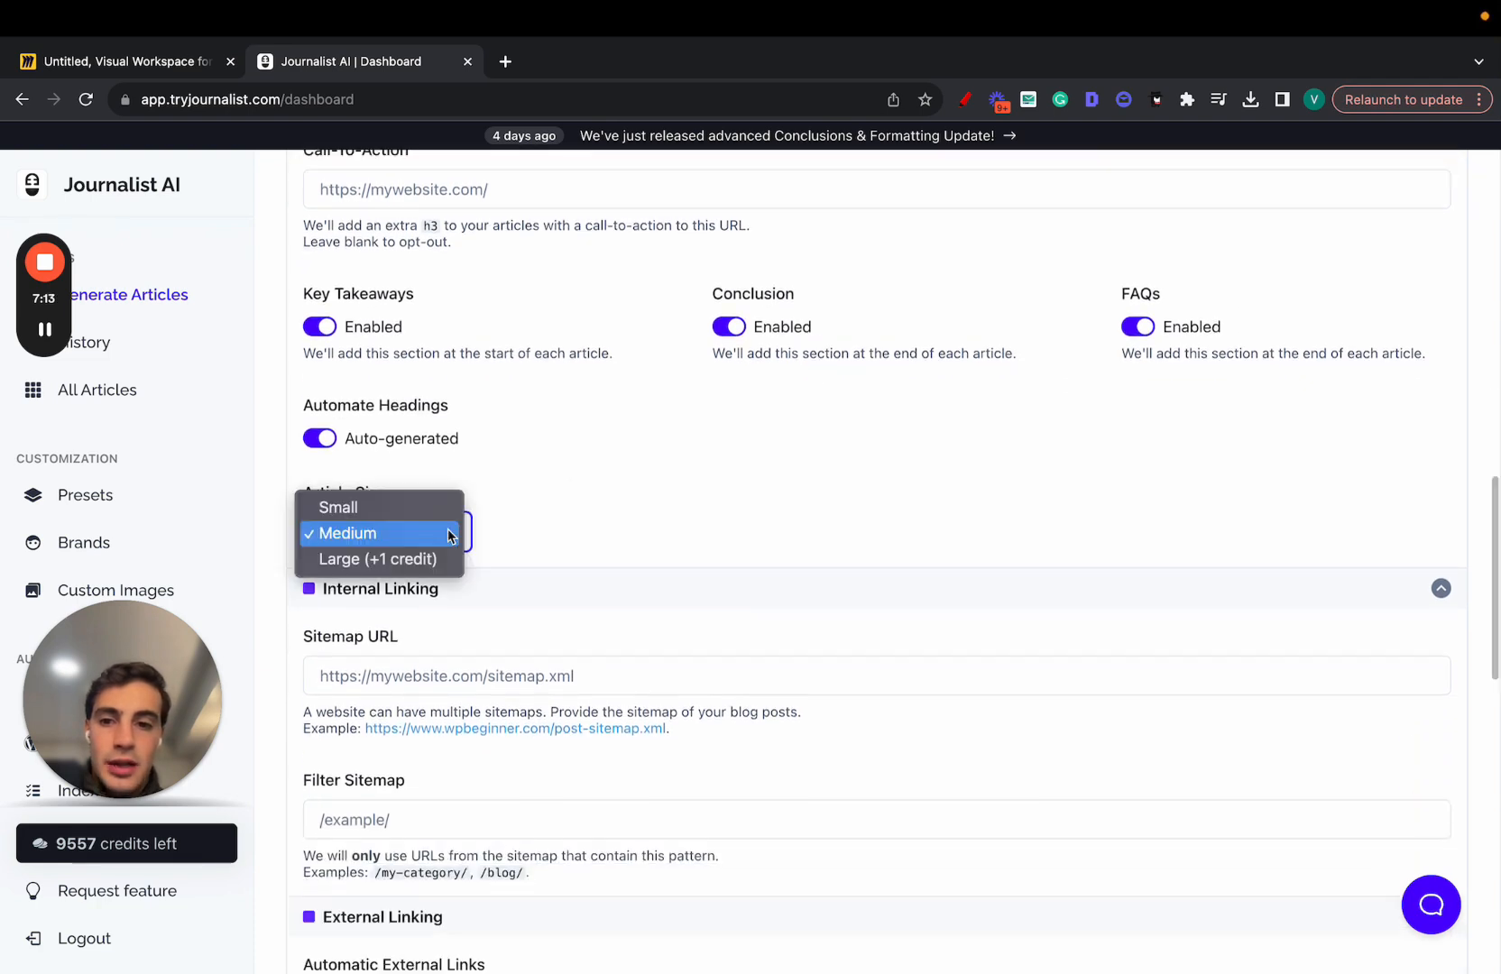
left_click(379, 533)
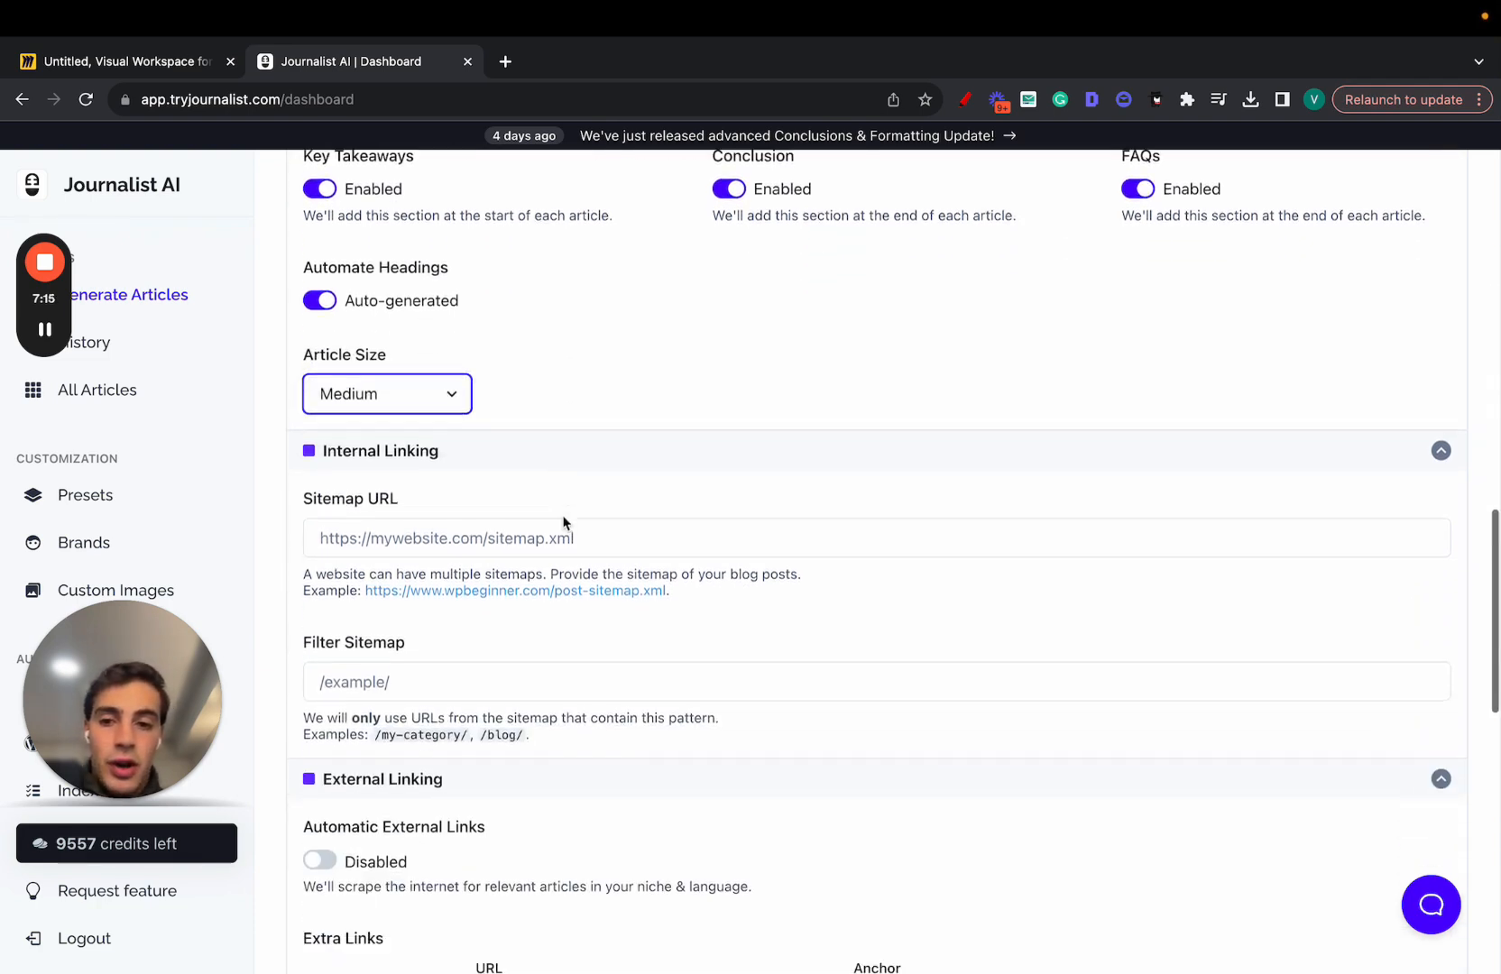
scroll("down", 3)
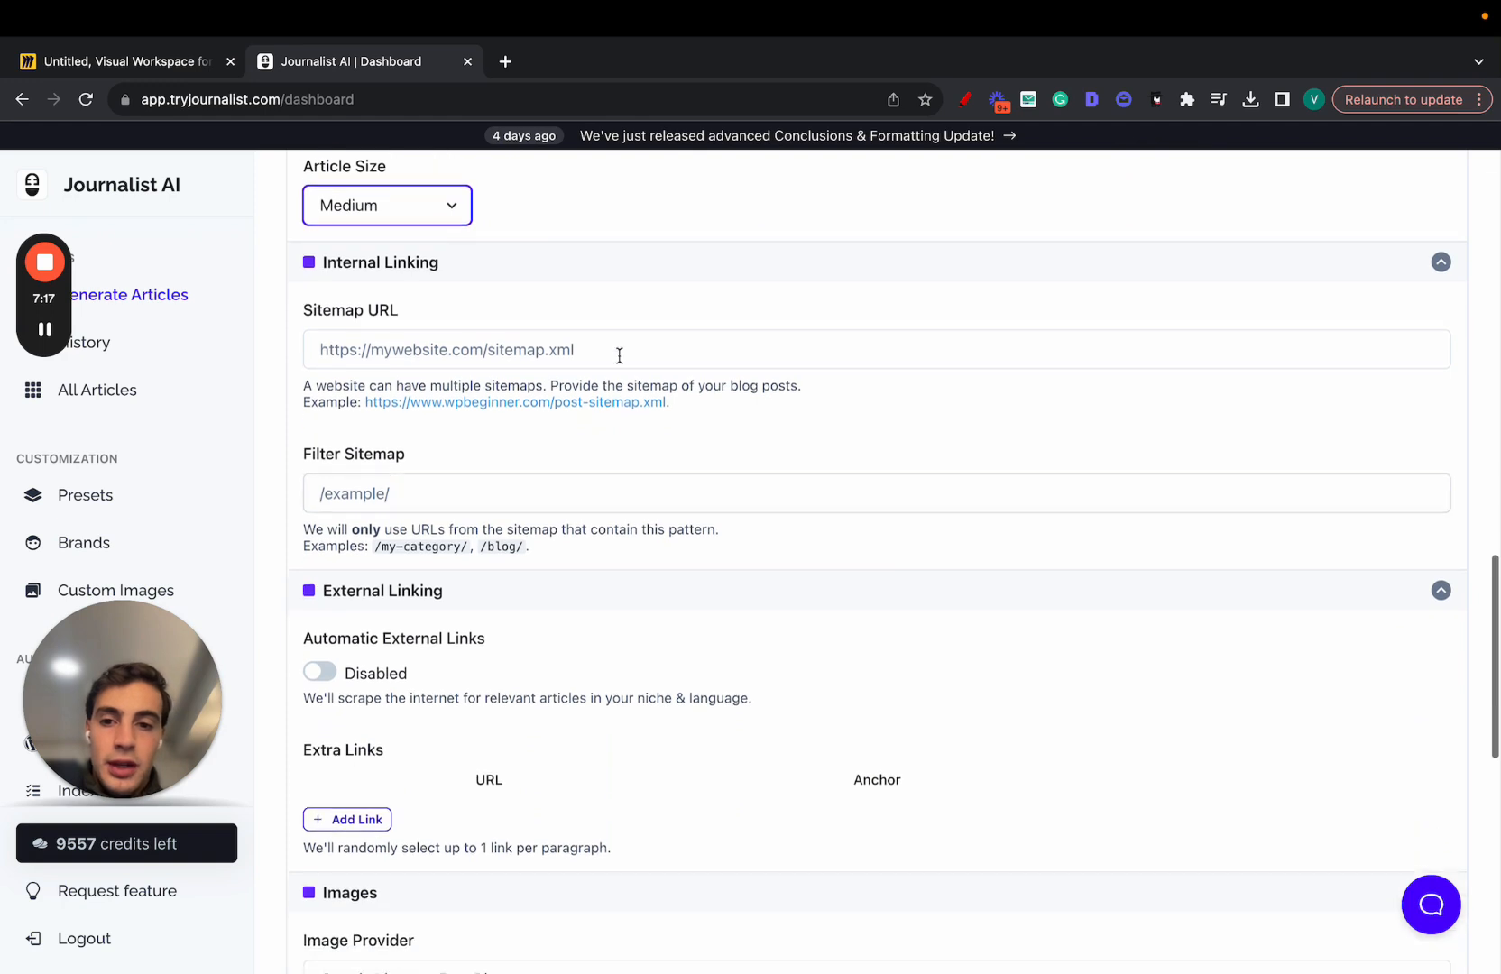
scroll("down", 3)
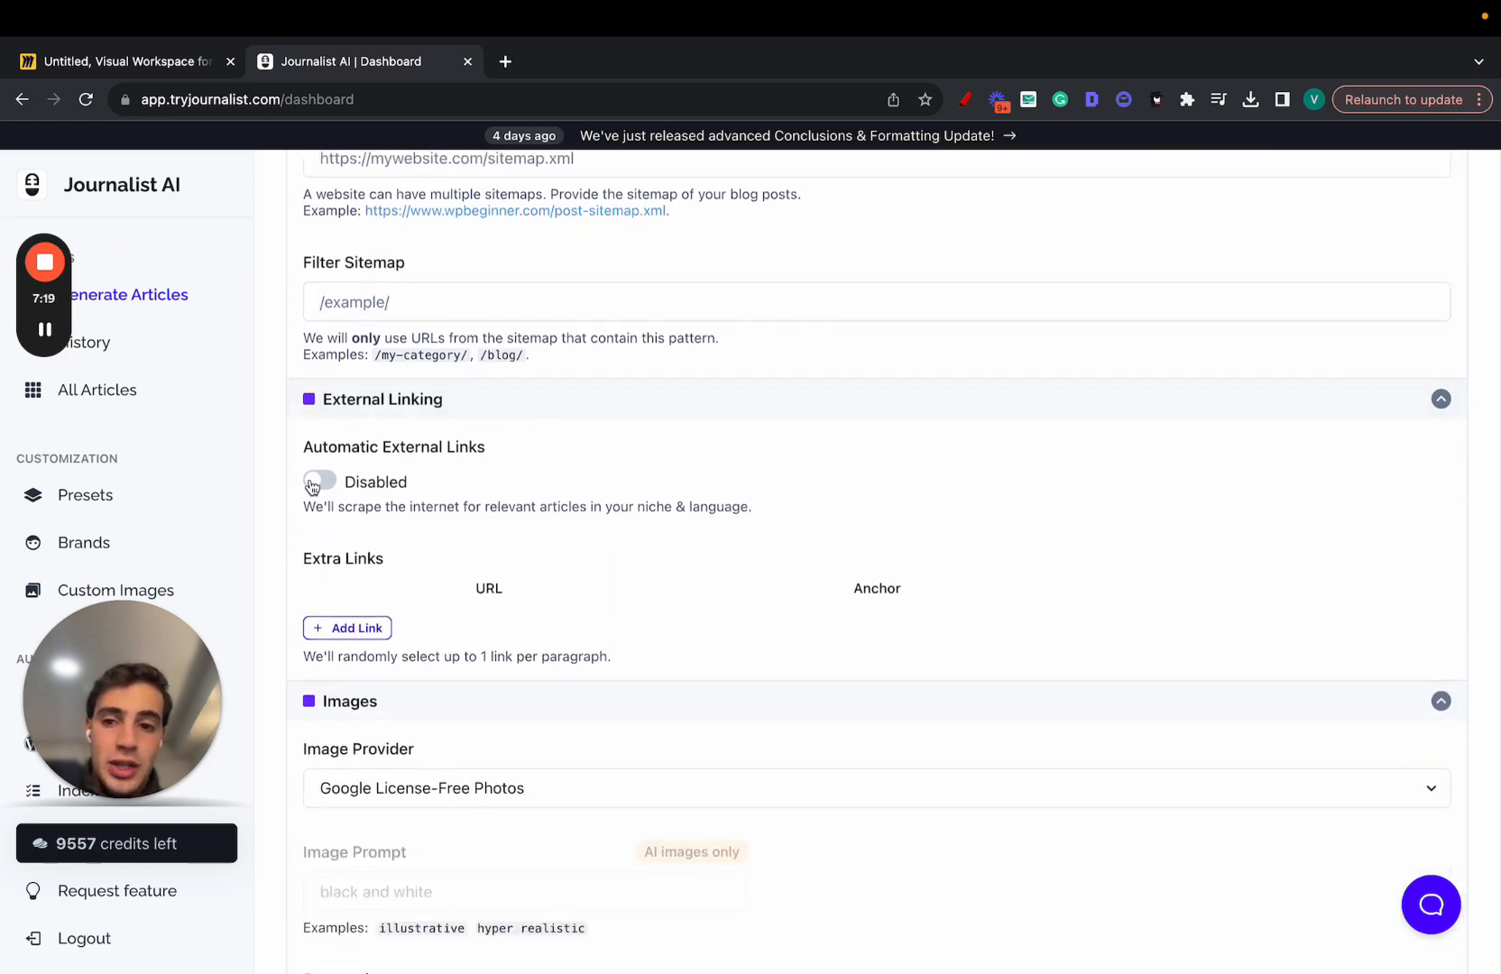
left_click(318, 481)
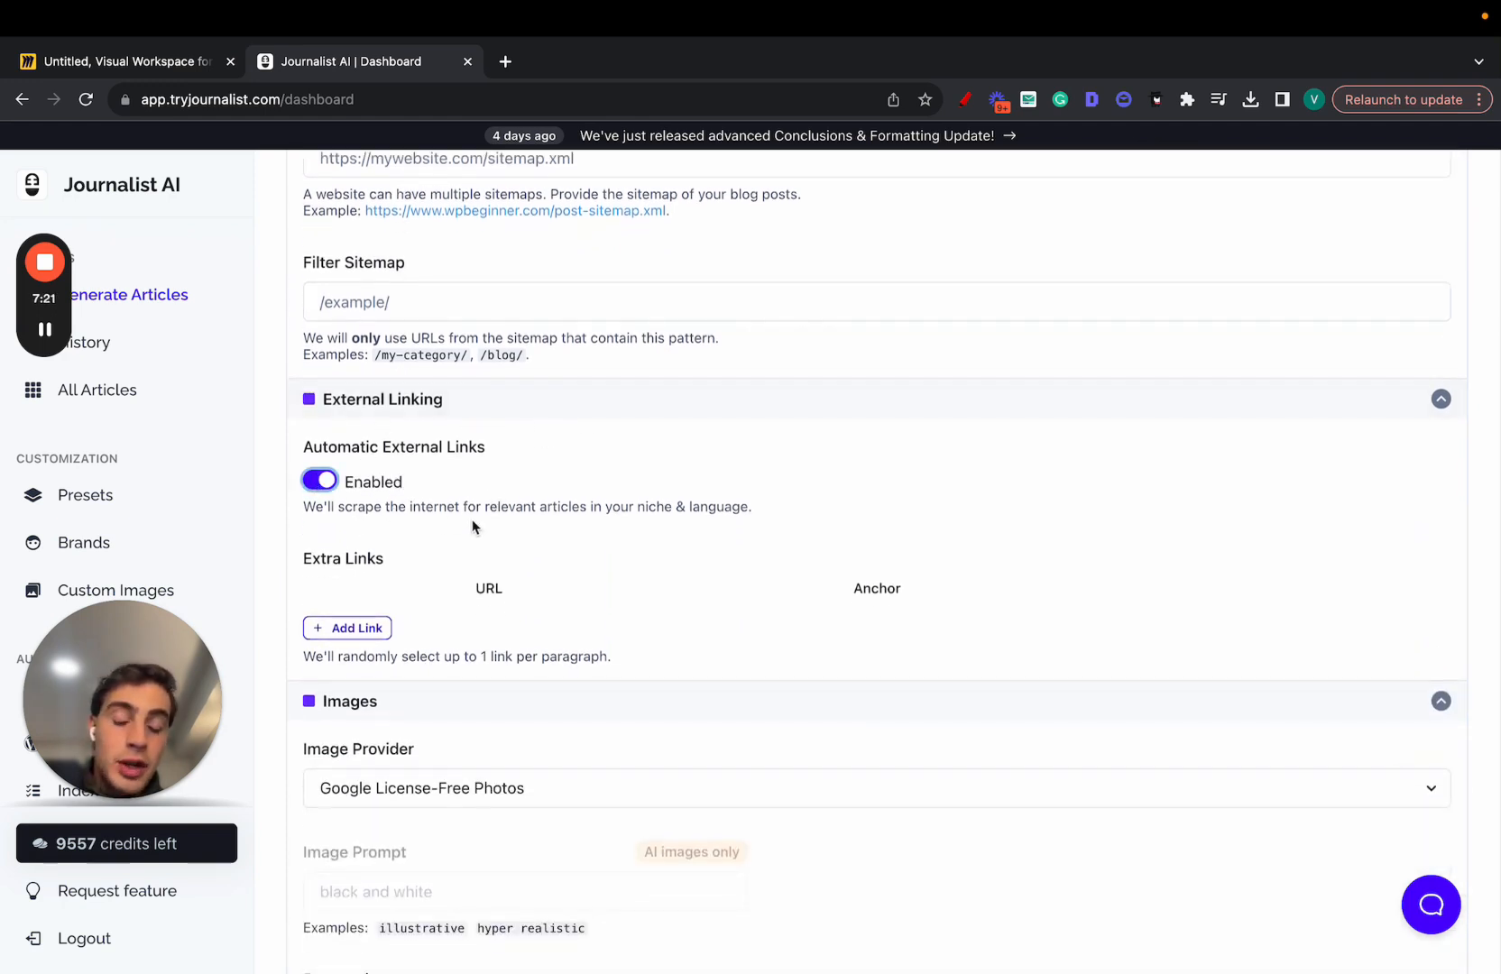
mouse_move(1110, 595)
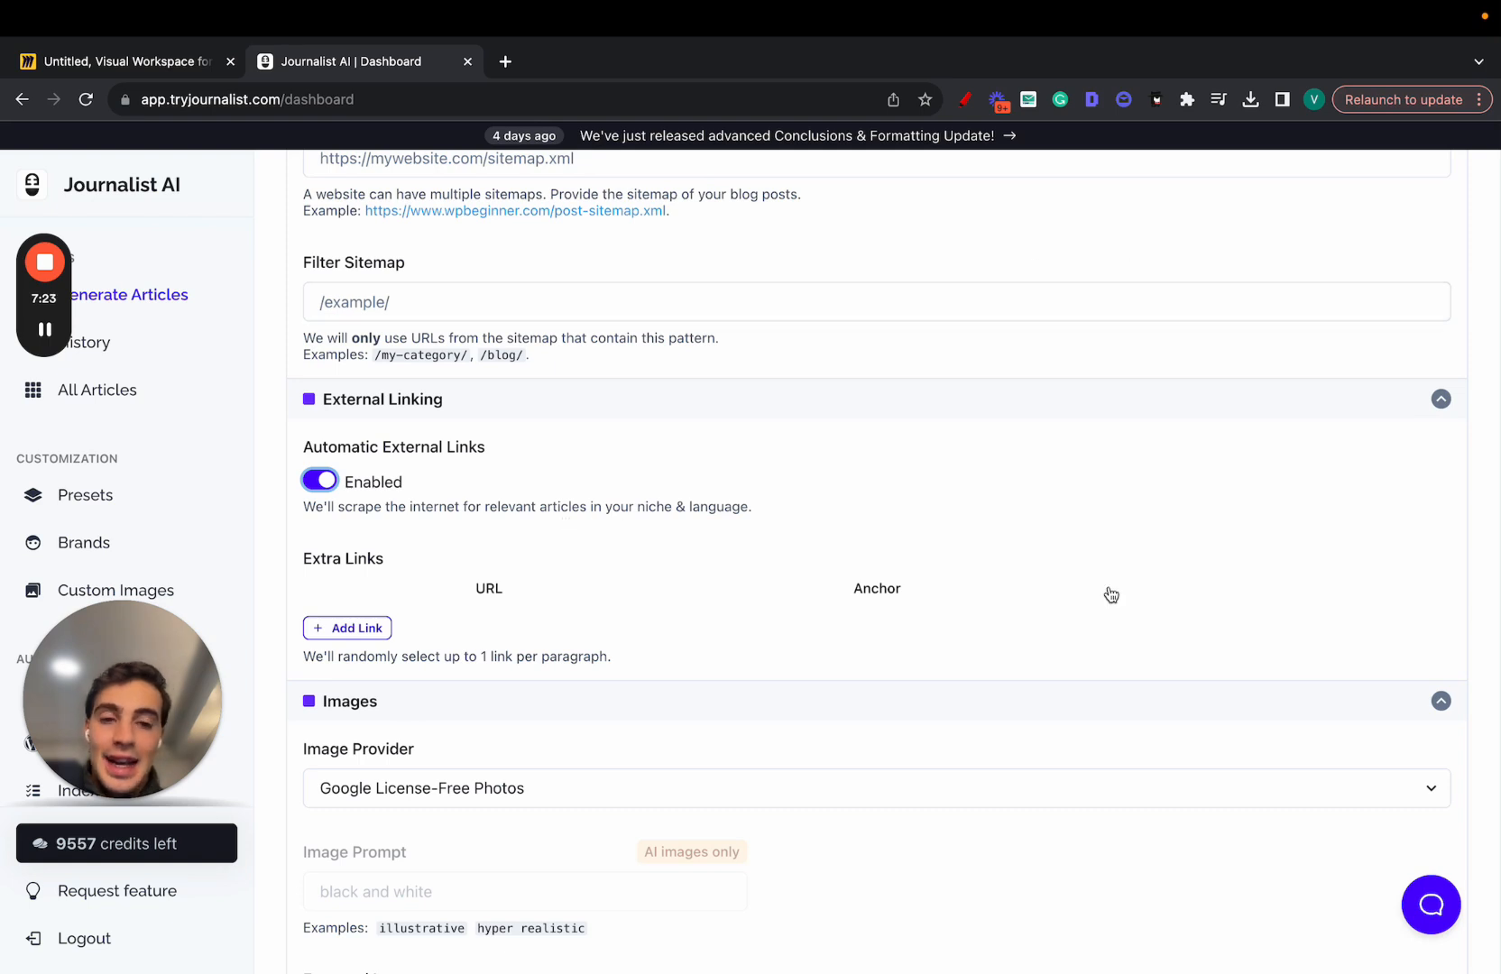
- Review image provider choices and set the run to generate 20 articles
left_click(861, 788)
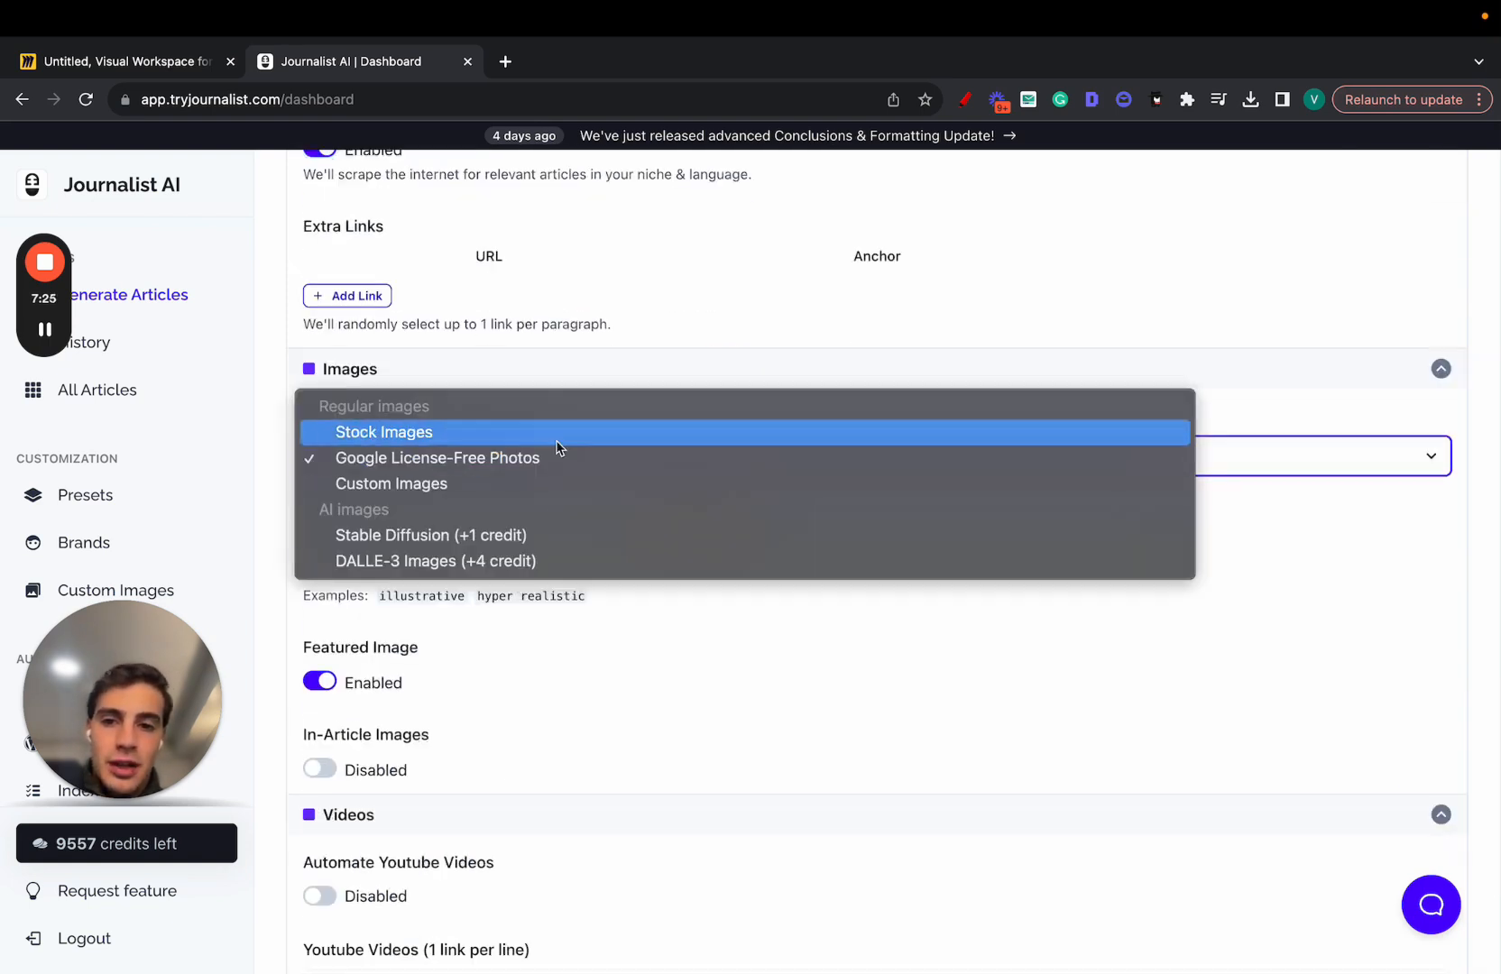
mouse_move(486, 483)
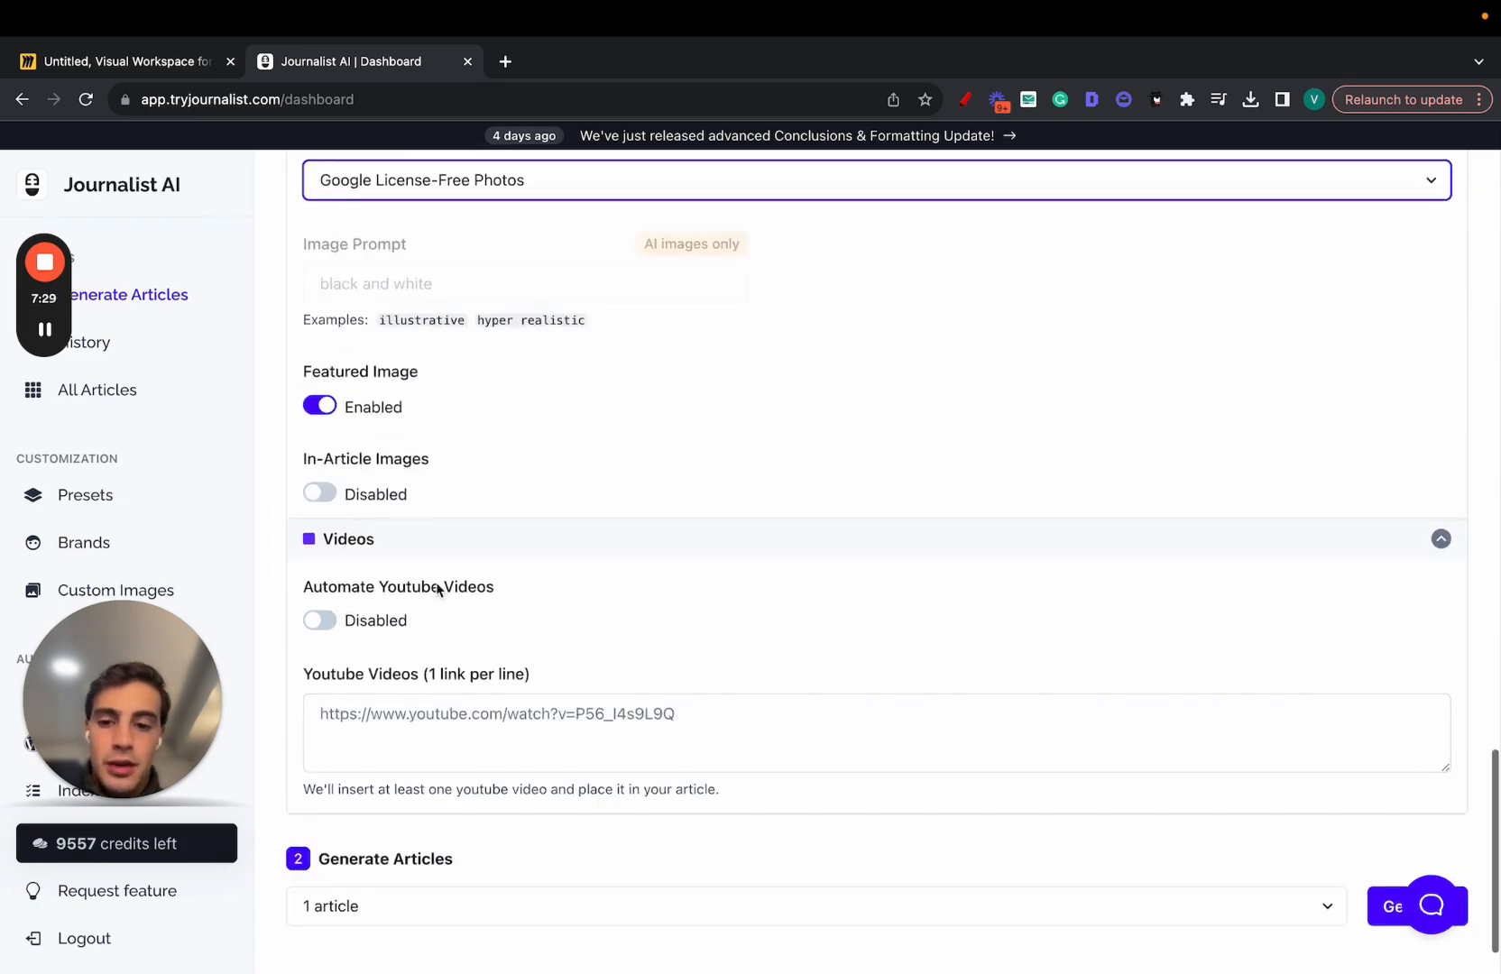
scroll("down", 3)
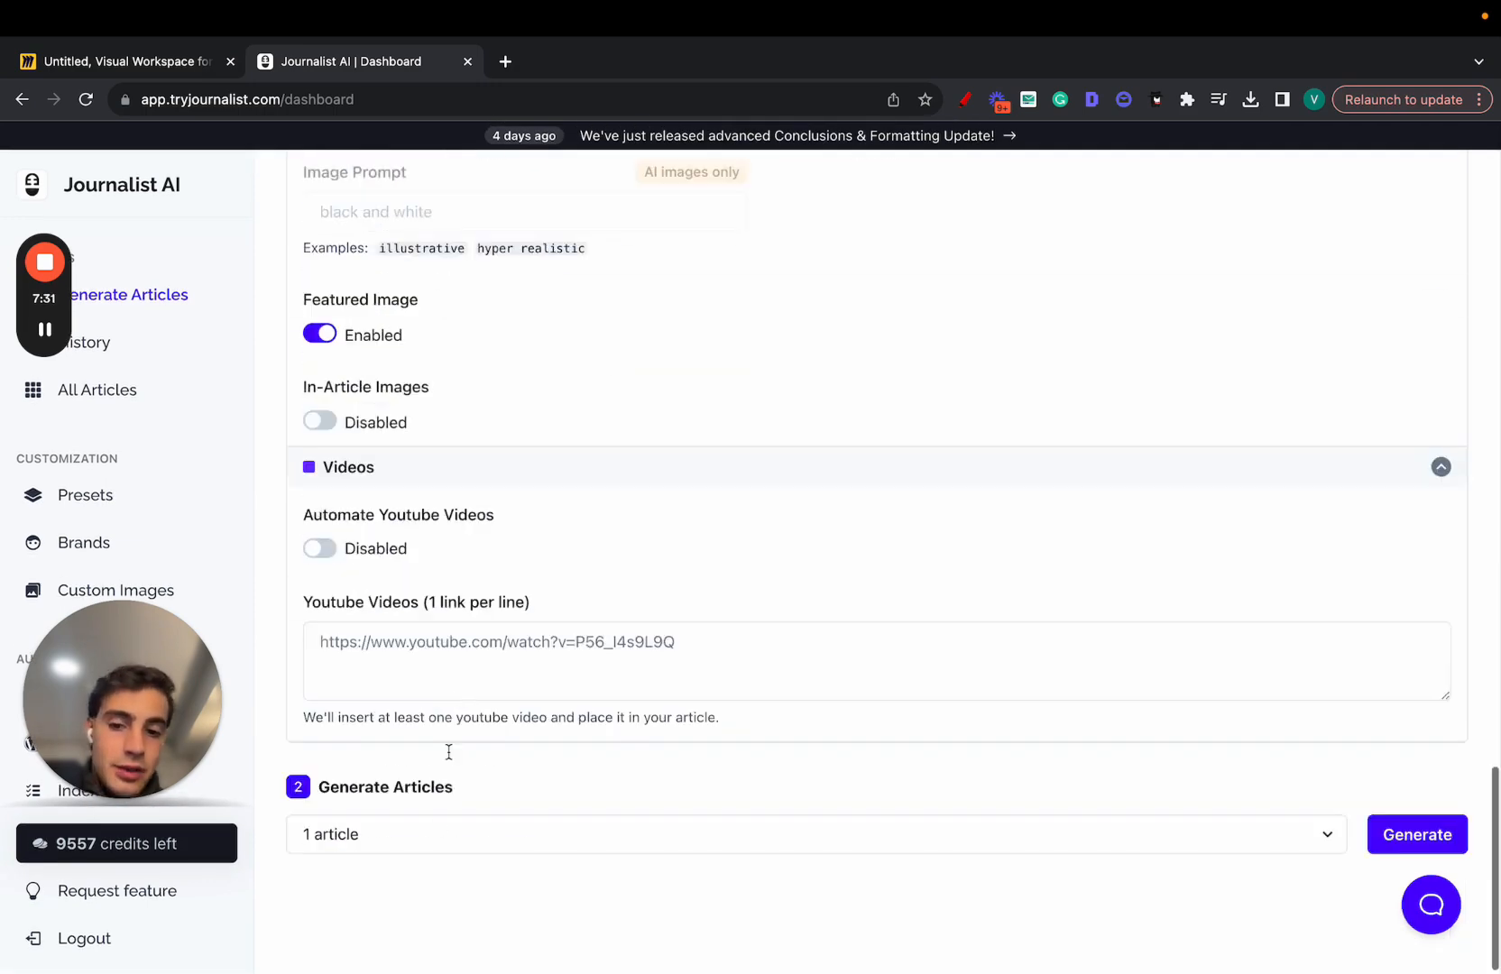
left_click(813, 834)
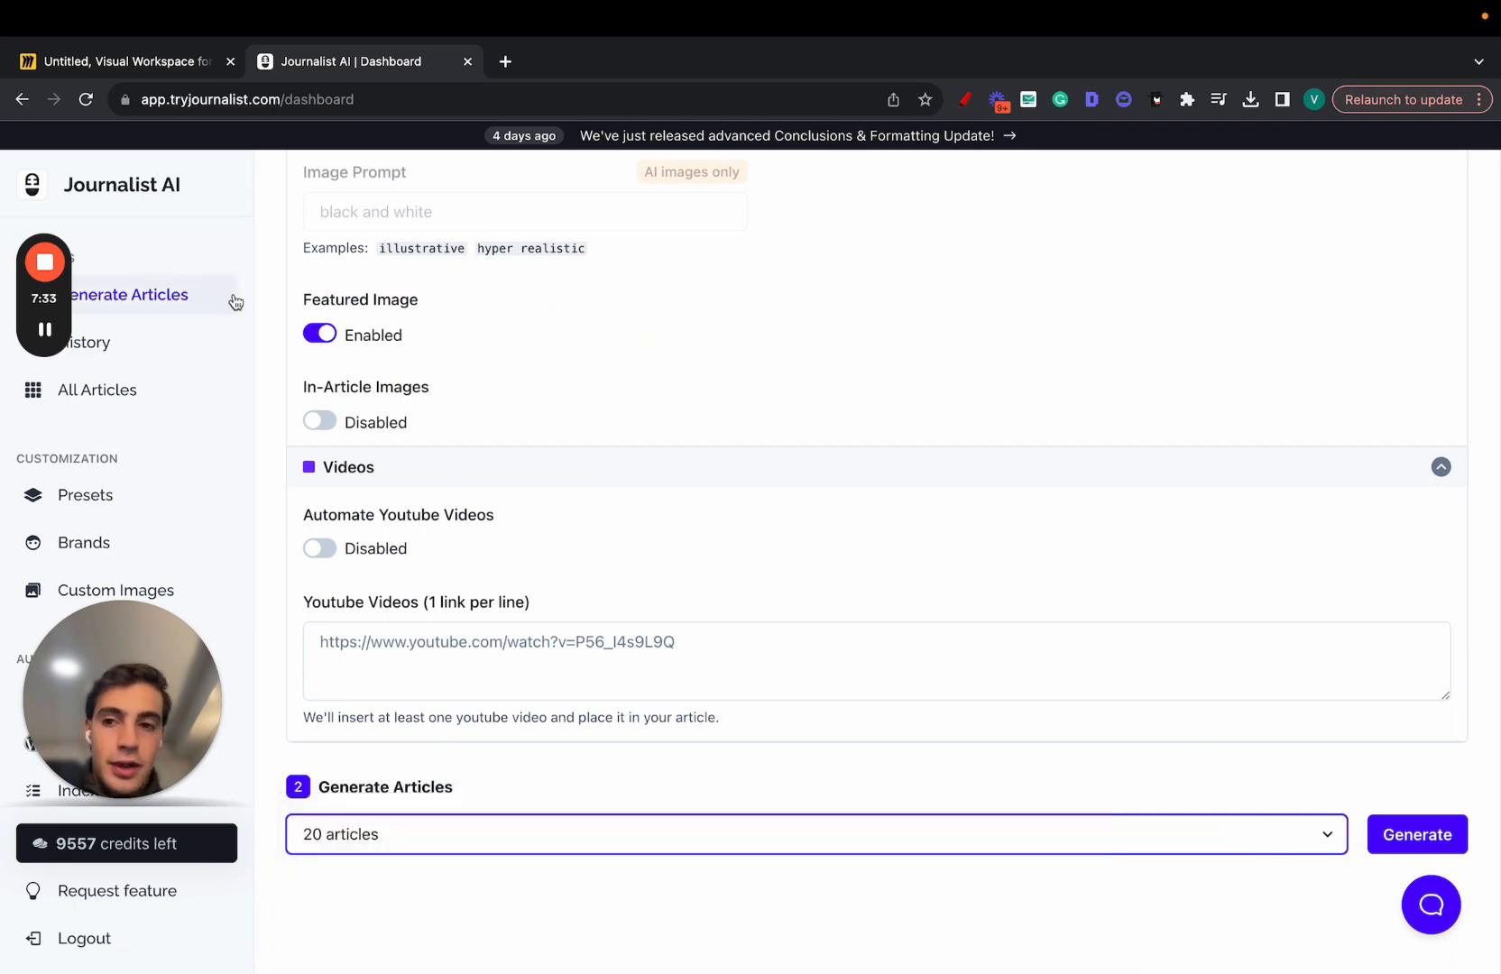
scroll("down", 3)
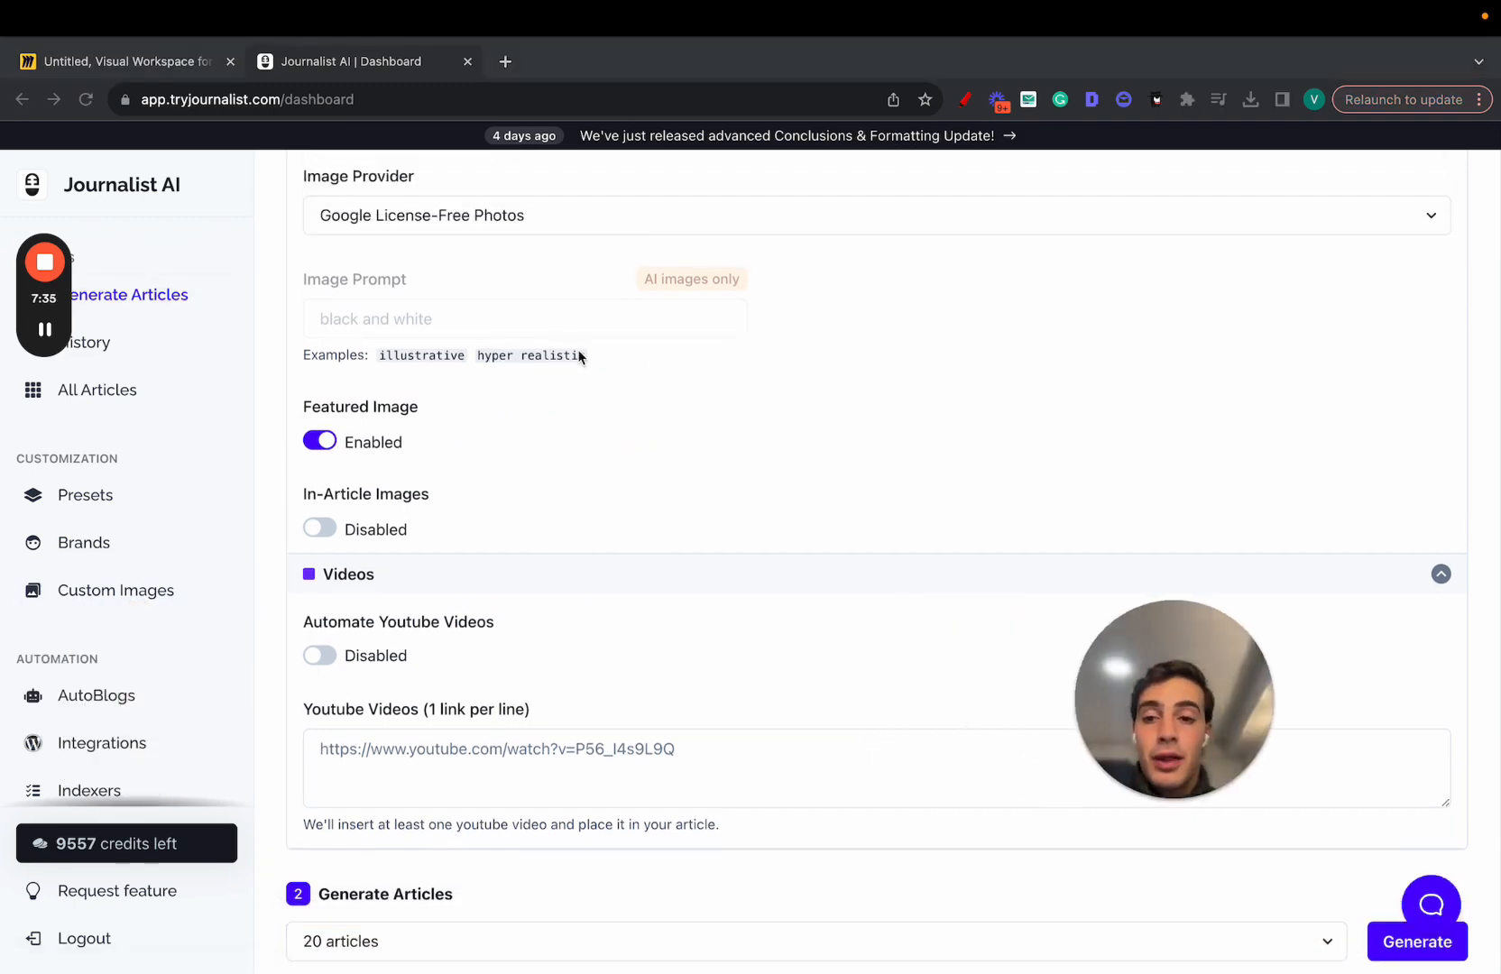
scroll("down", 3)
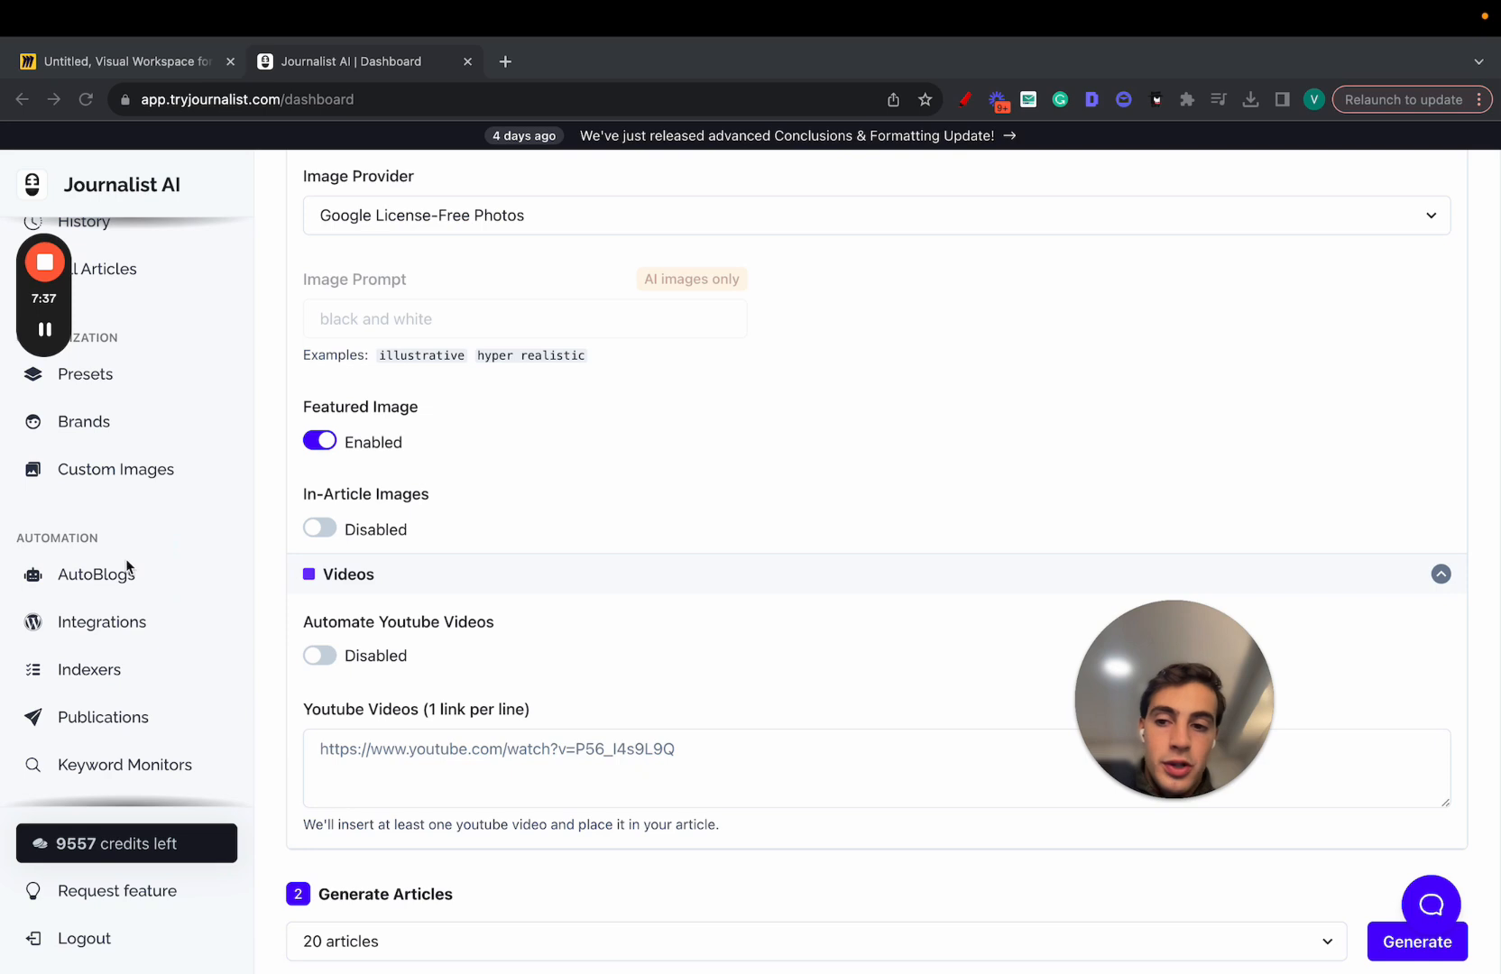
- Mark up the Autoblogs list with freehand sketches, then go to the Indexers page showing My Indexer 1
left_click(98, 575)
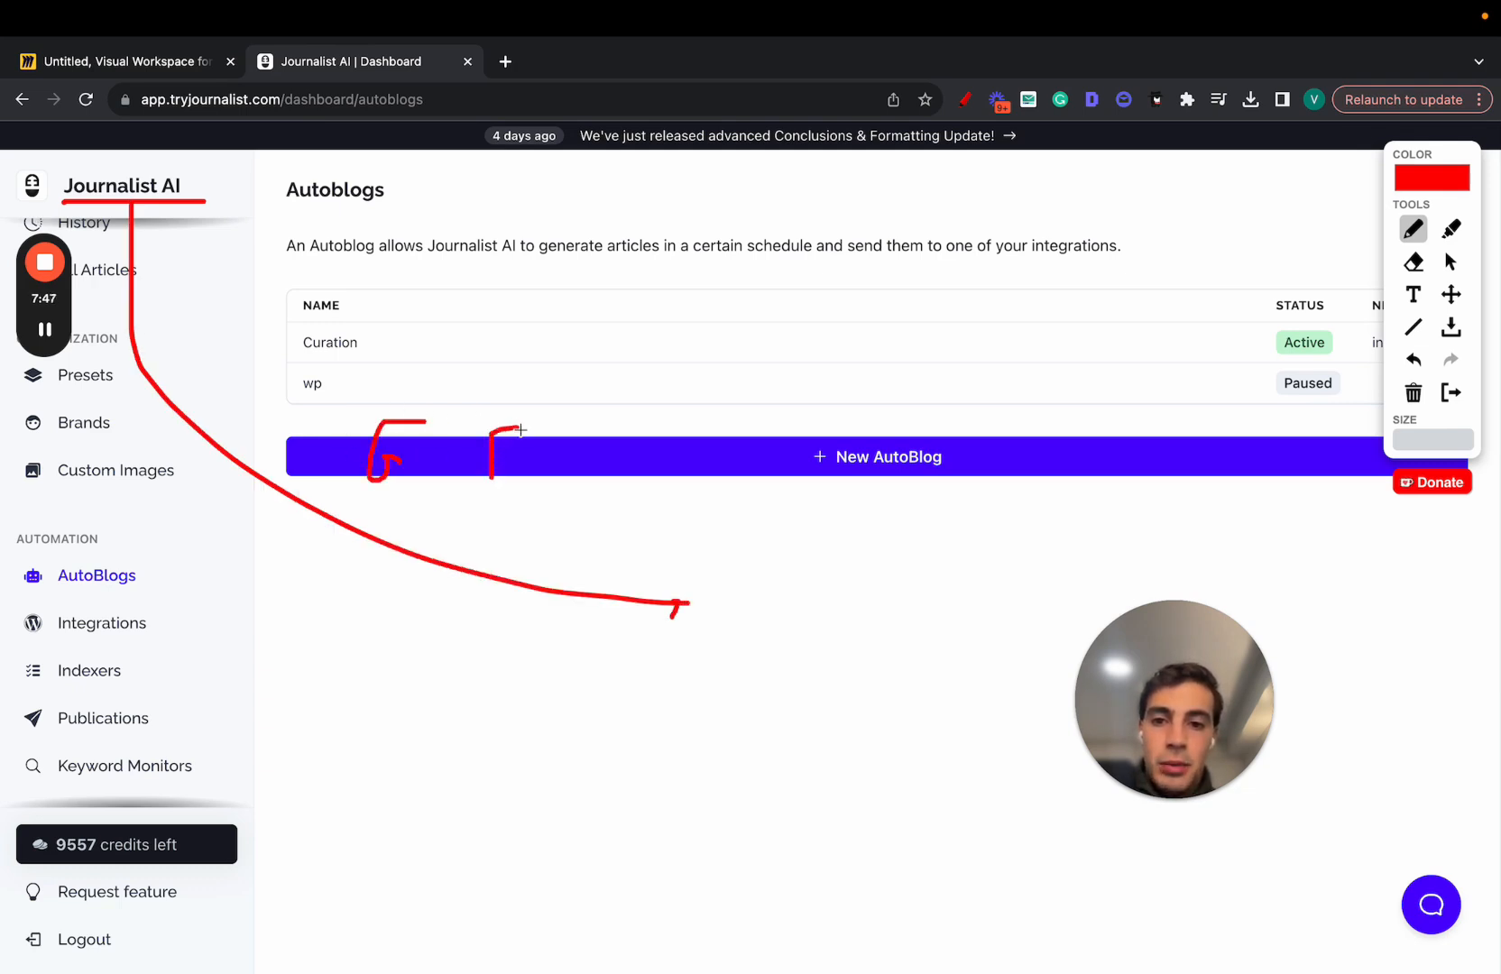
left_click_drag(689, 411, 914, 780)
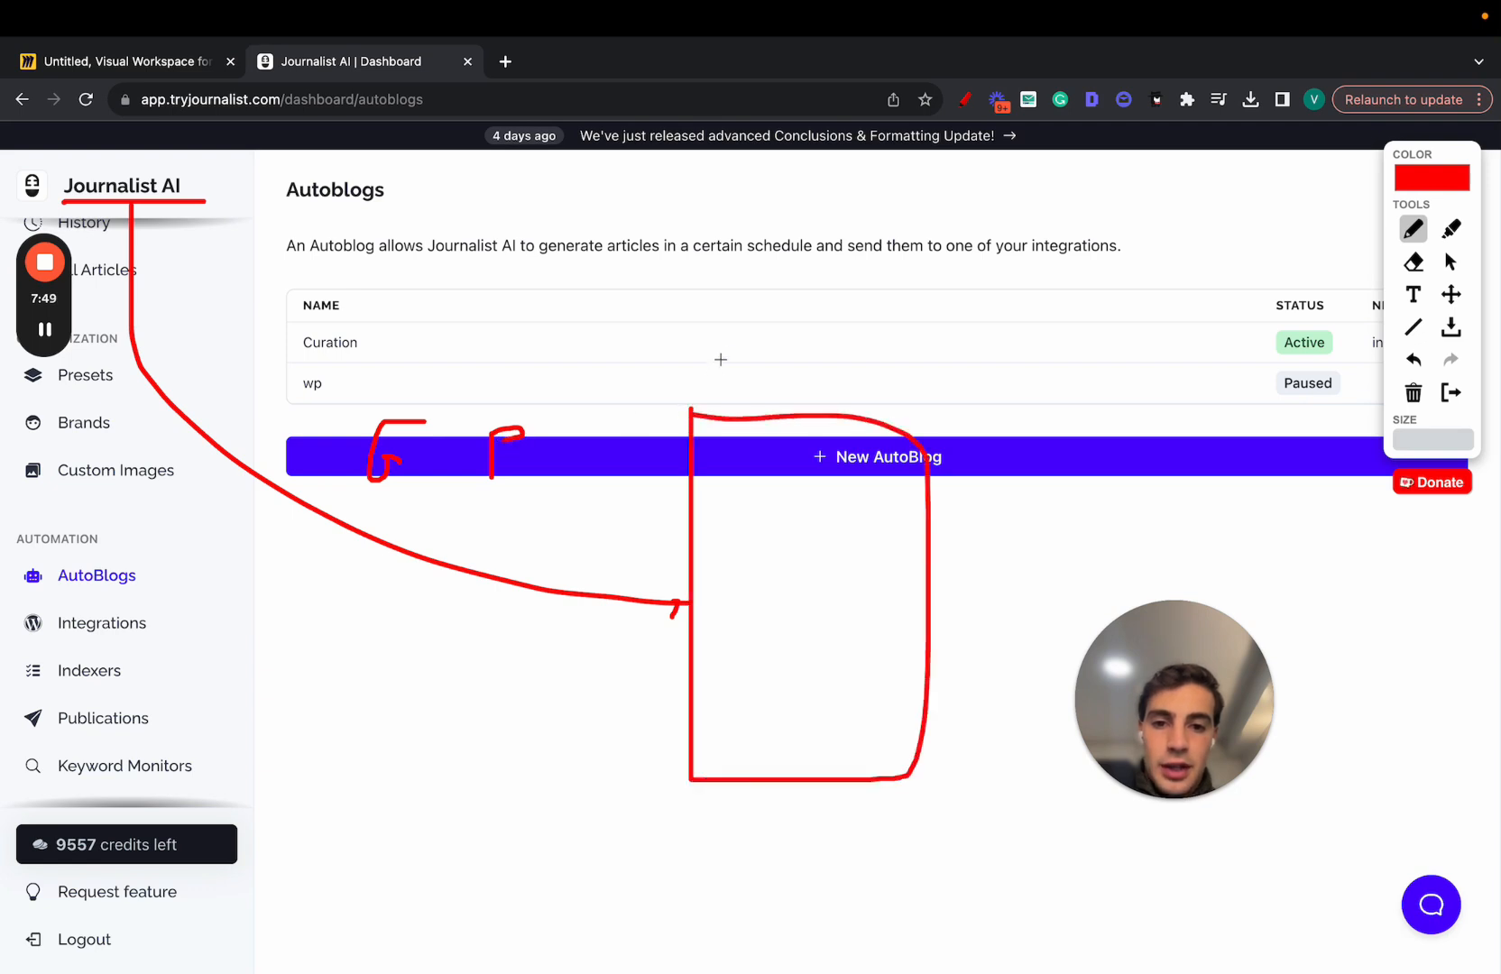
left_click_drag(714, 359, 820, 363)
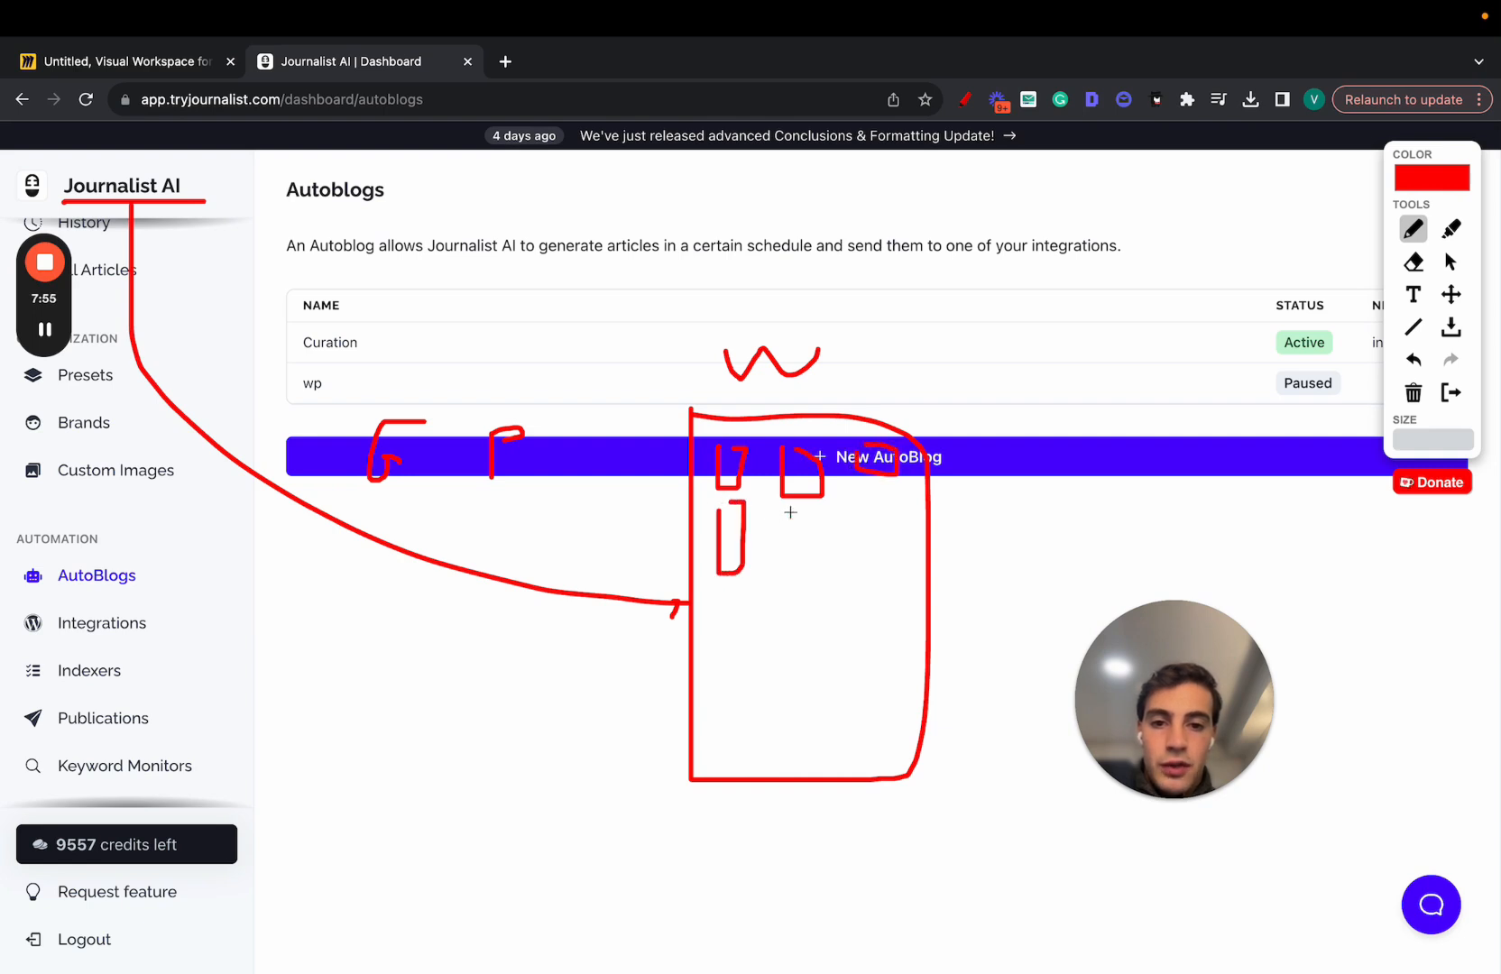
left_click_drag(791, 513, 859, 575)
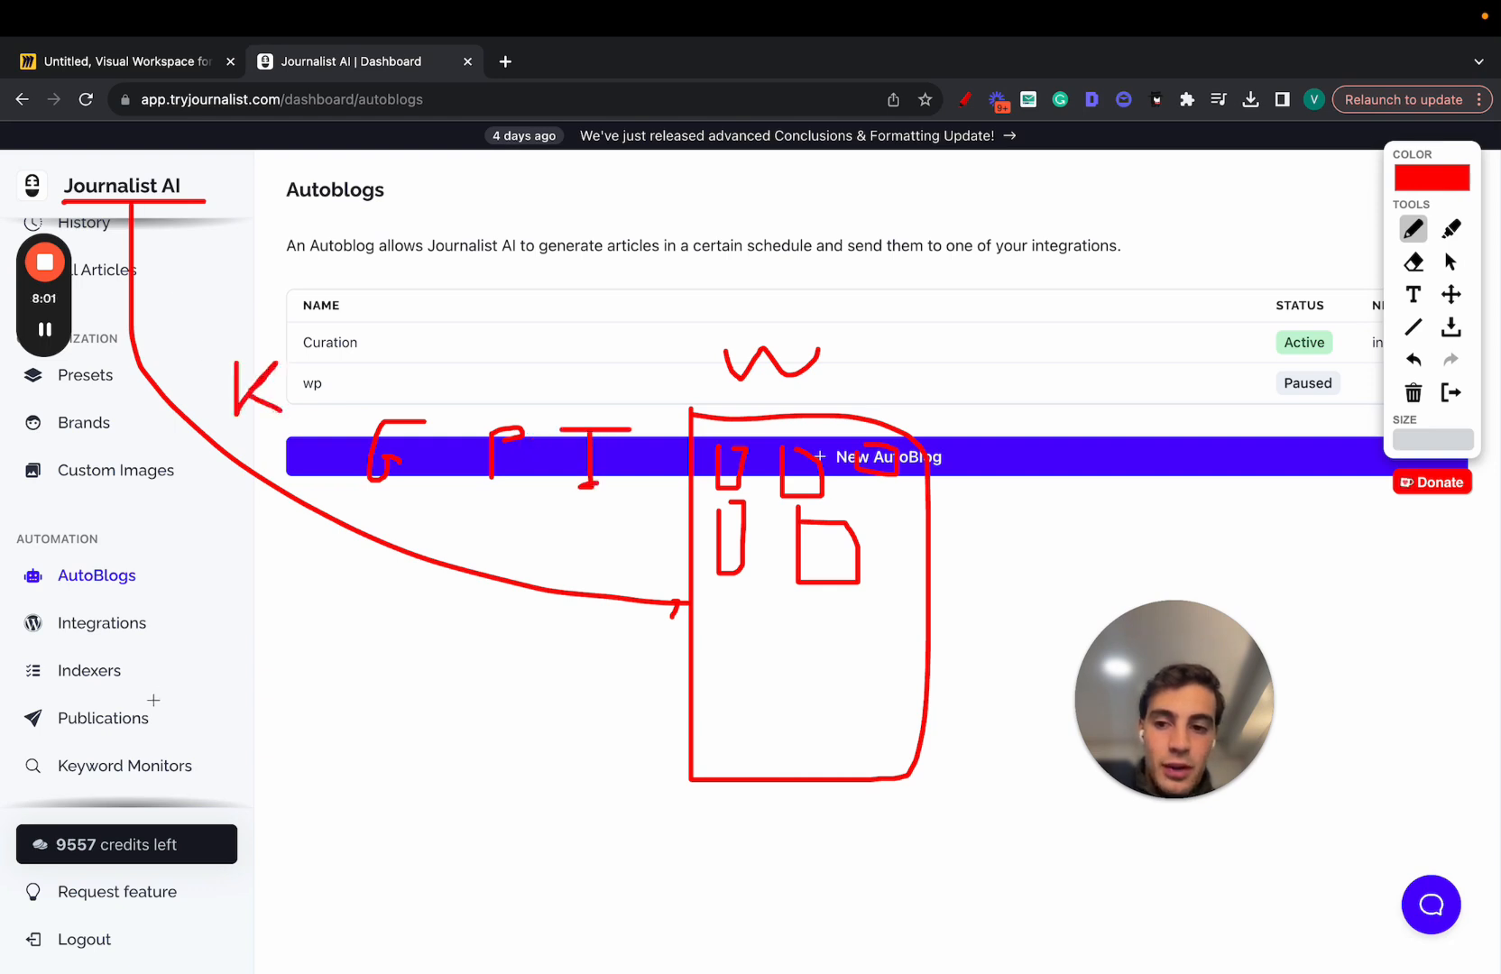
left_click_drag(239, 673, 158, 673)
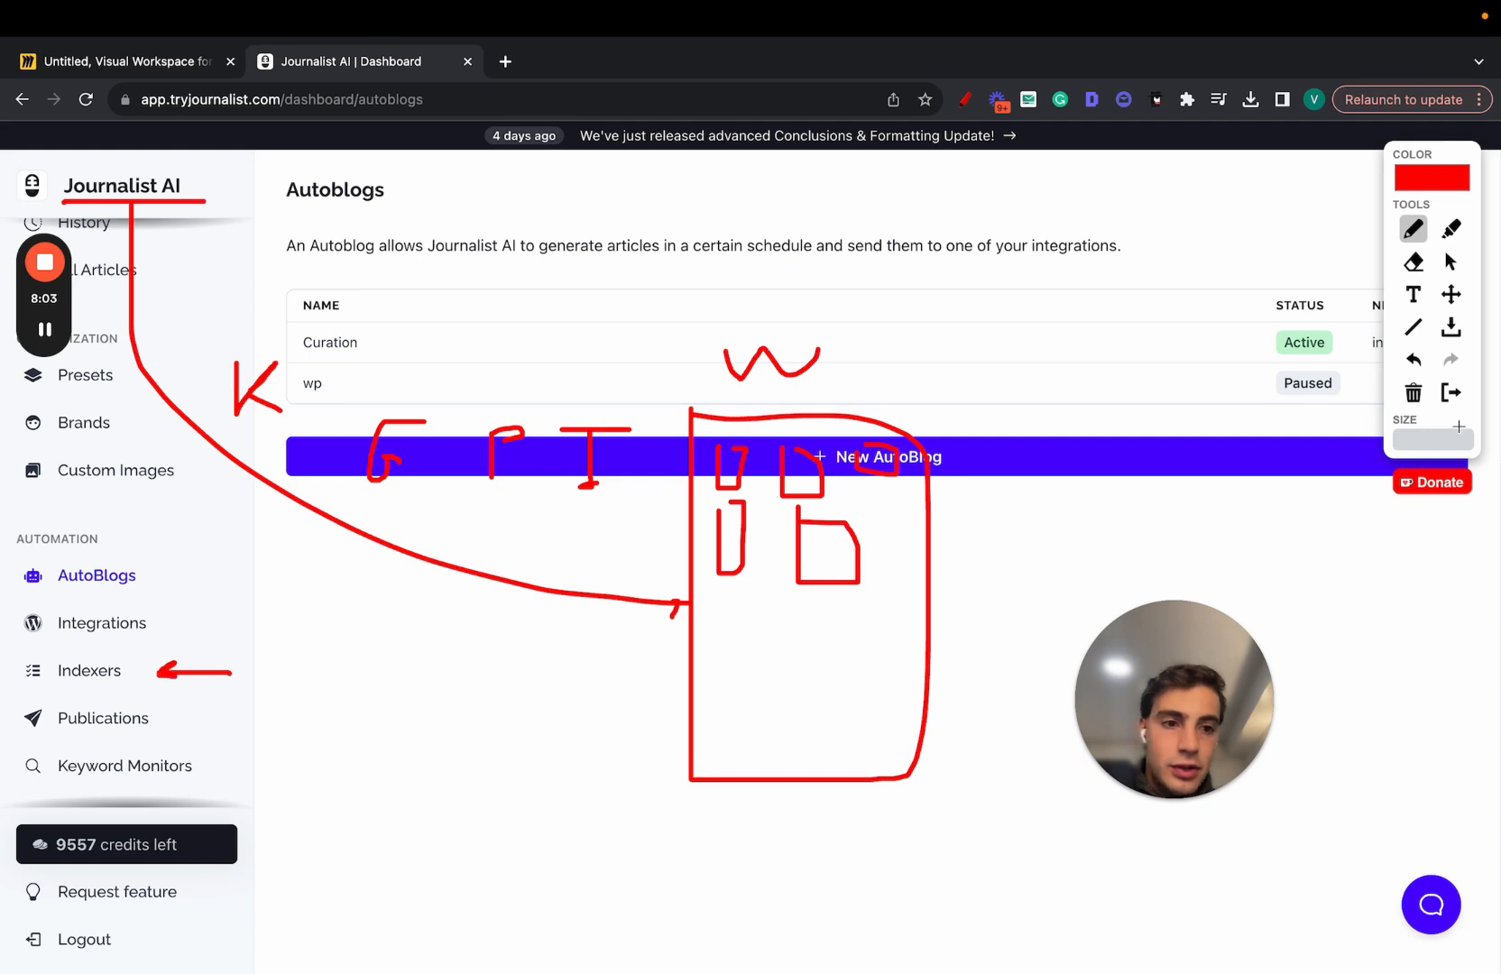
left_click(90, 671)
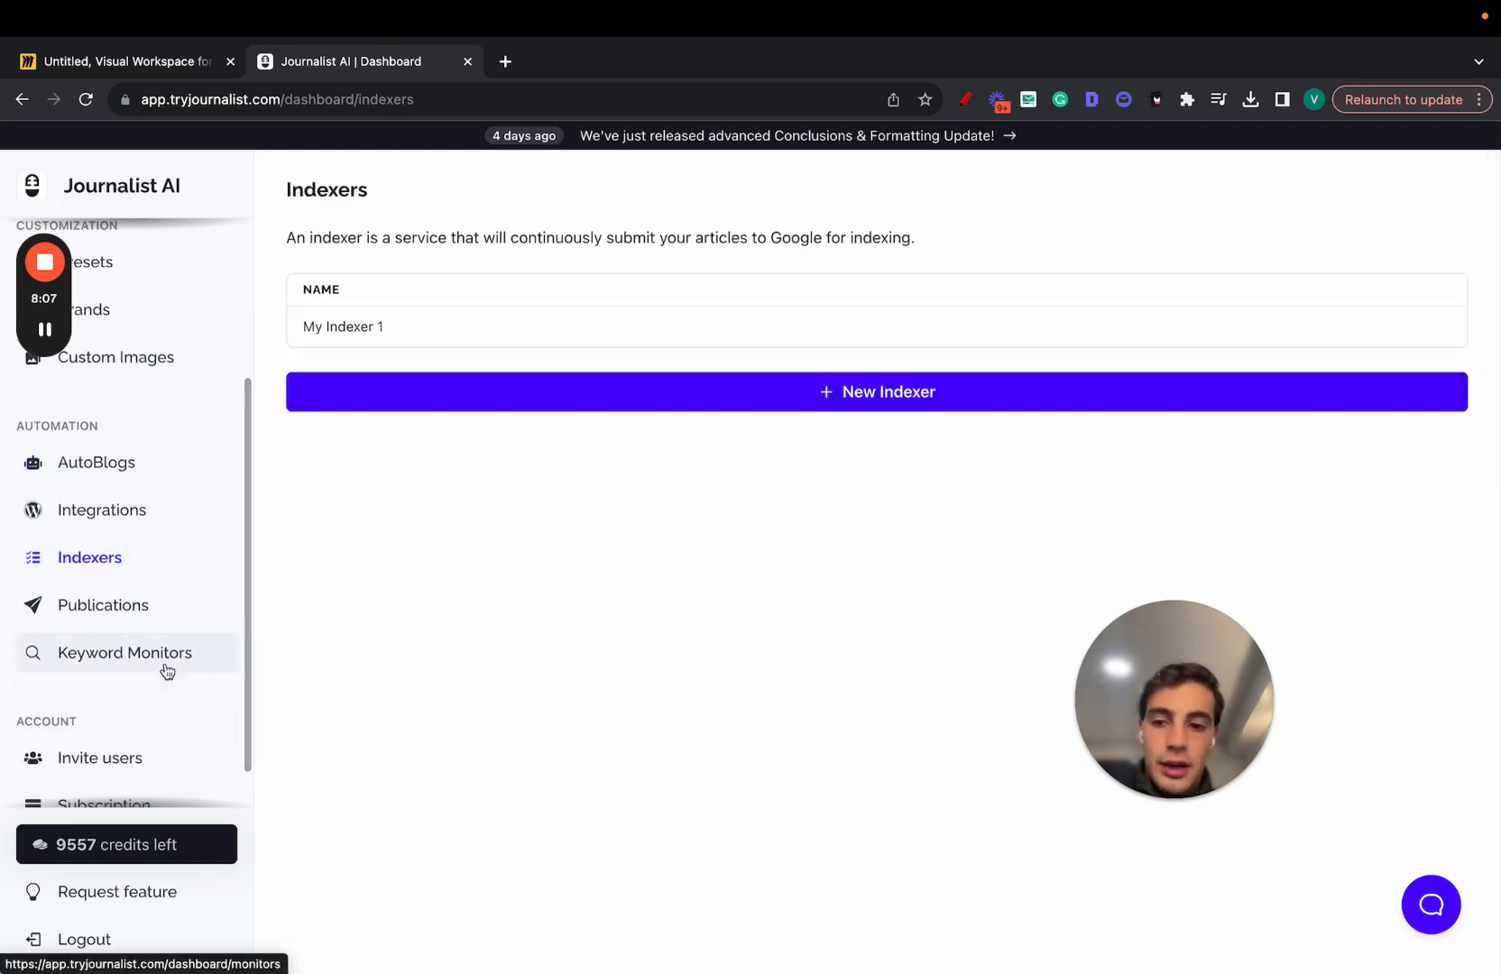
- Browse the Keyword Monitors list, then return to the Miro AI SEO traffic board
left_click(124, 651)
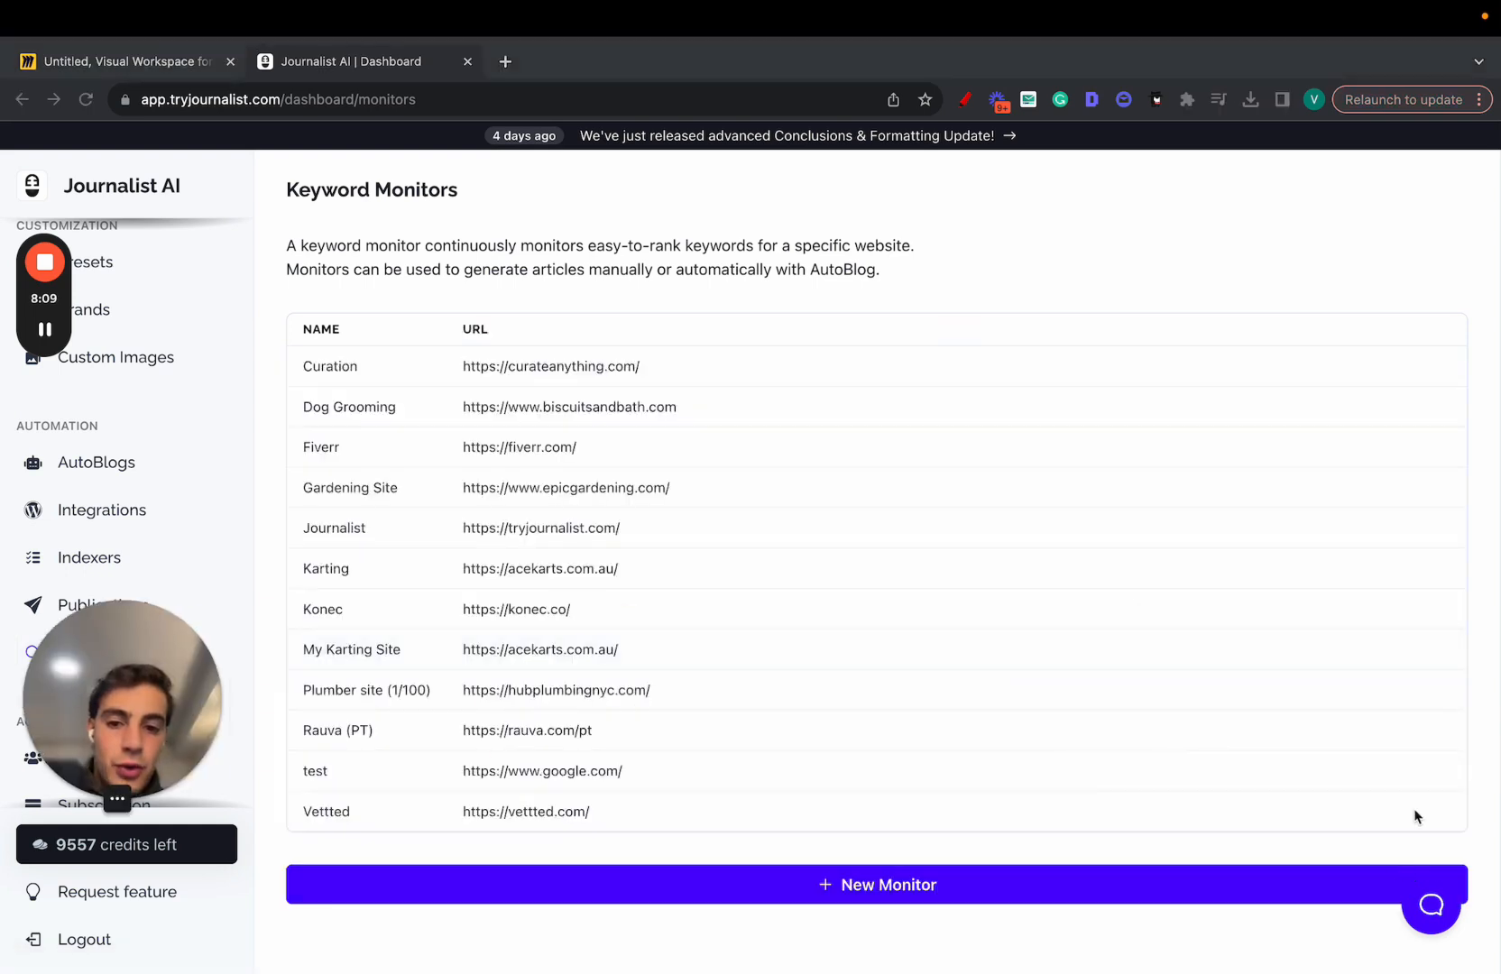
mouse_move(687, 815)
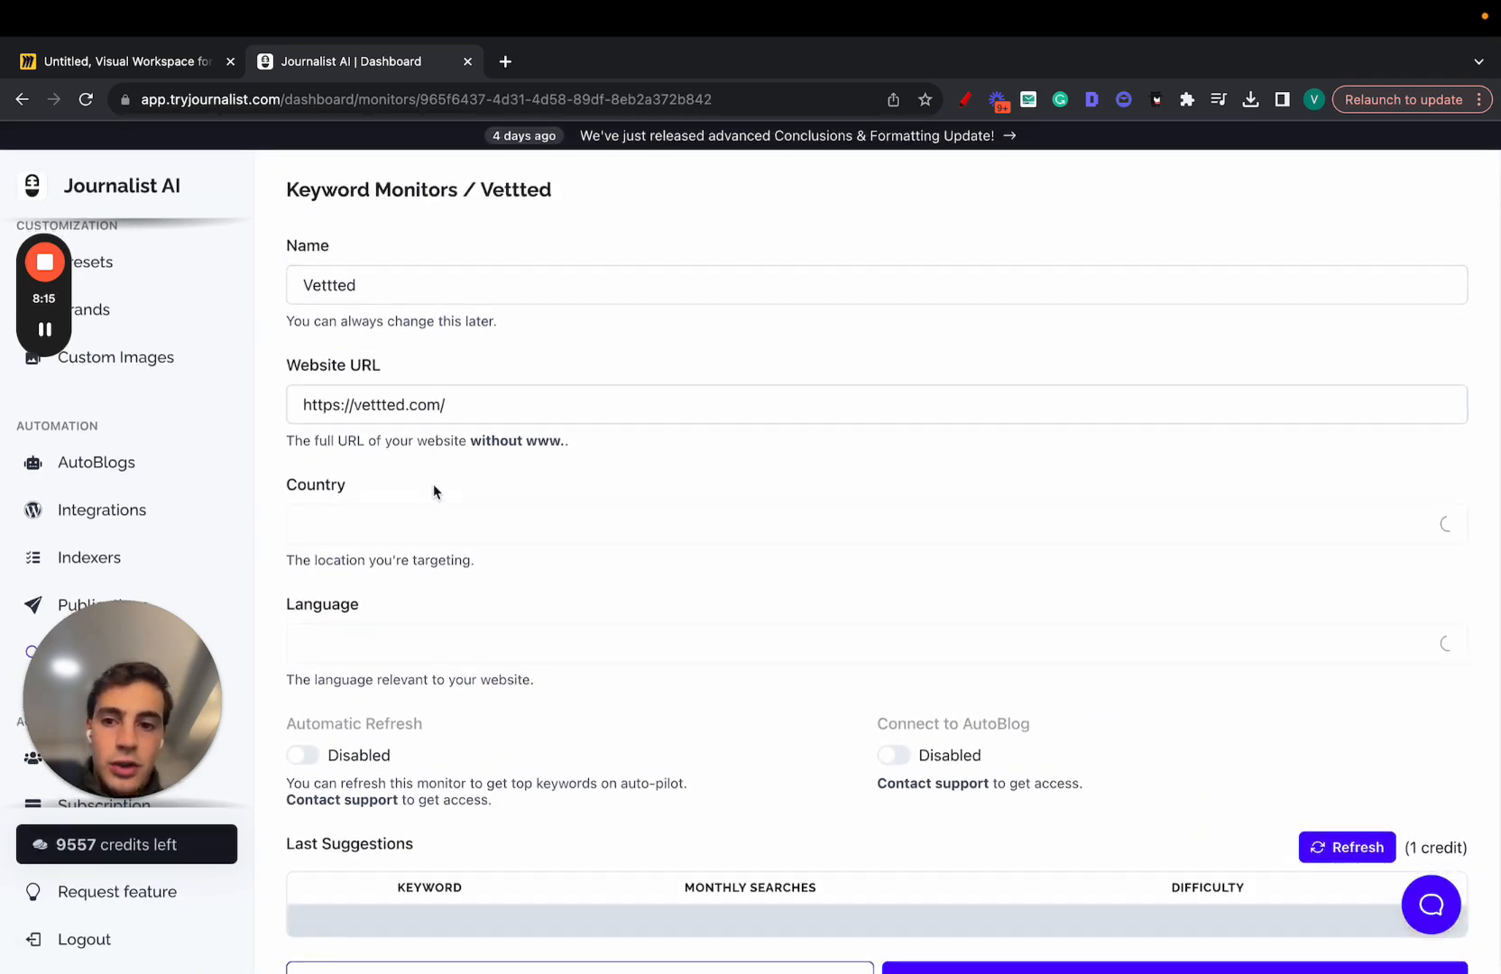
scroll("down", 3)
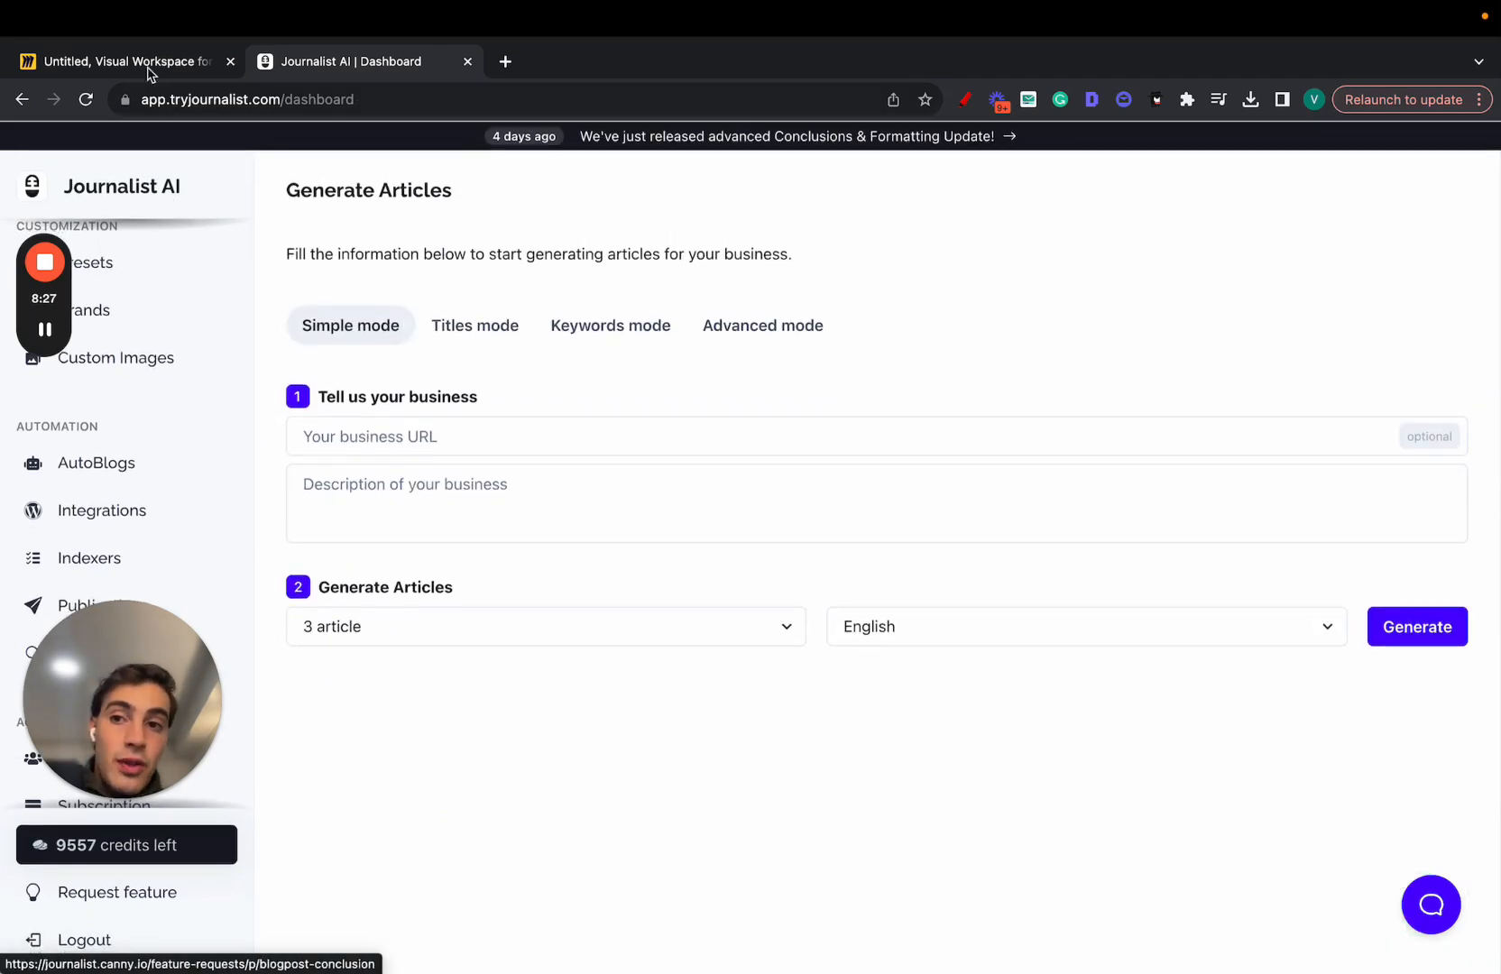
left_click(115, 61)
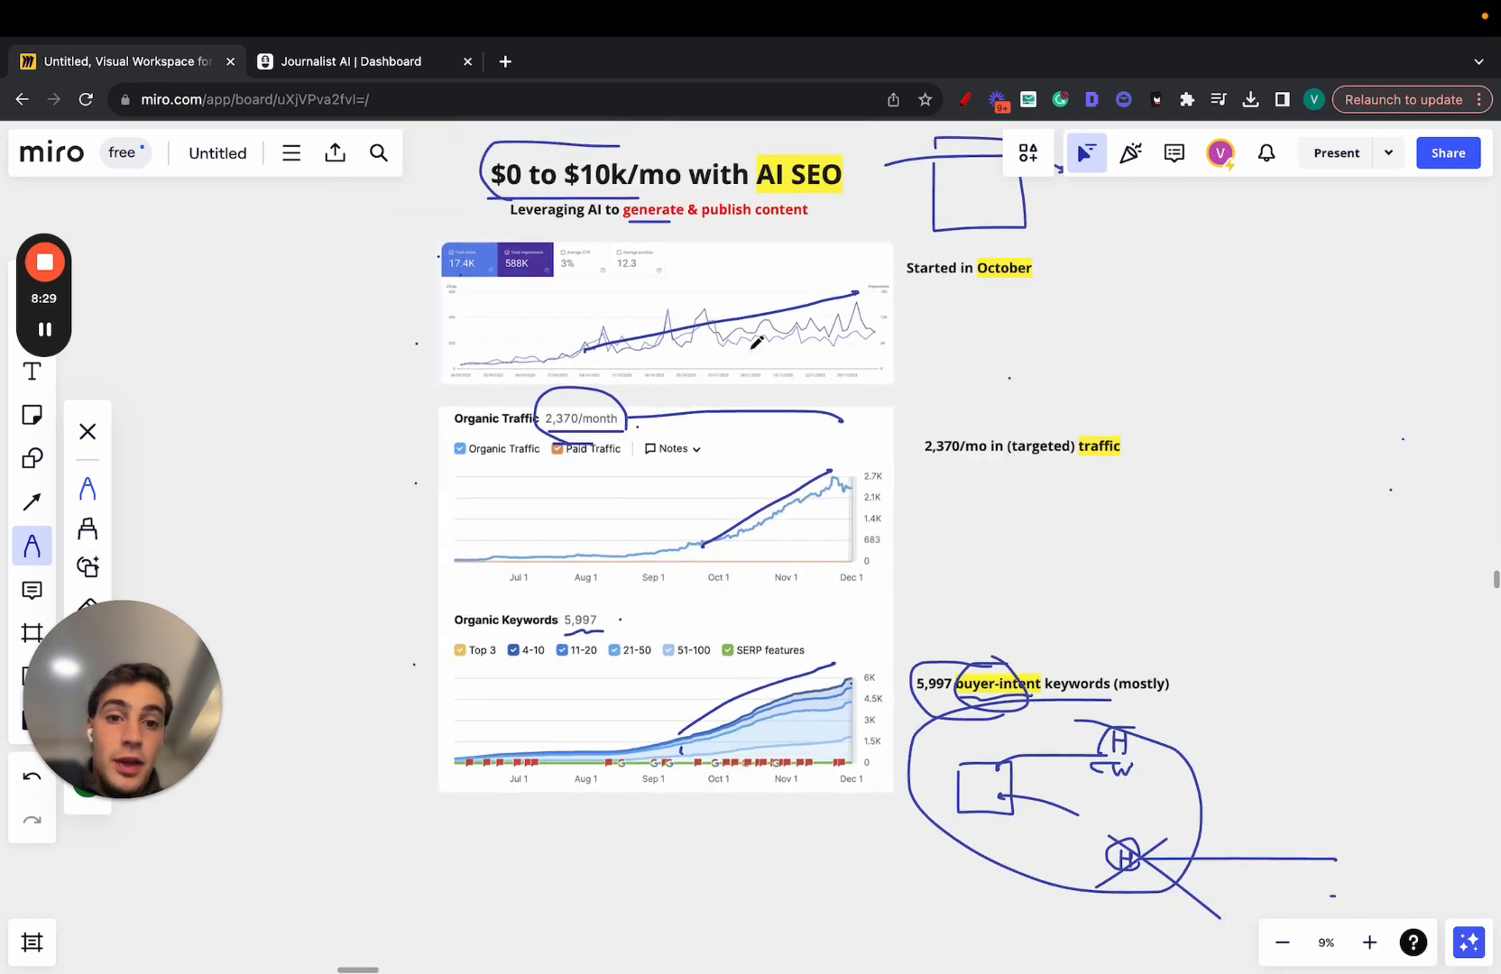